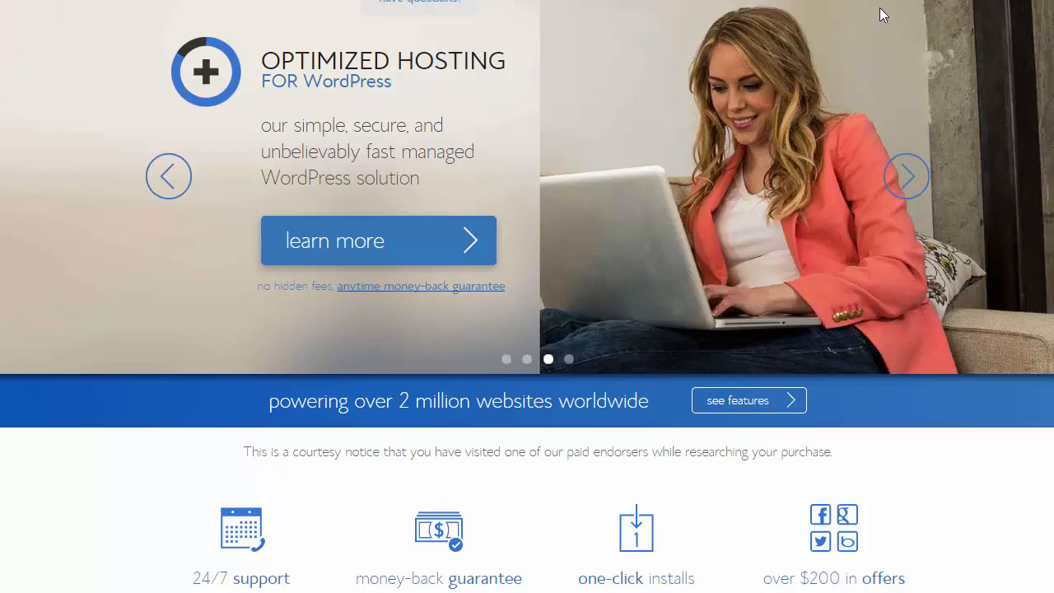
pyautogui.moveTo(712, 174)
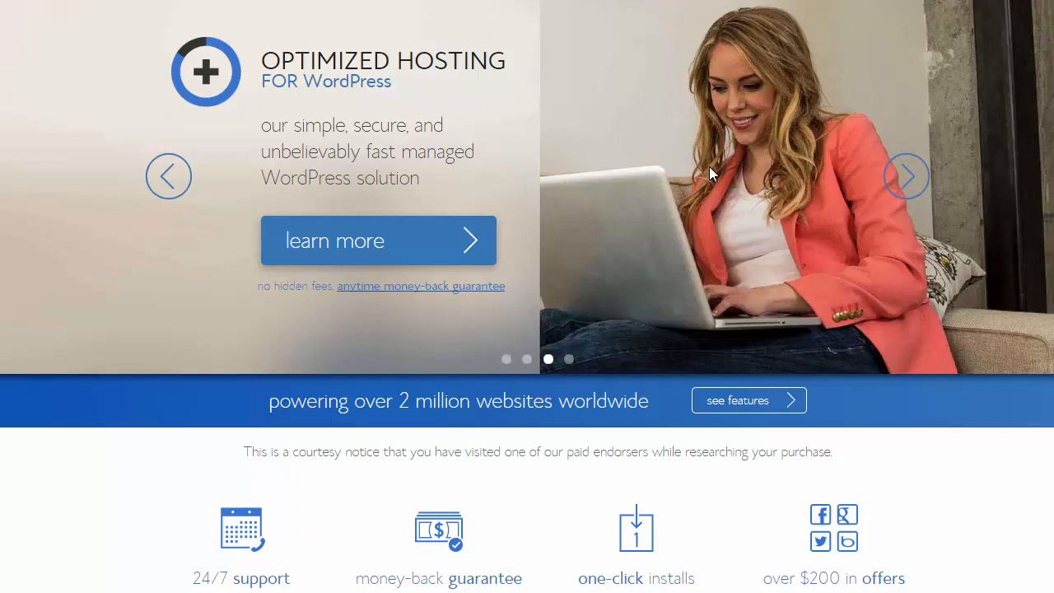
pyautogui.moveTo(56, 300)
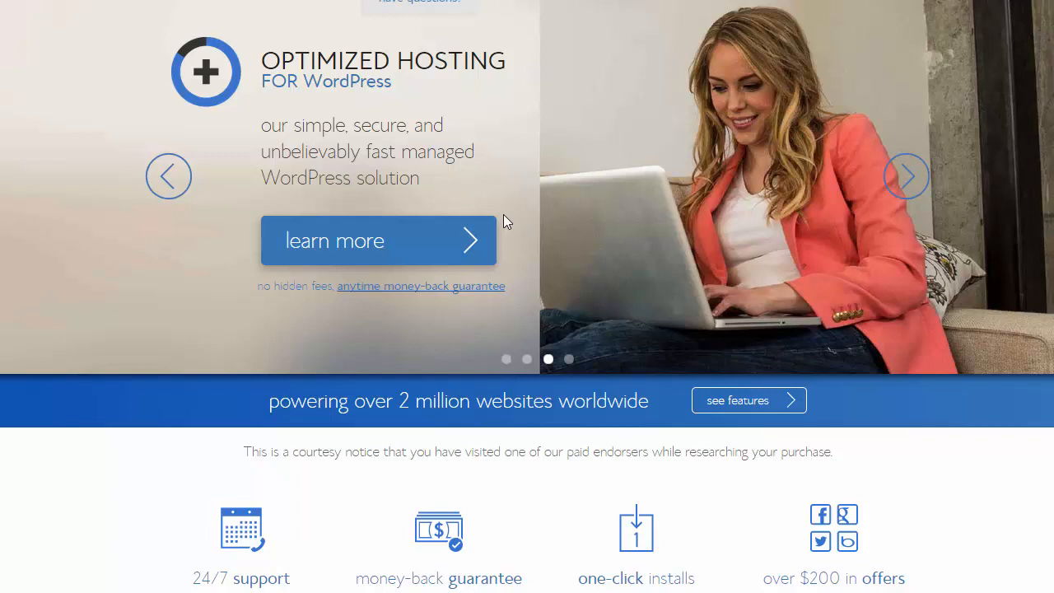
pyautogui.moveTo(466, 165)
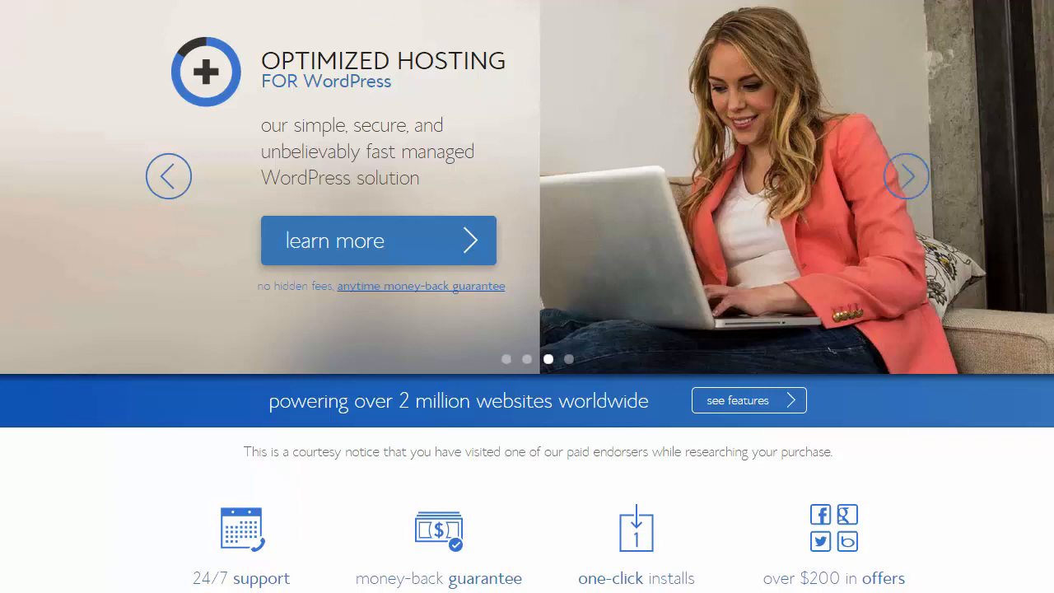
# Browse the theme categories and select the keyword's average monthly searches figure 320
pyautogui.scroll(-3)
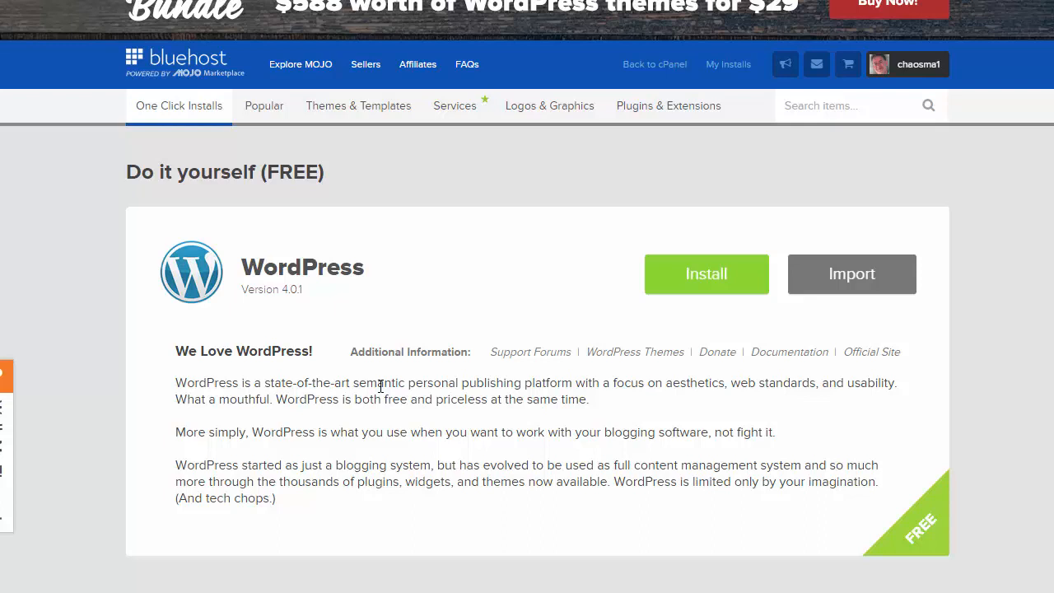
pyautogui.moveTo(382, 353)
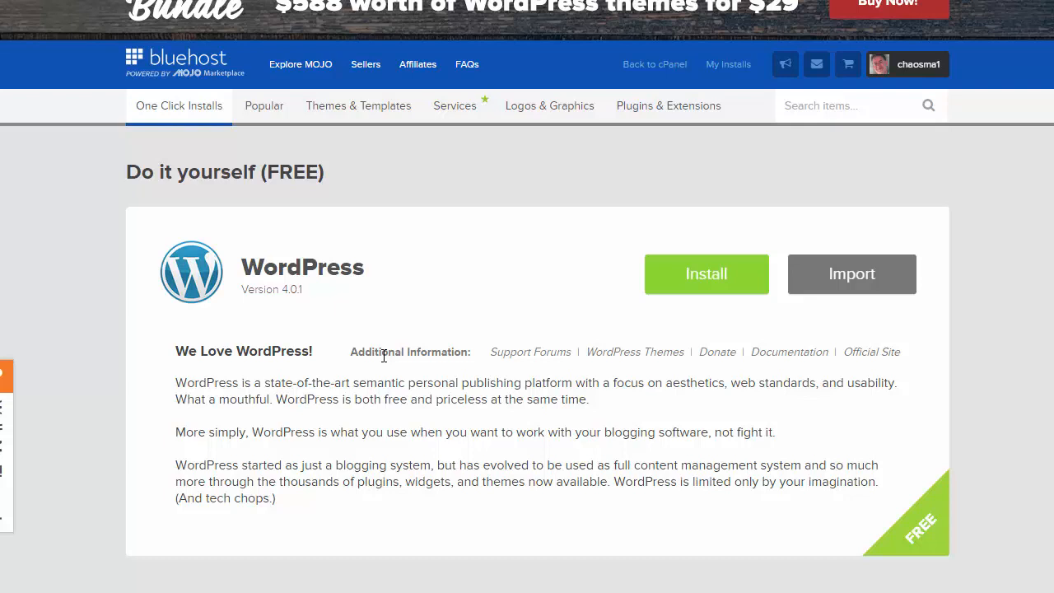
pyautogui.moveTo(340, 296)
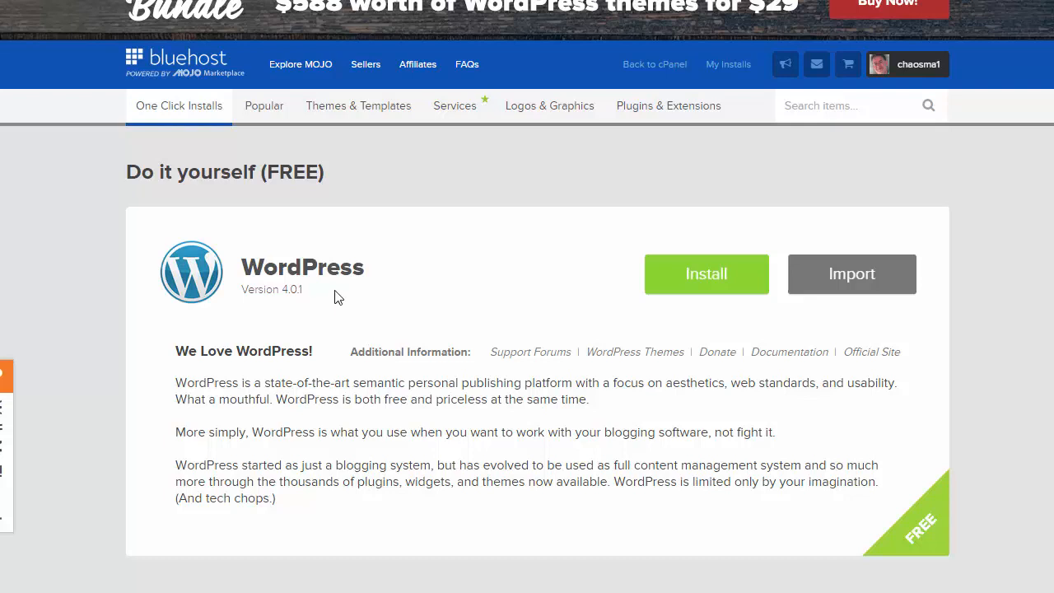
pyautogui.moveTo(331, 279)
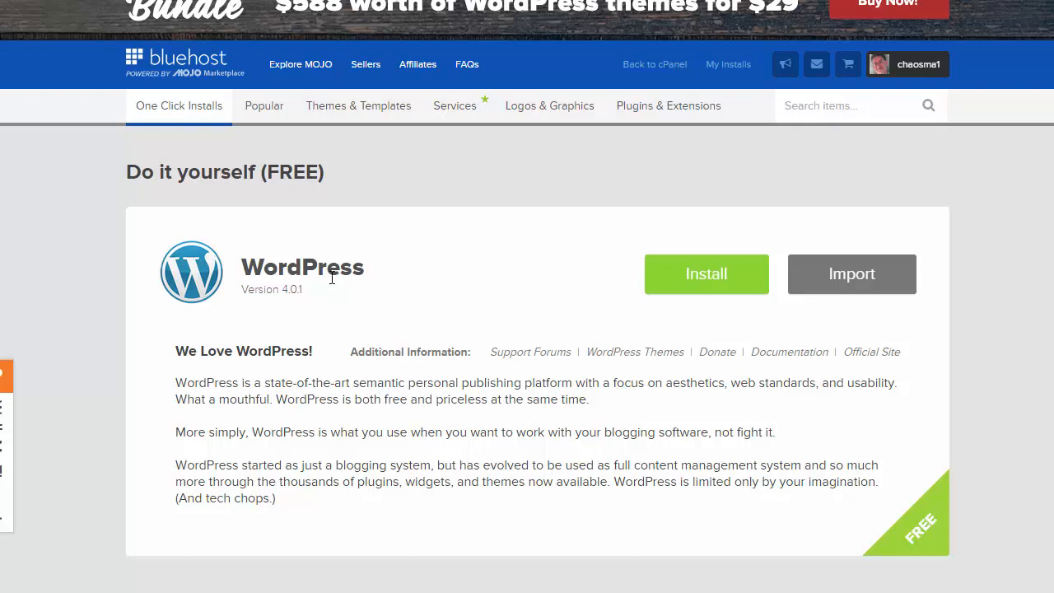
pyautogui.click(359, 106)
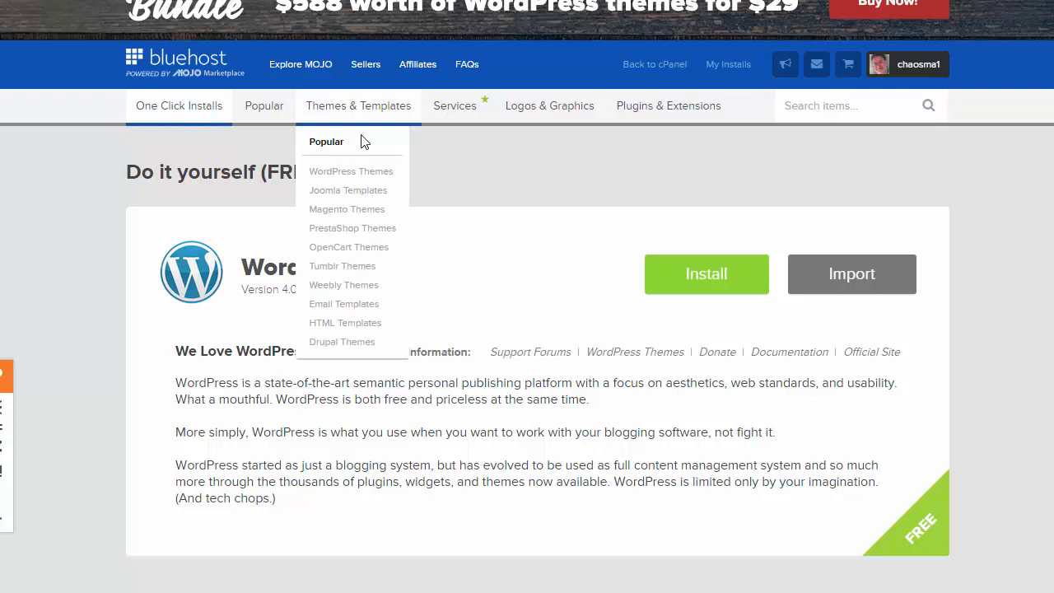
pyautogui.moveTo(356, 194)
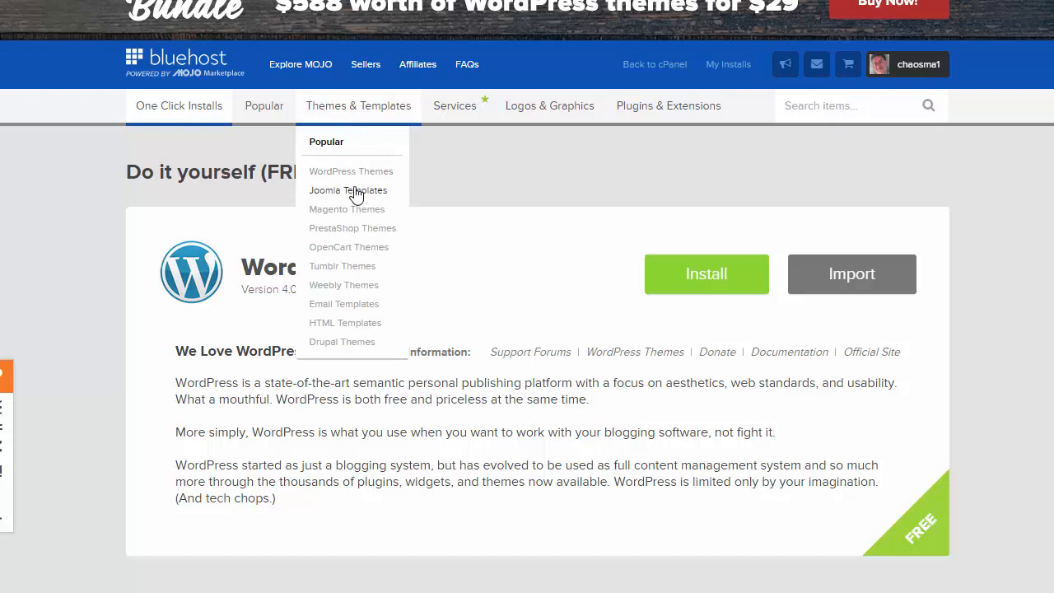
pyautogui.moveTo(359, 177)
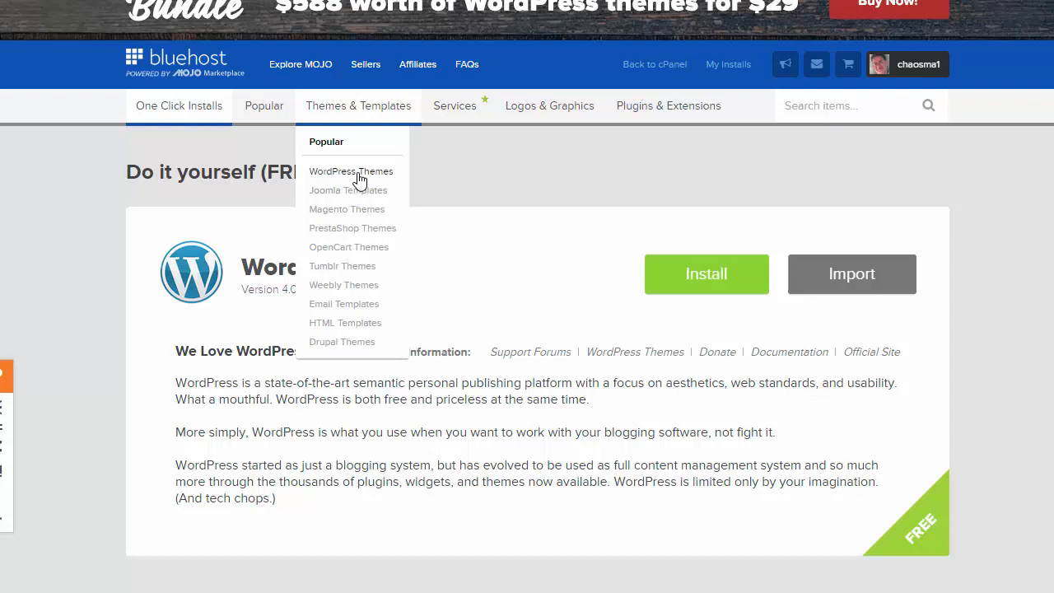
pyautogui.moveTo(501, 277)
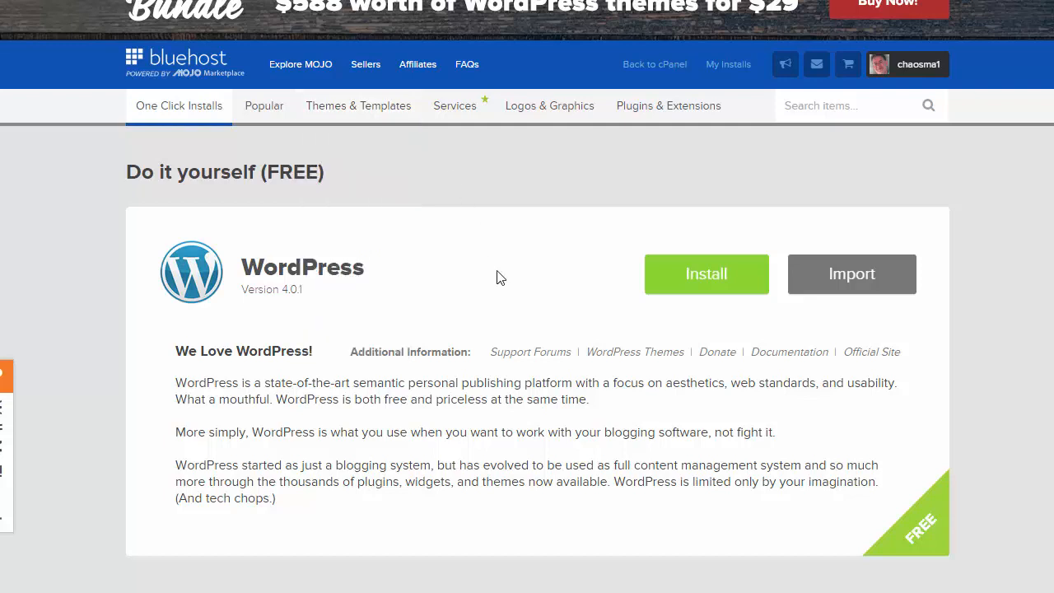
pyautogui.moveTo(449, 248)
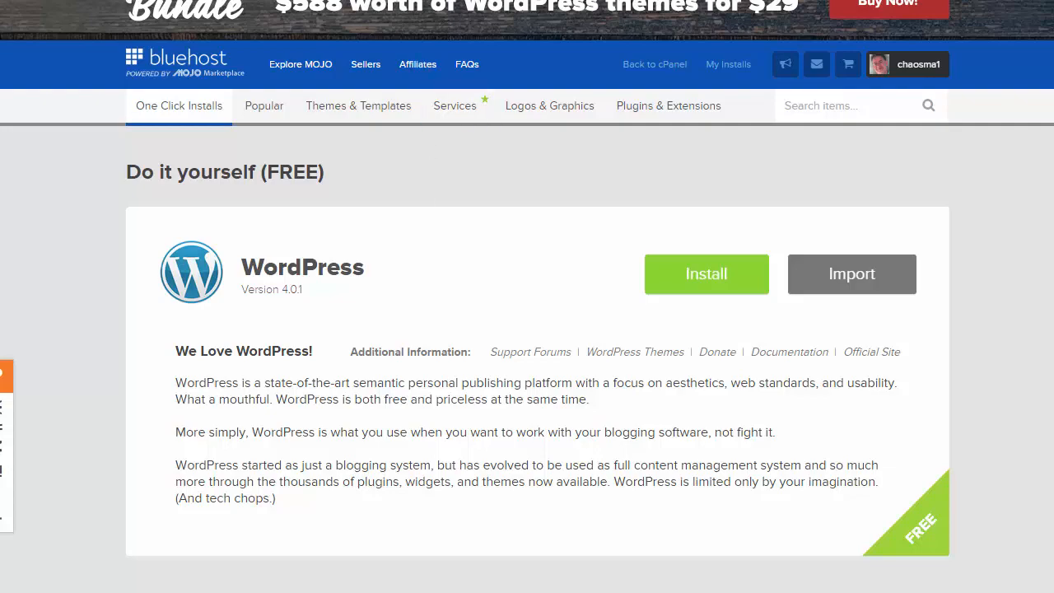
pyautogui.click(707, 274)
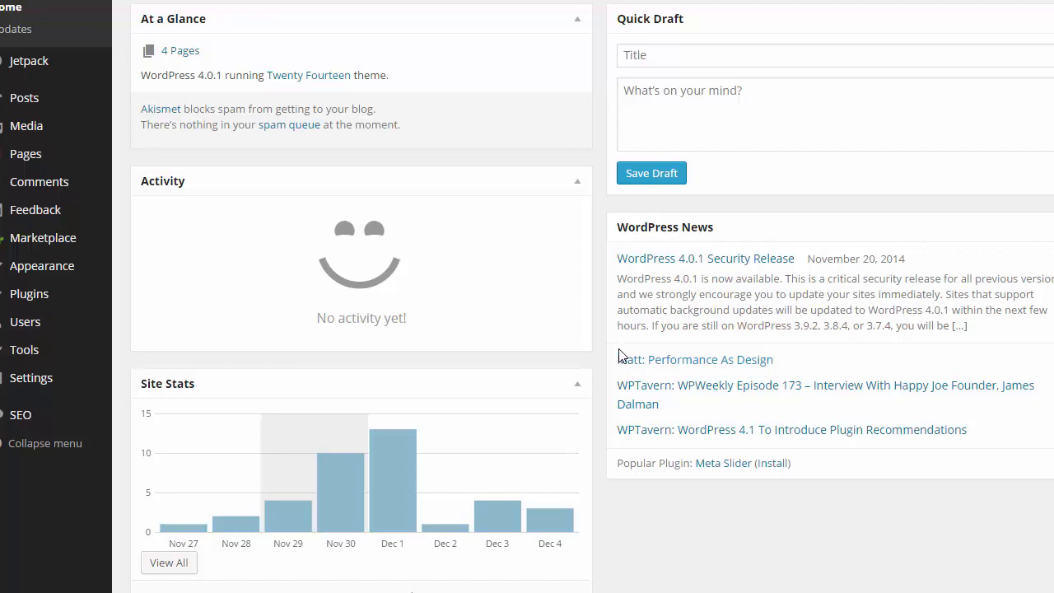
pyautogui.moveTo(565, 211)
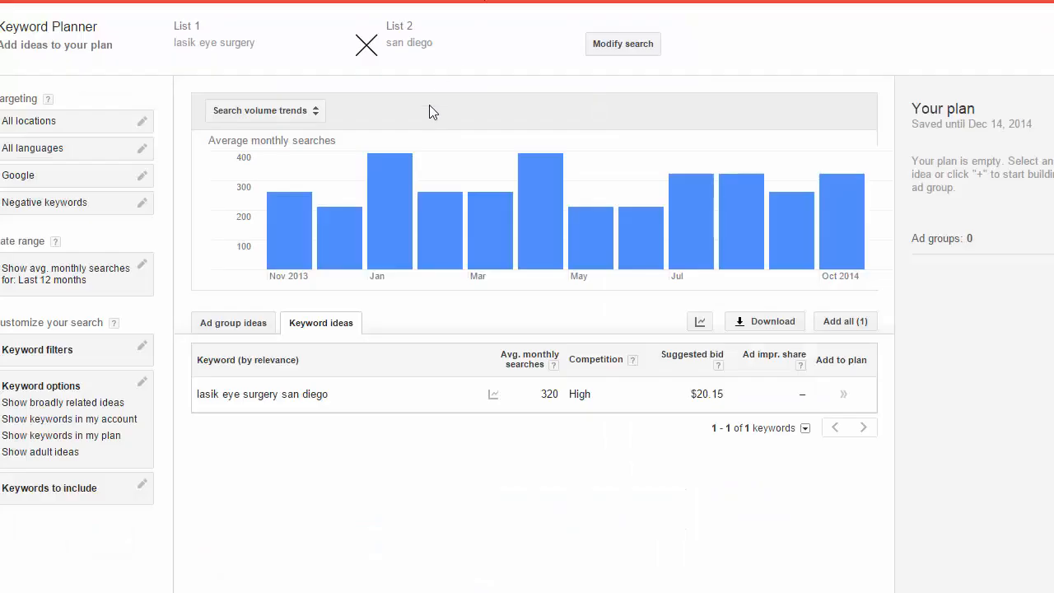
pyautogui.moveTo(355, 415)
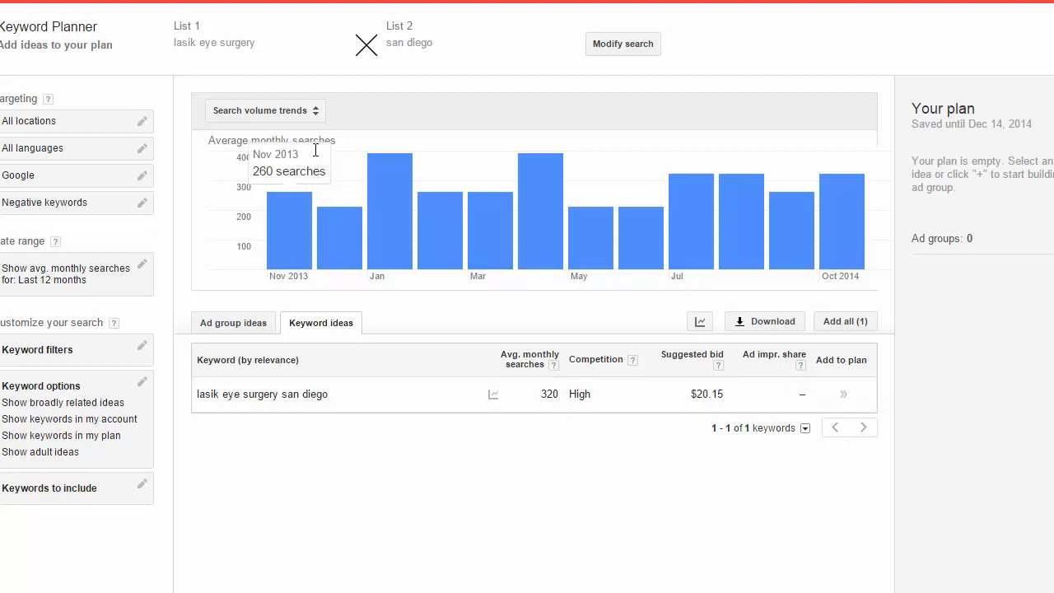
pyautogui.moveTo(331, 402)
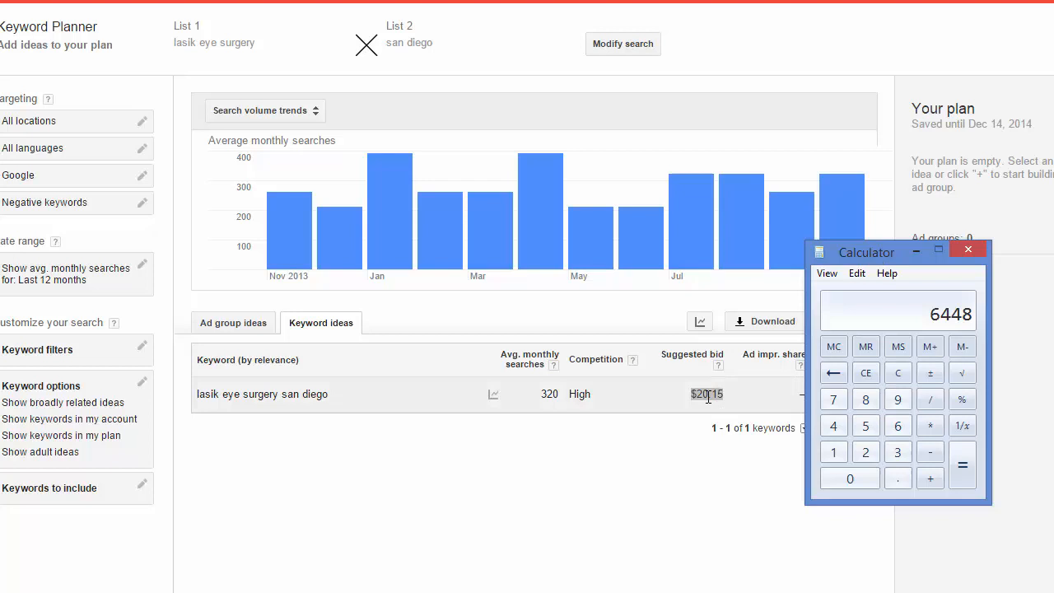
pyautogui.moveTo(867, 252); pyautogui.dragTo(834, 253)
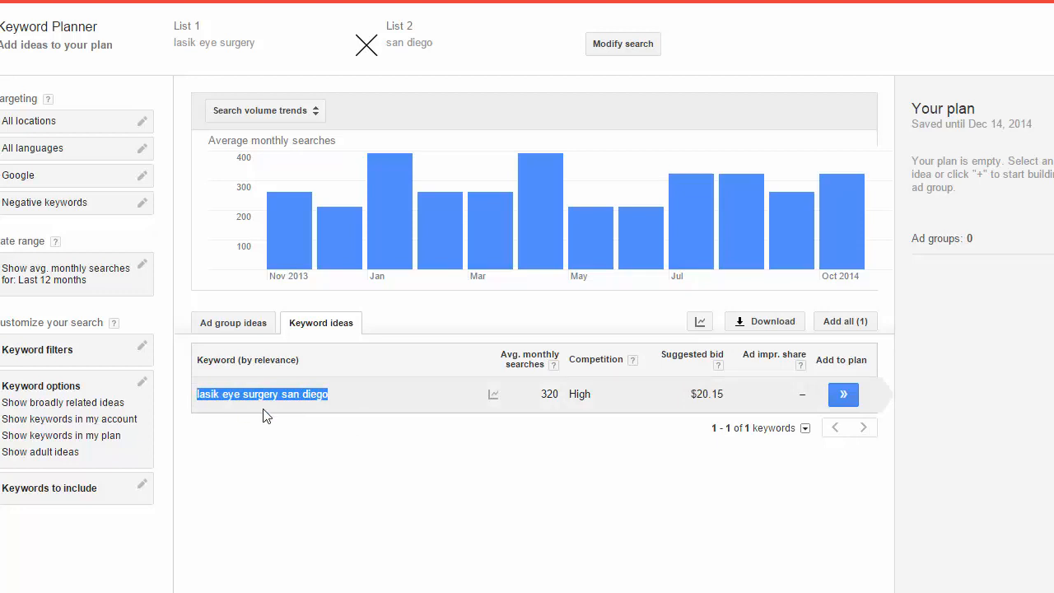
pyautogui.moveTo(282, 422)
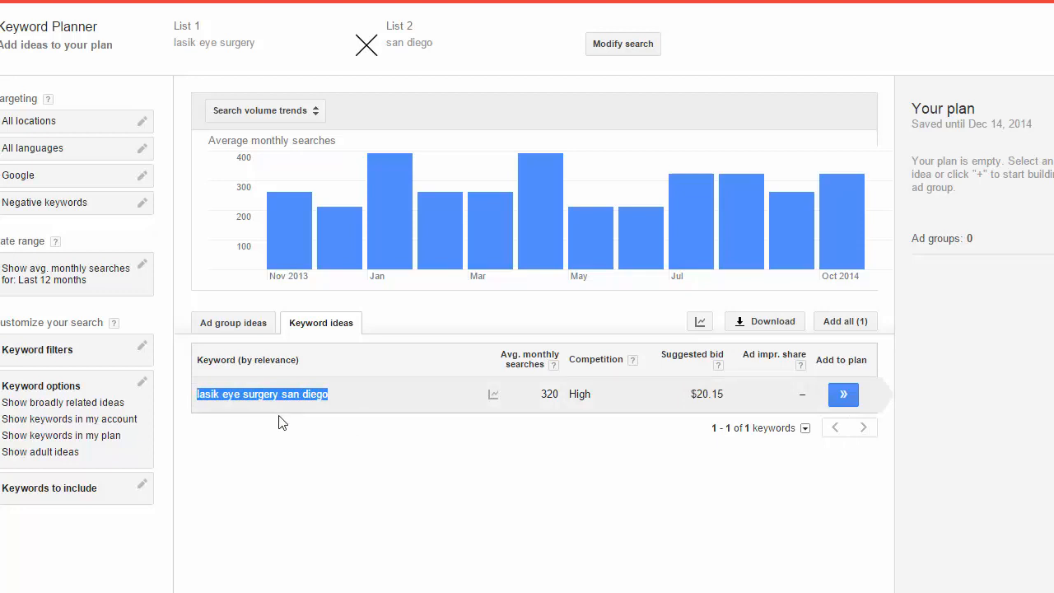
pyautogui.click(385, 492)
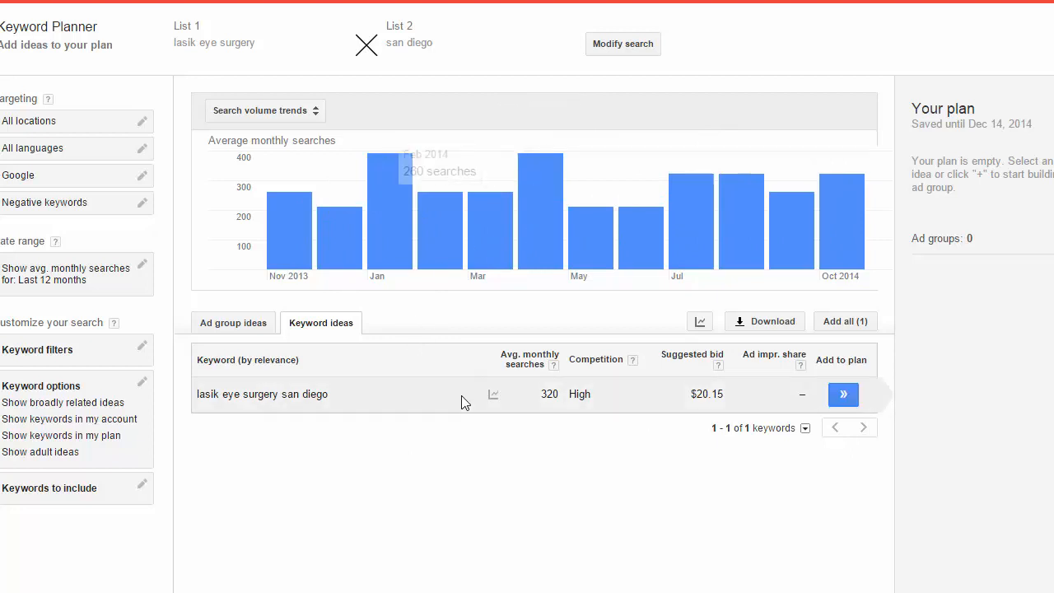
pyautogui.moveTo(573, 395)
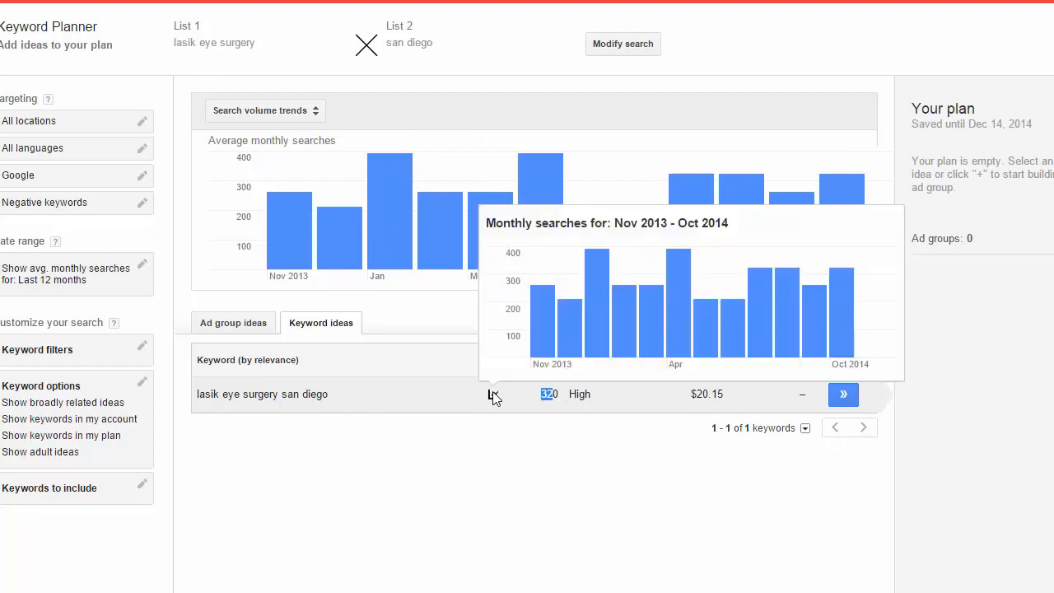
pyautogui.moveTo(544, 397)
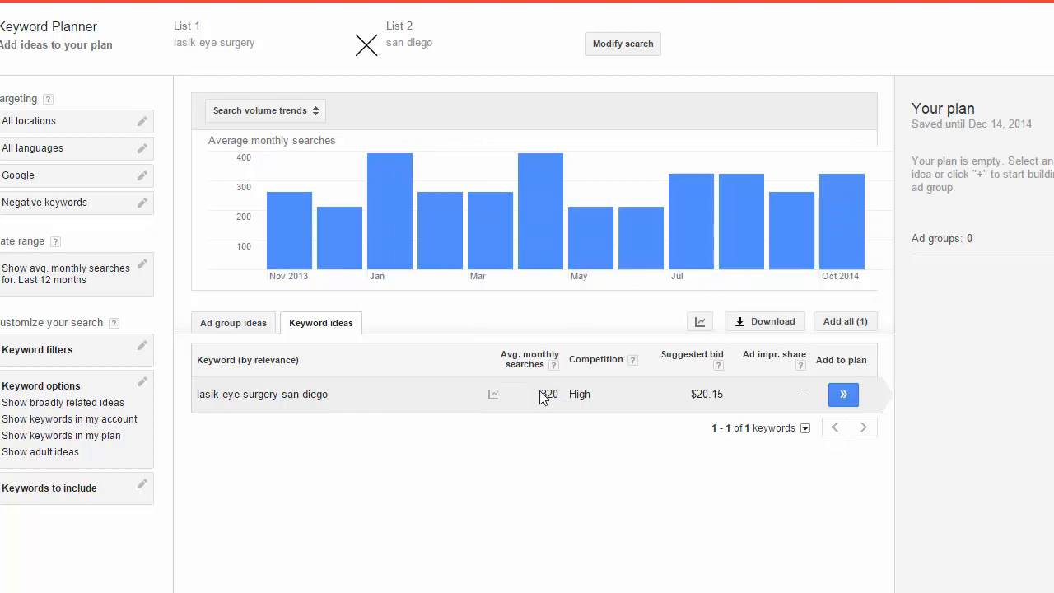
pyautogui.doubleClick(547, 395)
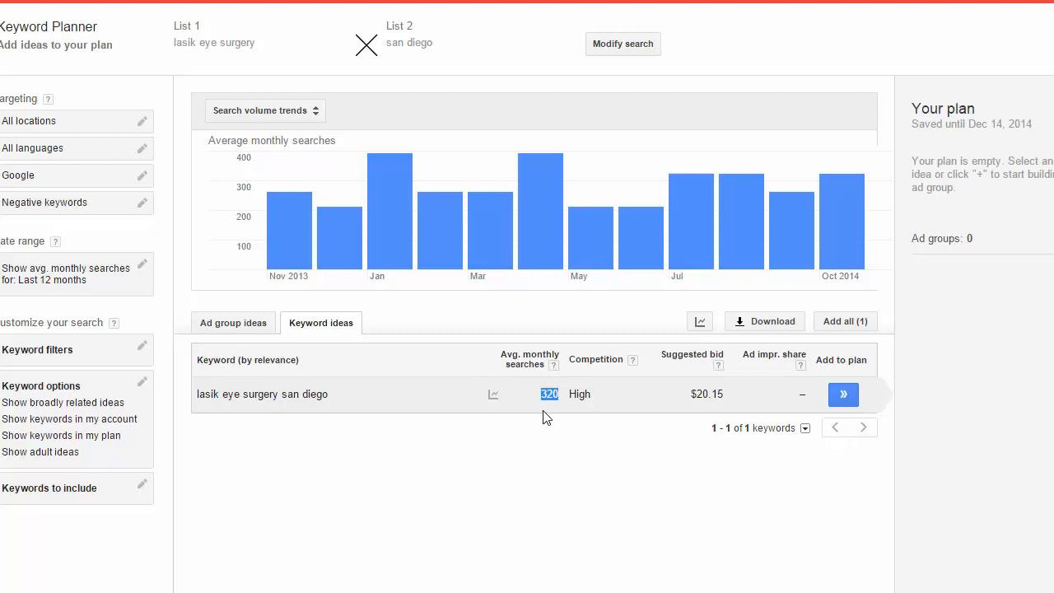
pyautogui.moveTo(567, 428)
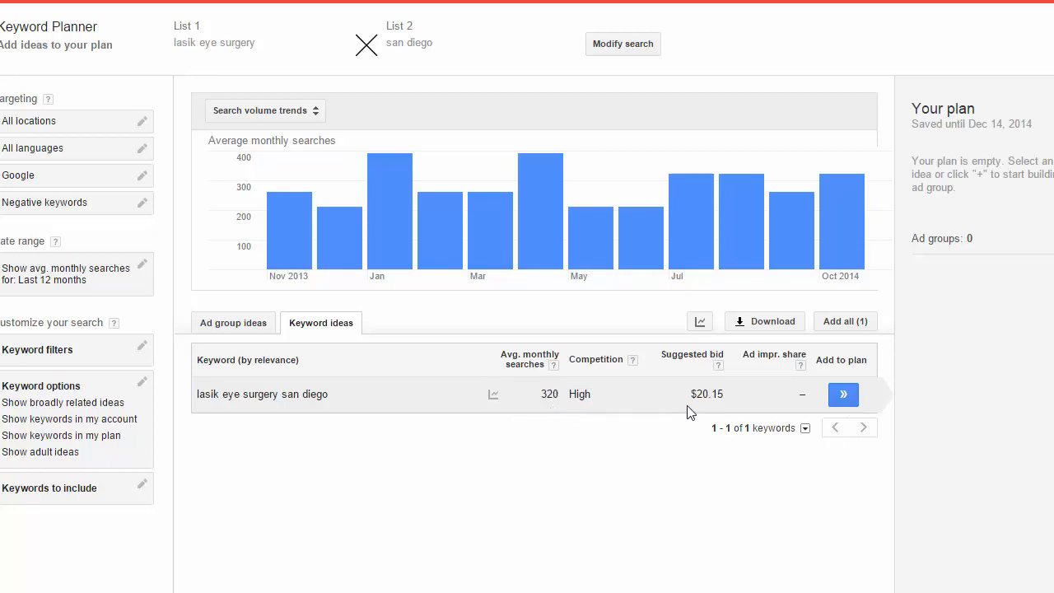
pyautogui.moveTo(707, 408)
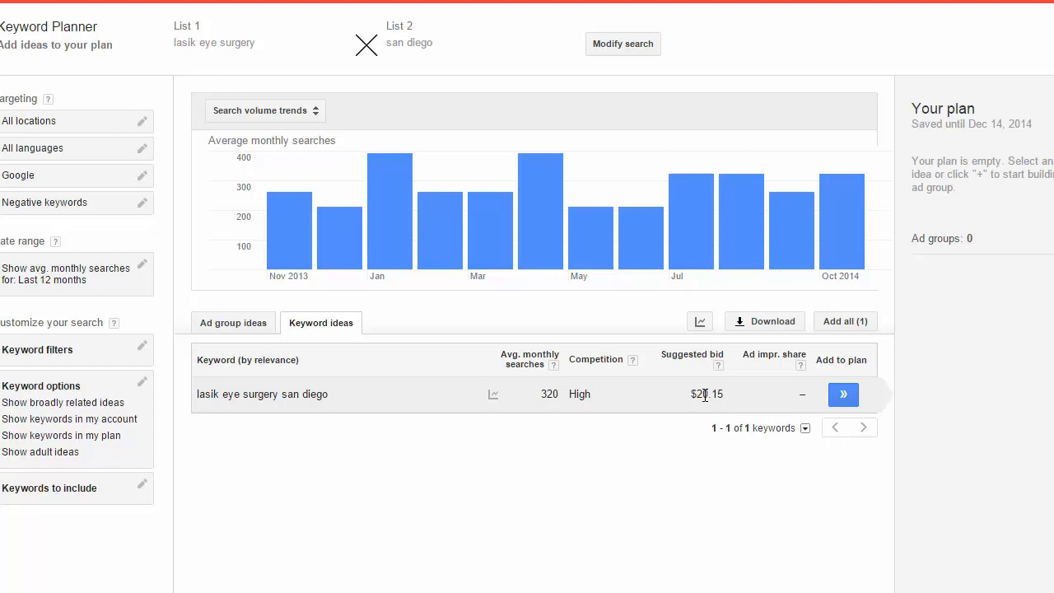
pyautogui.moveTo(445, 155)
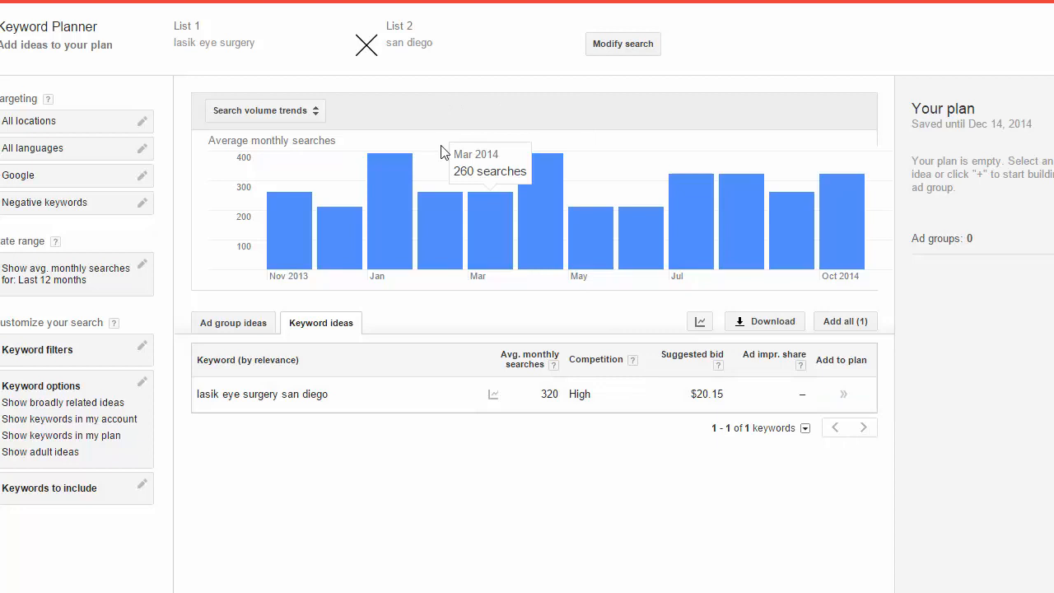
pyautogui.moveTo(568, 428)
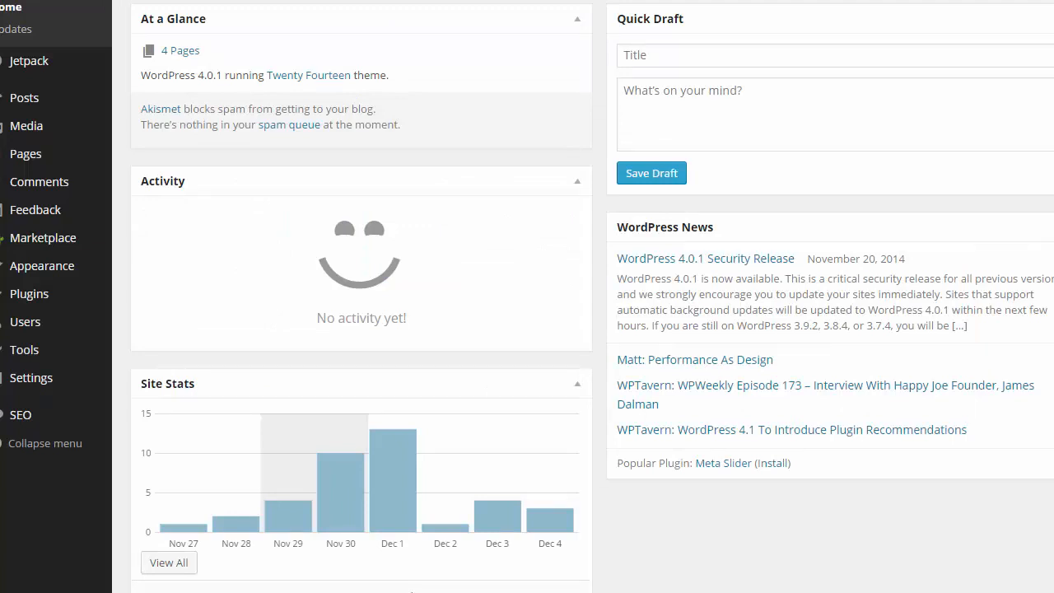
pyautogui.moveTo(30, 294)
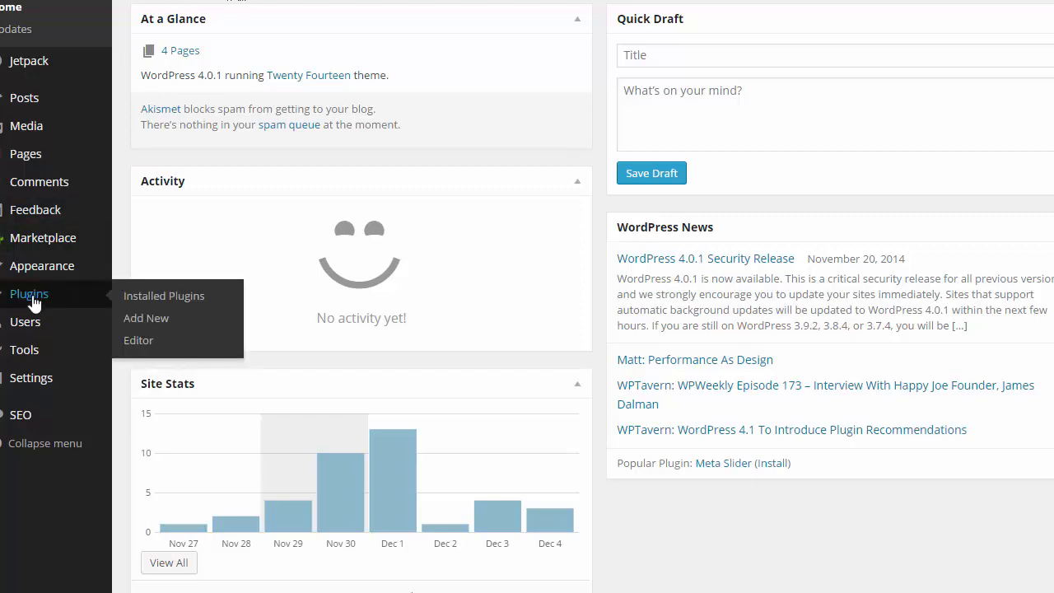
pyautogui.moveTo(180, 299)
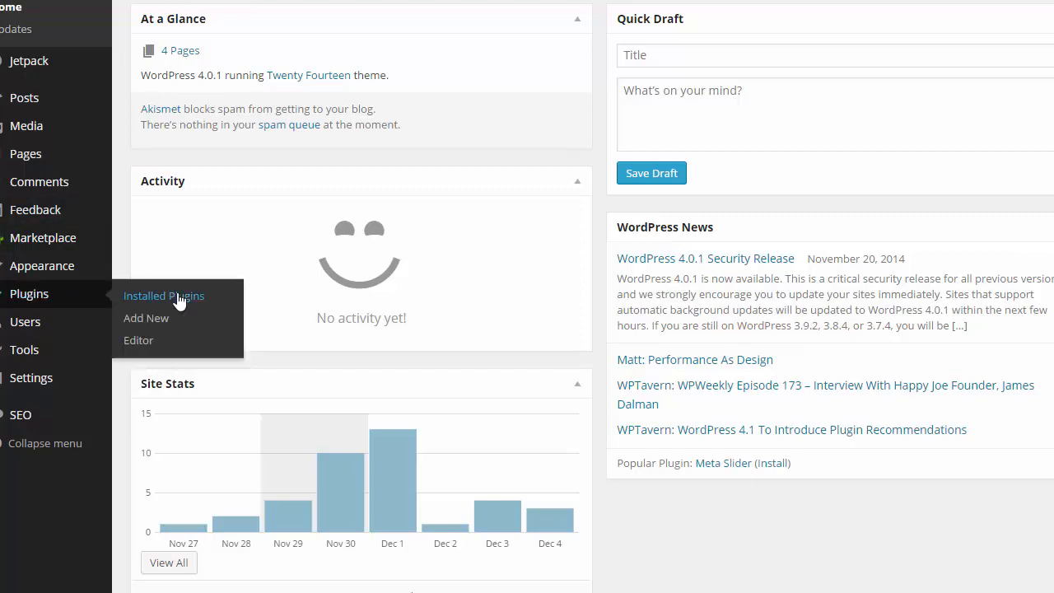
# Show the Installed Plugins list with Akismet, Google XML Sitemaps, Jetpack, Redirection and WordPress SEO
pyautogui.click(165, 297)
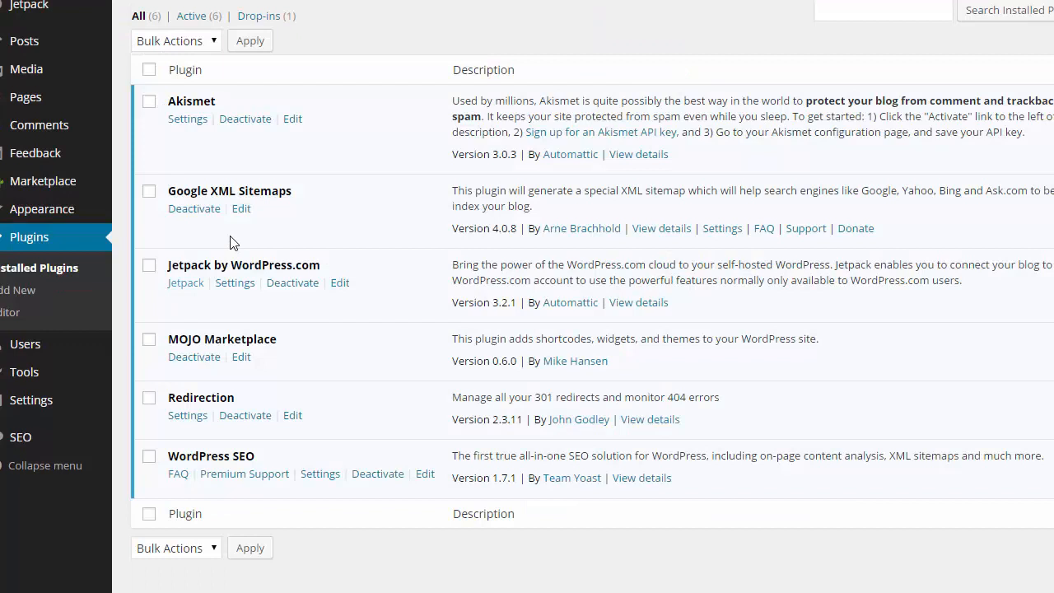
pyautogui.moveTo(213, 191)
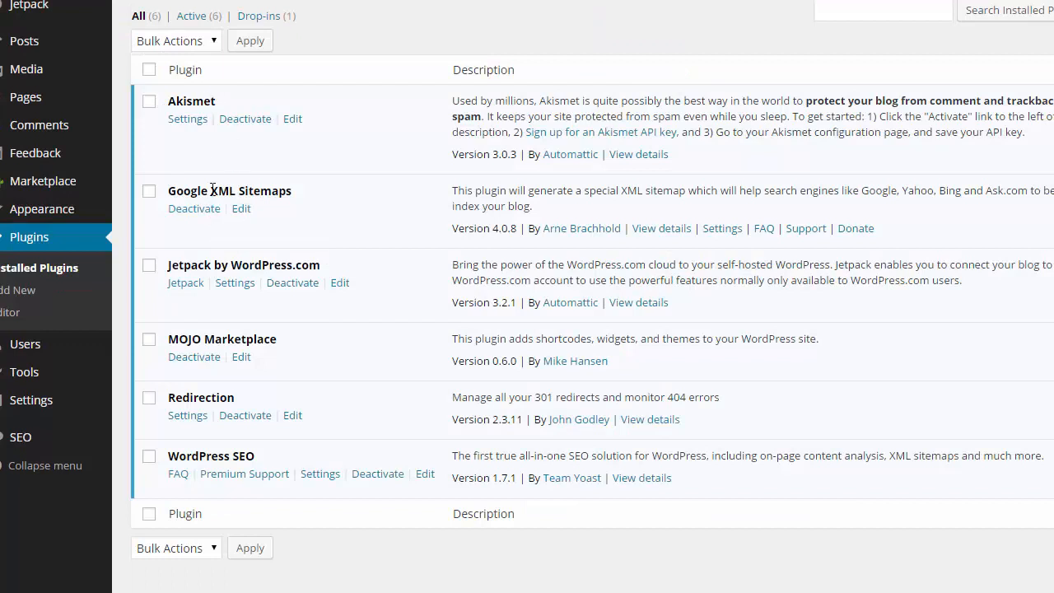
pyautogui.moveTo(596, 237)
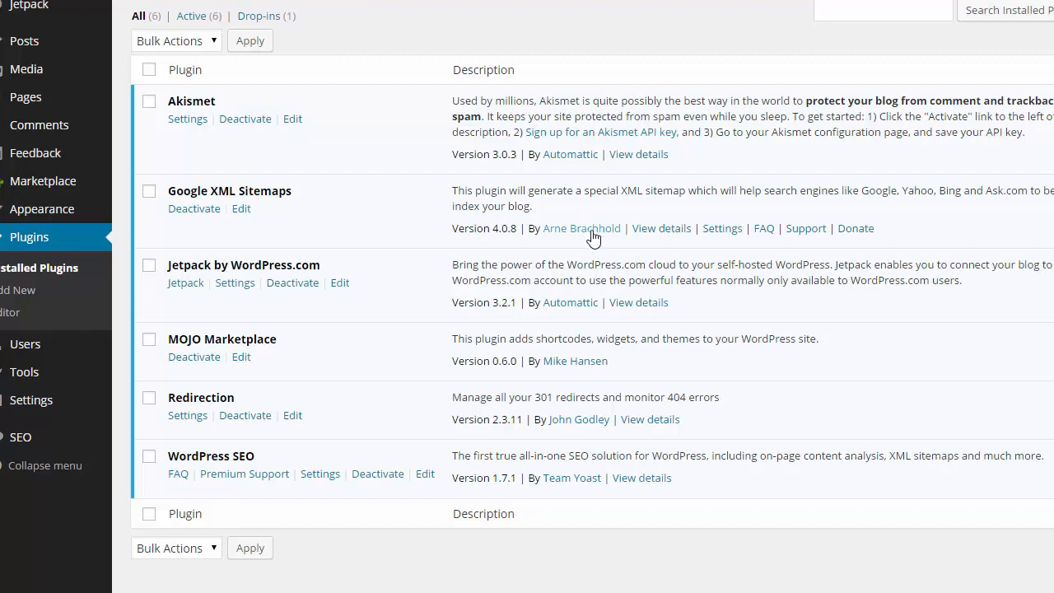
pyautogui.moveTo(188, 415)
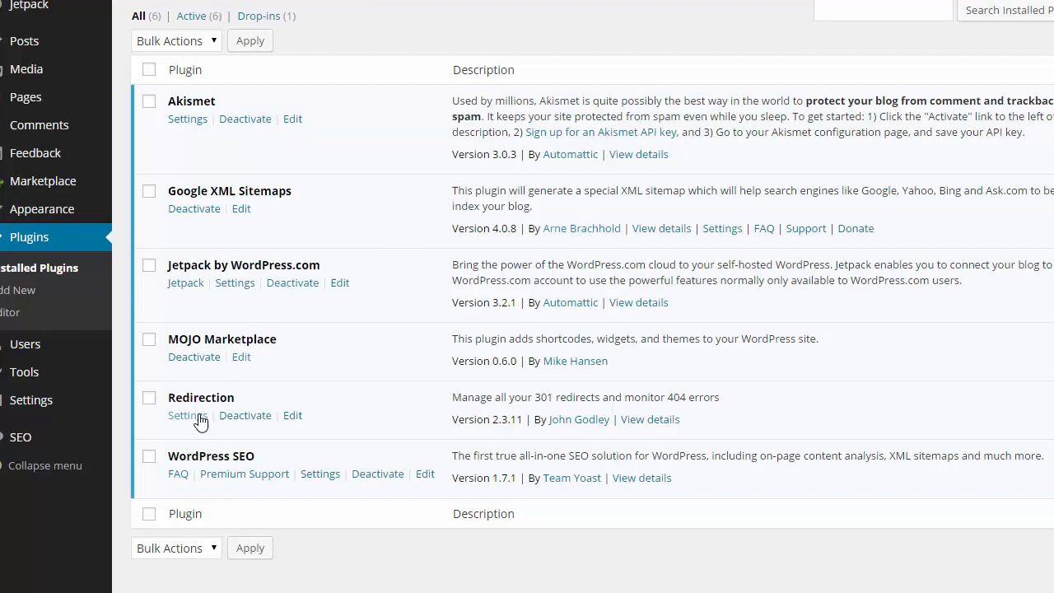
pyautogui.moveTo(178, 482)
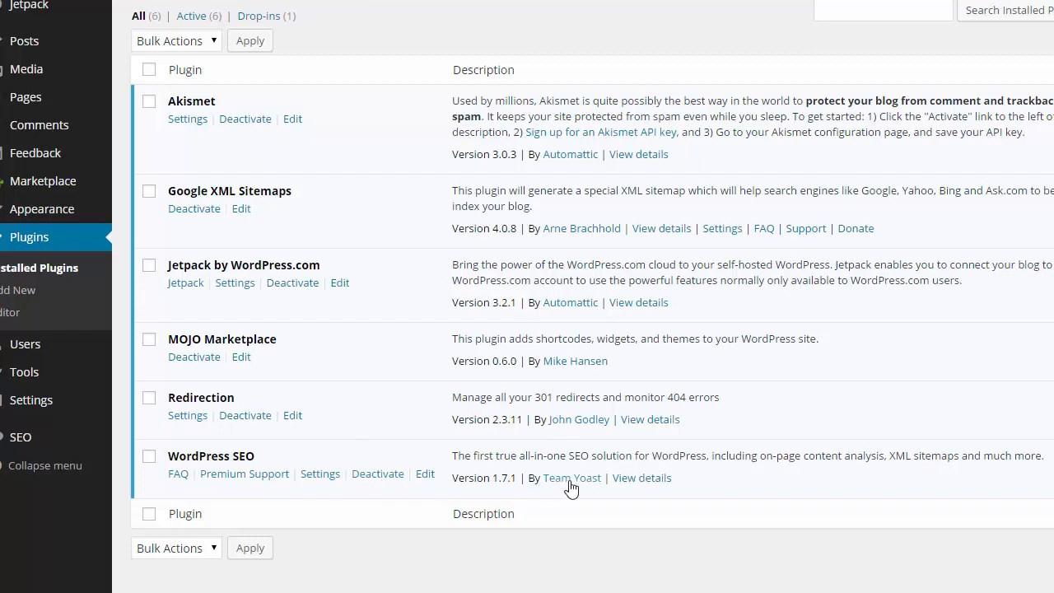
pyautogui.moveTo(231, 455)
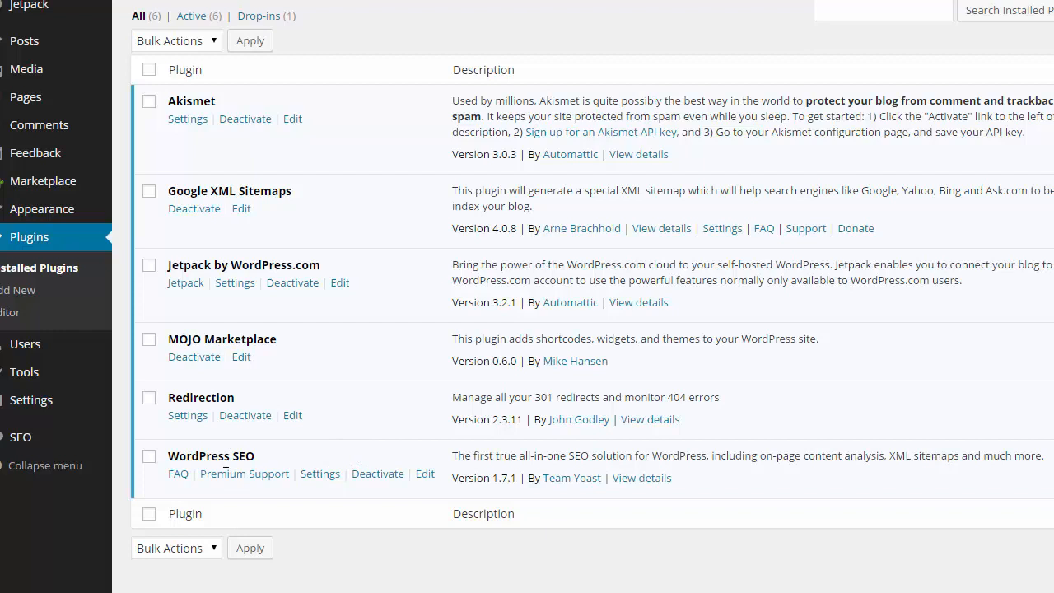
pyautogui.moveTo(57, 214)
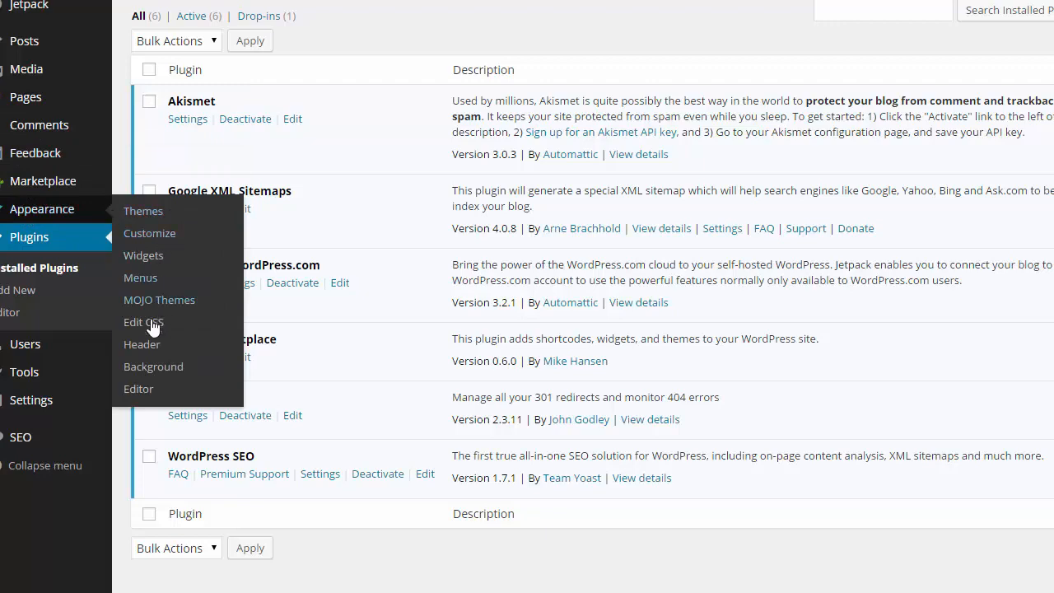
pyautogui.moveTo(150, 284)
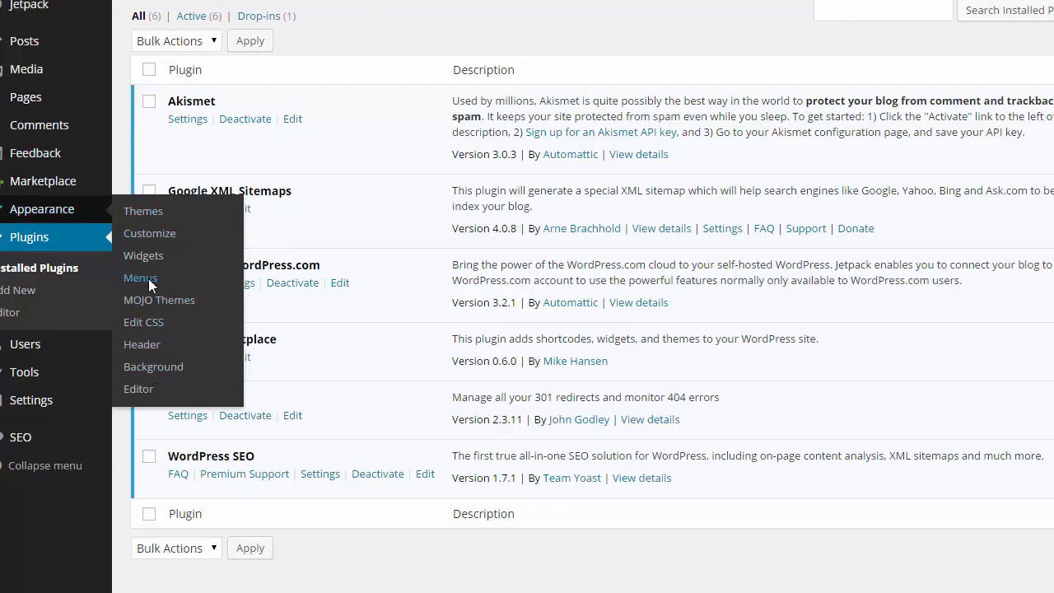
# In Appearance > Menus, expand the 'Lasik Eye Surgery San Diego' item's navigation label and title attribute
pyautogui.click(140, 277)
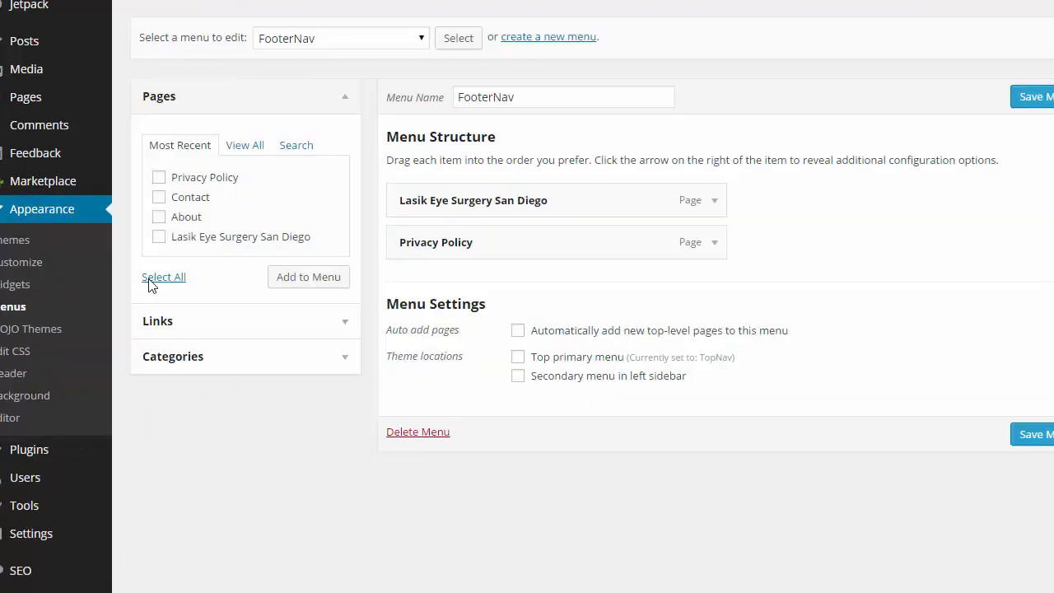
pyautogui.moveTo(354, 303)
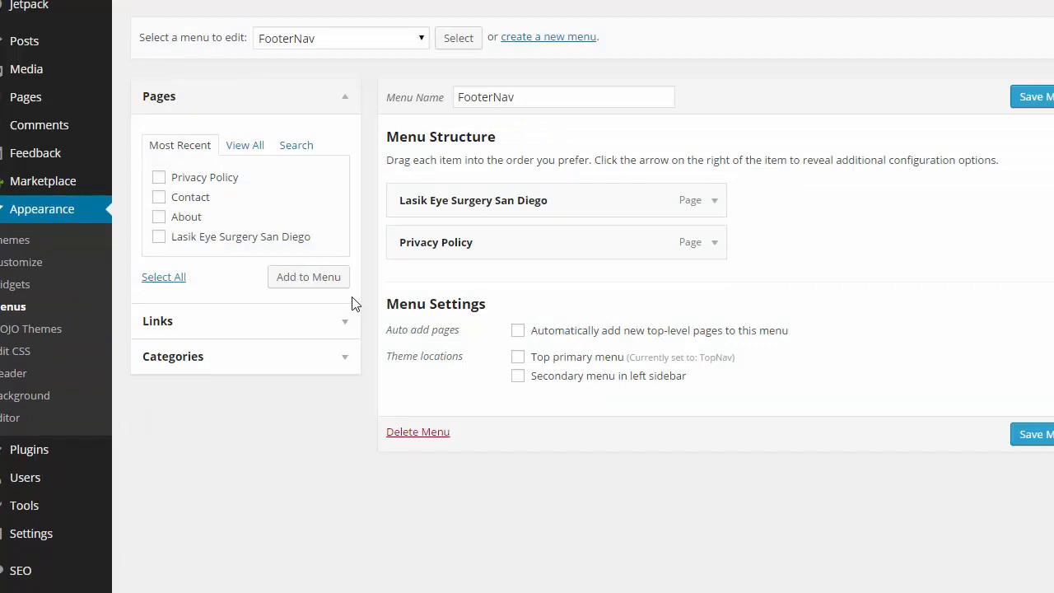
pyautogui.moveTo(519, 295)
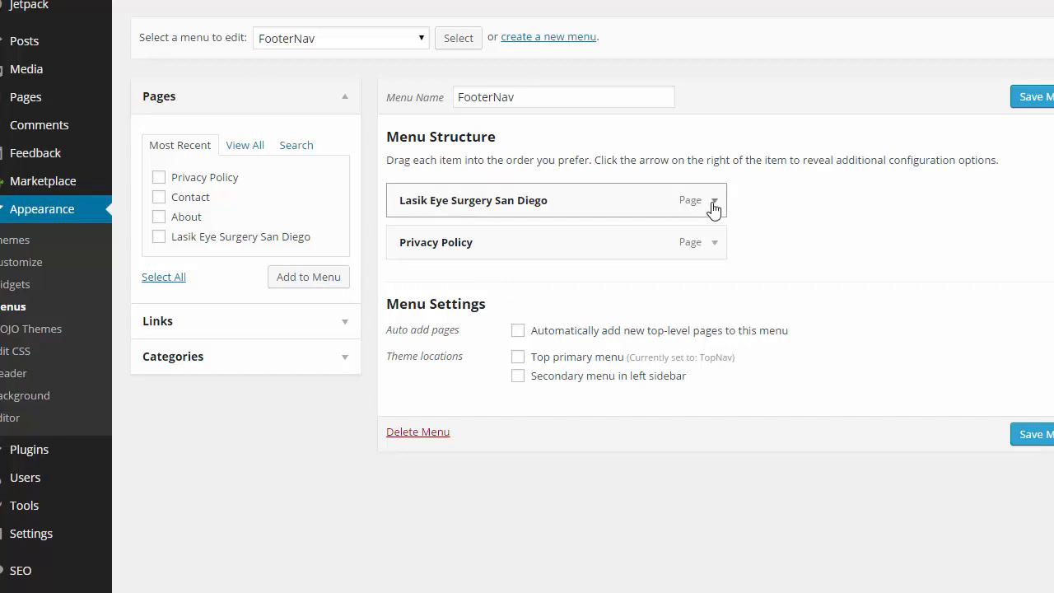
pyautogui.click(711, 205)
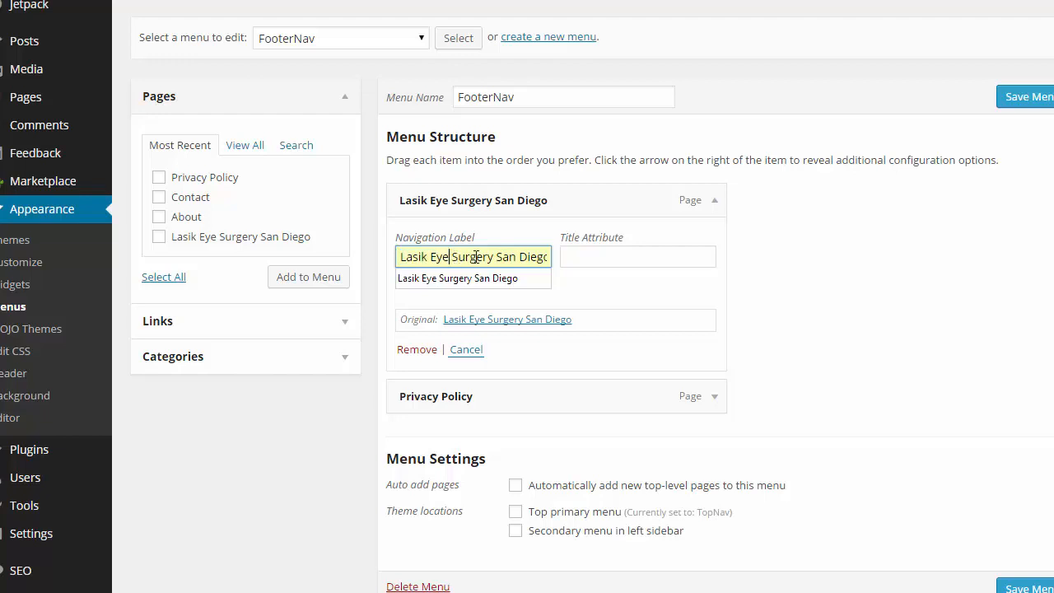
pyautogui.click(638, 257)
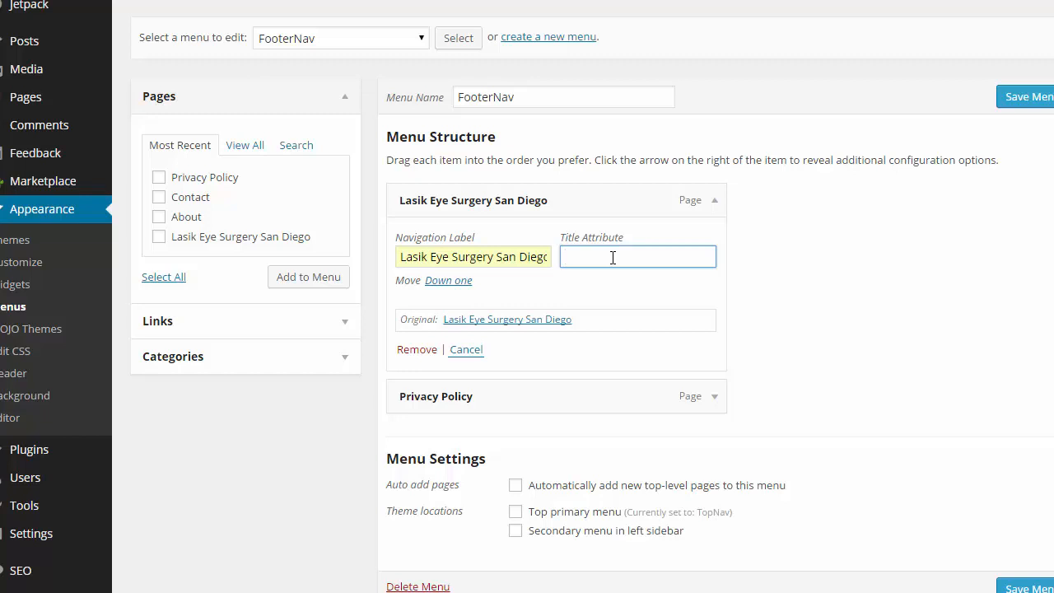
pyautogui.click(613, 257)
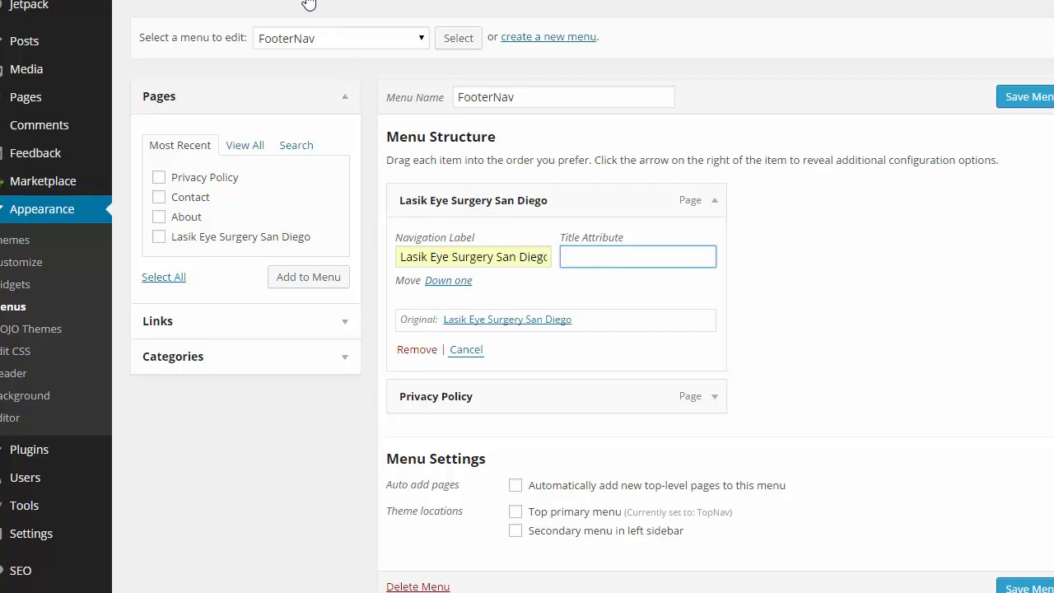
pyautogui.moveTo(19, 351)
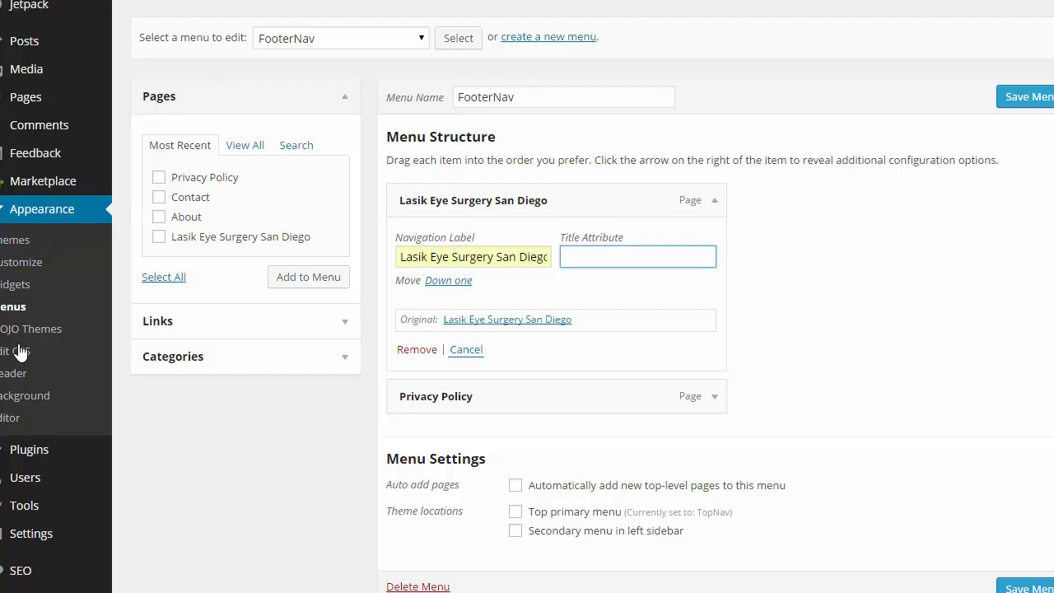
pyautogui.moveTo(30, 448)
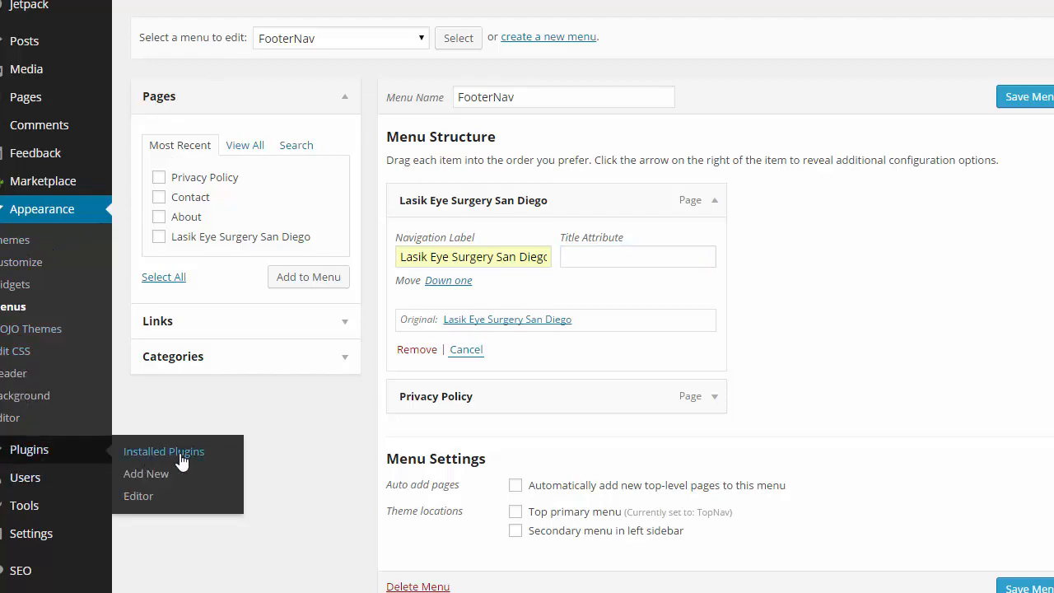
# Go from the plugins list to All Pages showing About, Contact, Lasik Eye Surgery San Diego and Privacy Policy
pyautogui.click(163, 451)
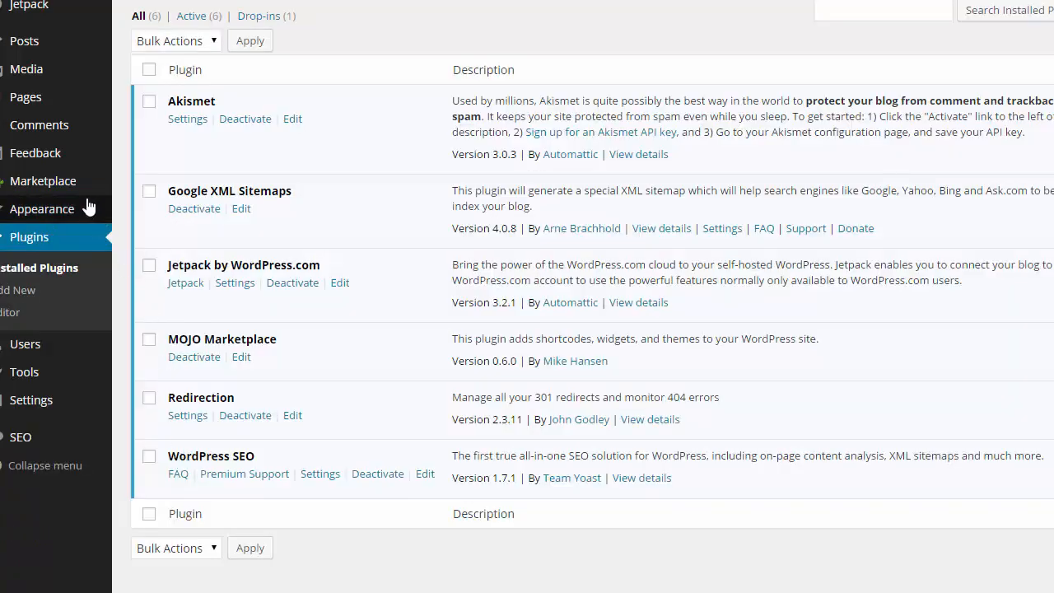
pyautogui.moveTo(26, 95)
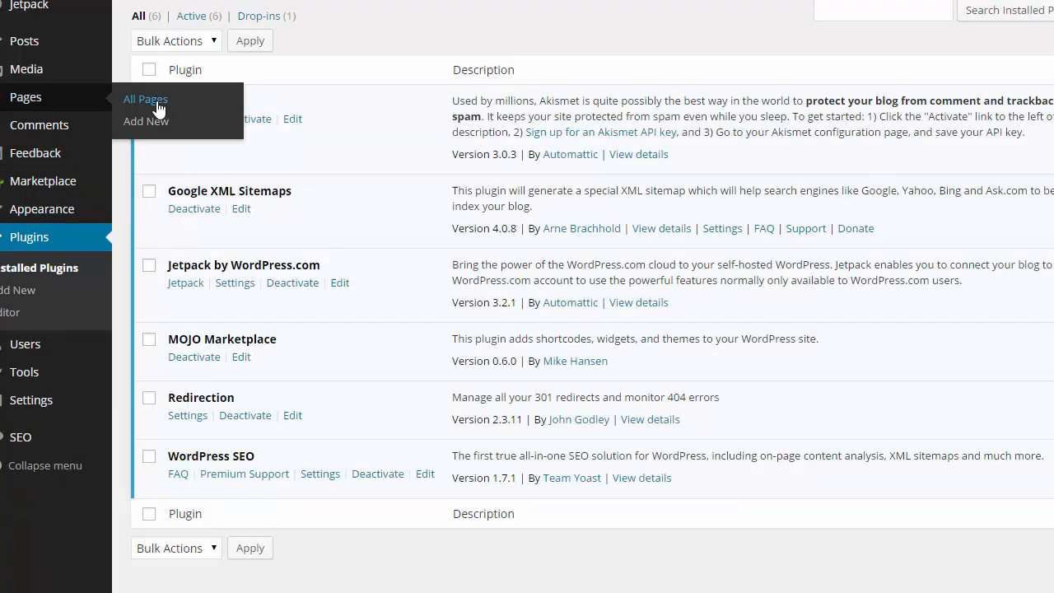
pyautogui.click(145, 99)
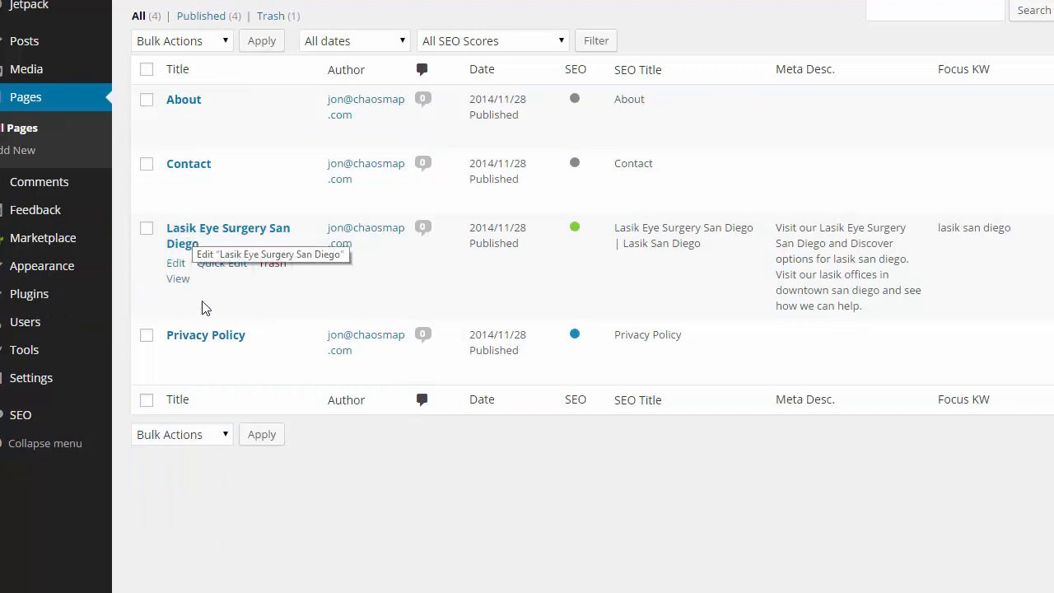
pyautogui.moveTo(214, 267)
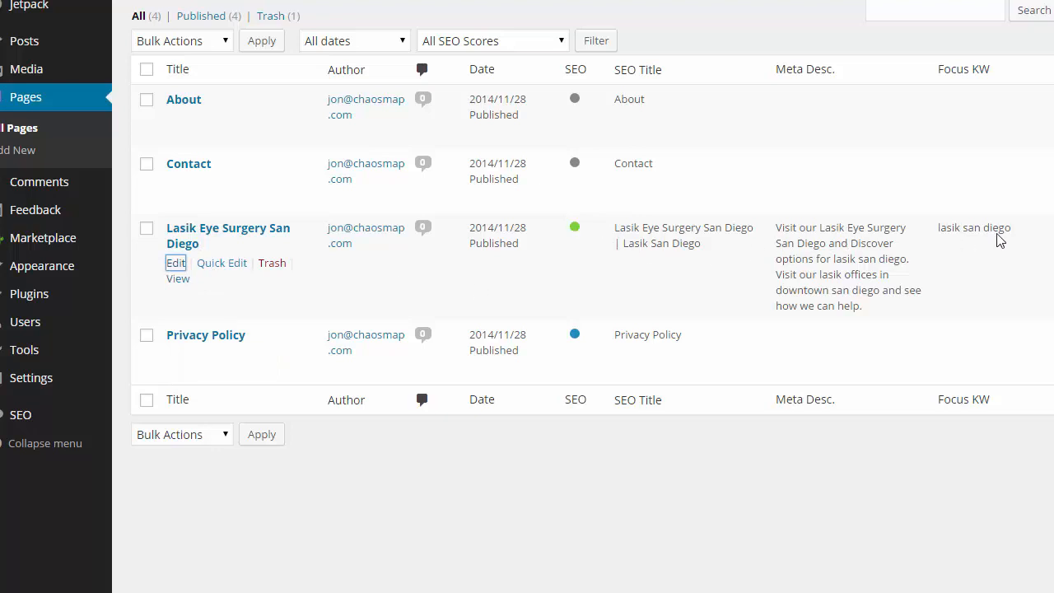
# Edit the Lasik Eye Surgery San Diego page and scroll to its Yoast snippet preview and focus keyword
pyautogui.click(175, 264)
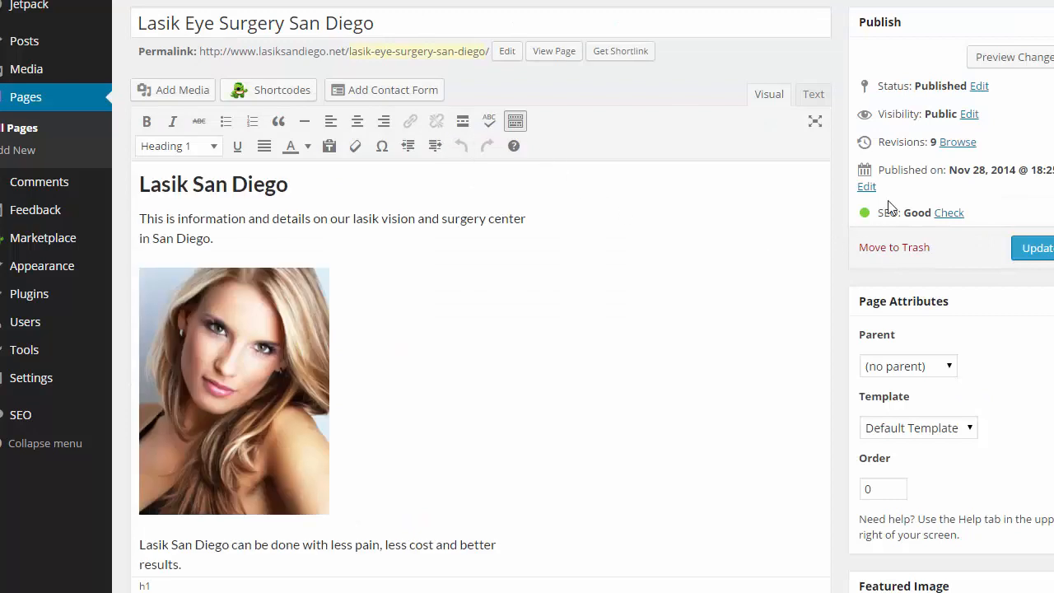
pyautogui.scroll(-3)
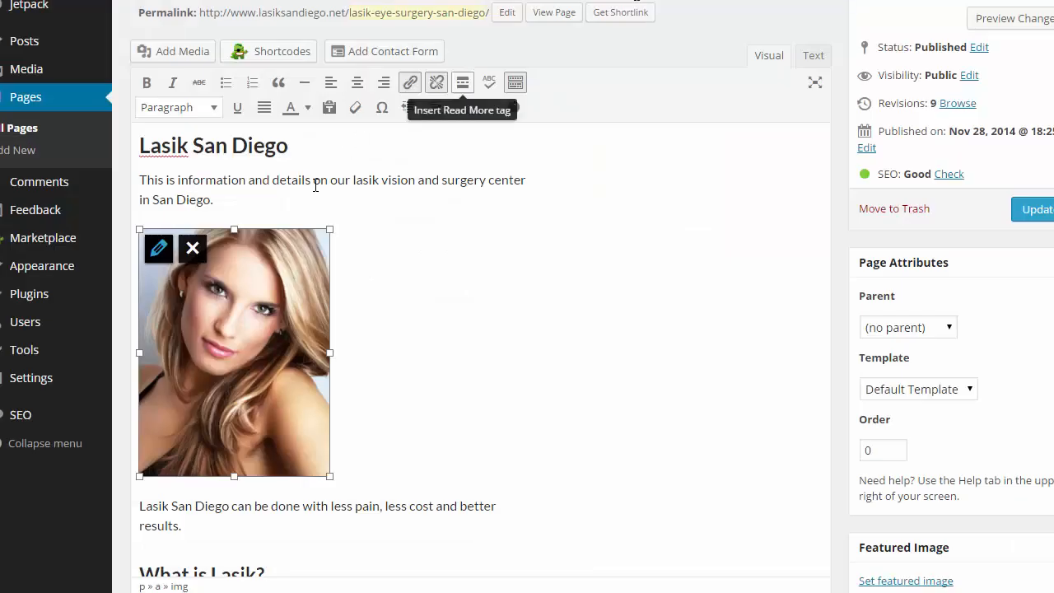
pyautogui.scroll(-3)
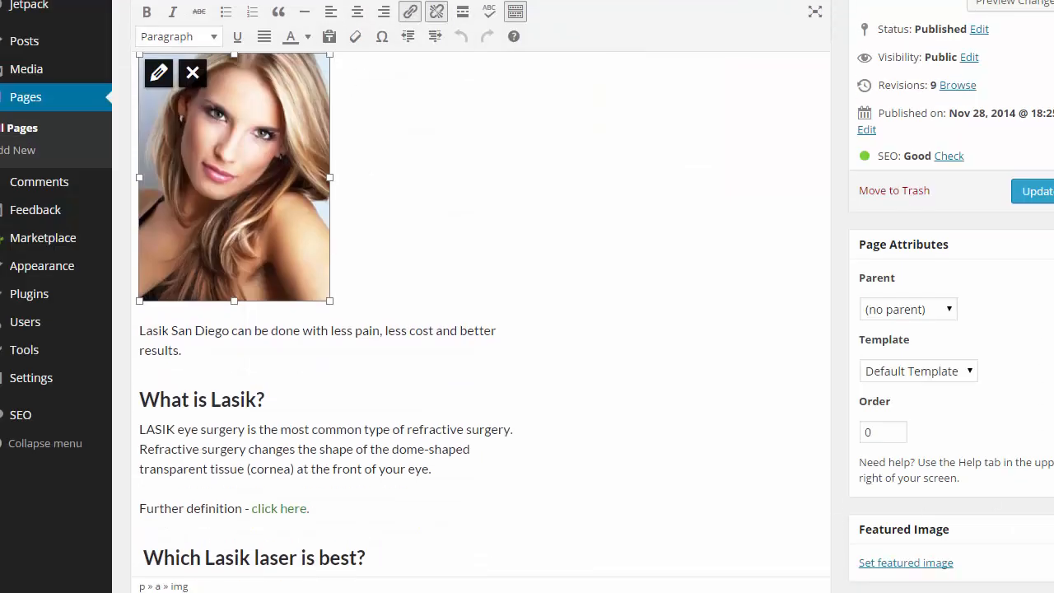
pyautogui.scroll(-3)
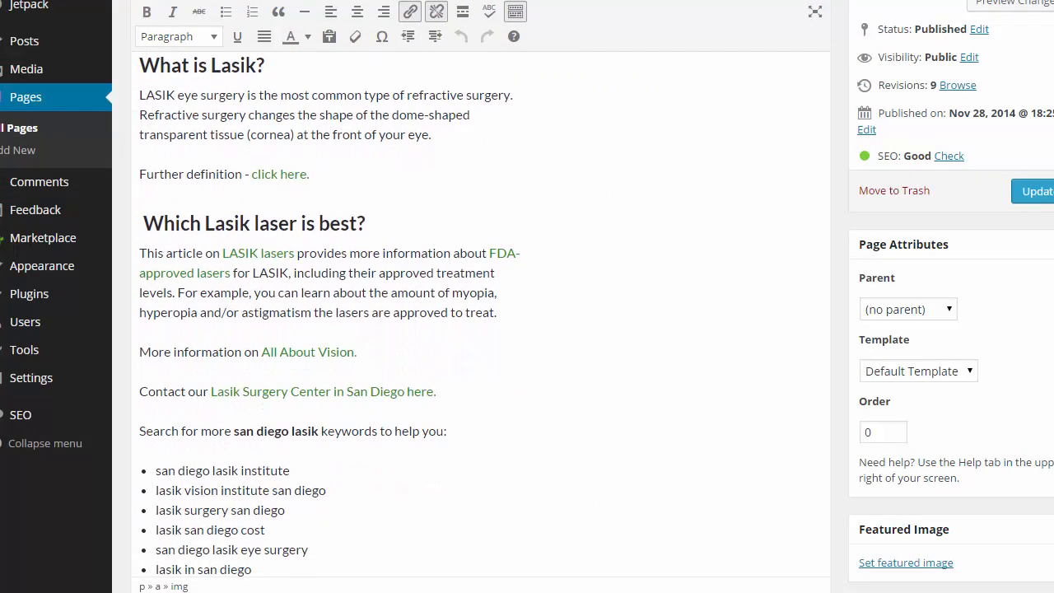
pyautogui.scroll(-3)
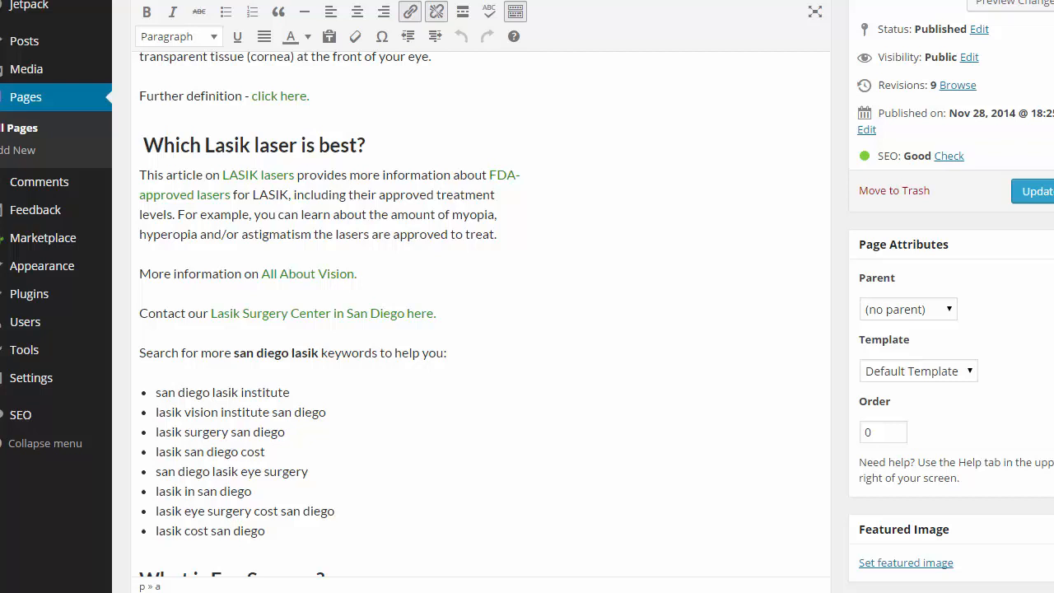
pyautogui.scroll(-3)
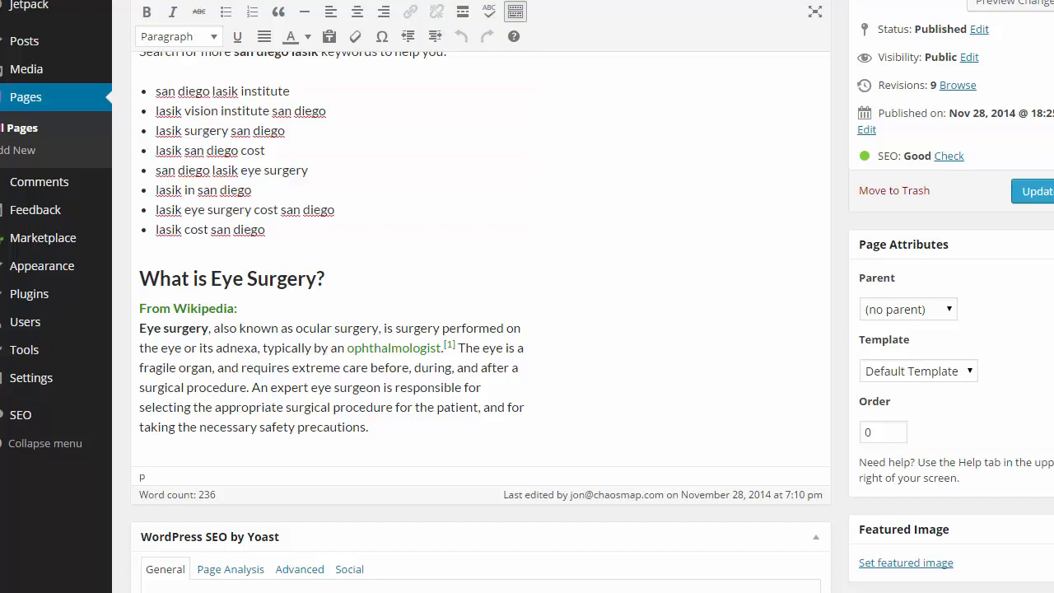
pyautogui.scroll(-3)
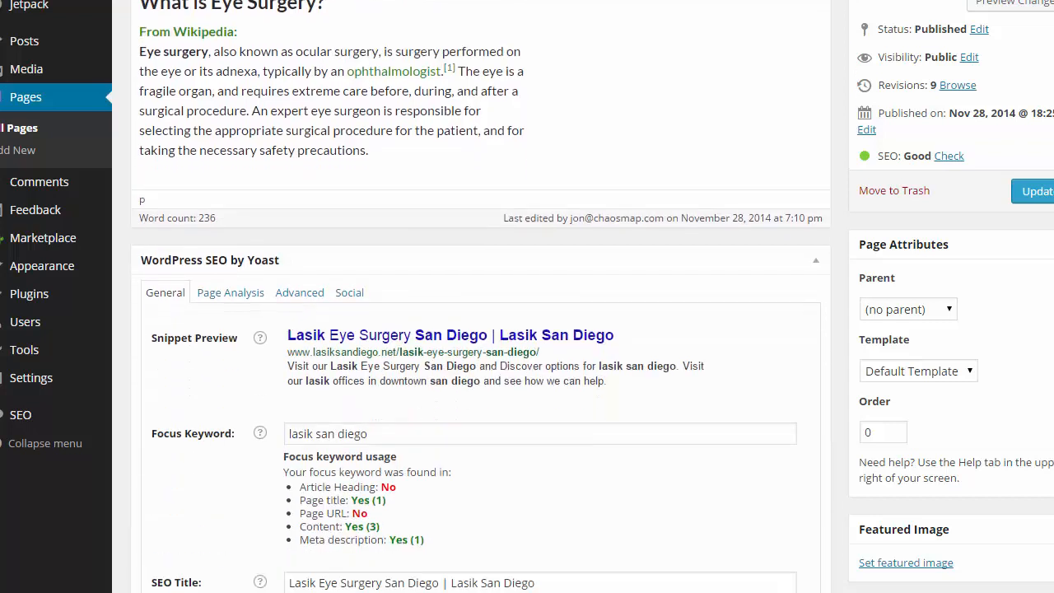
pyautogui.scroll(-3)
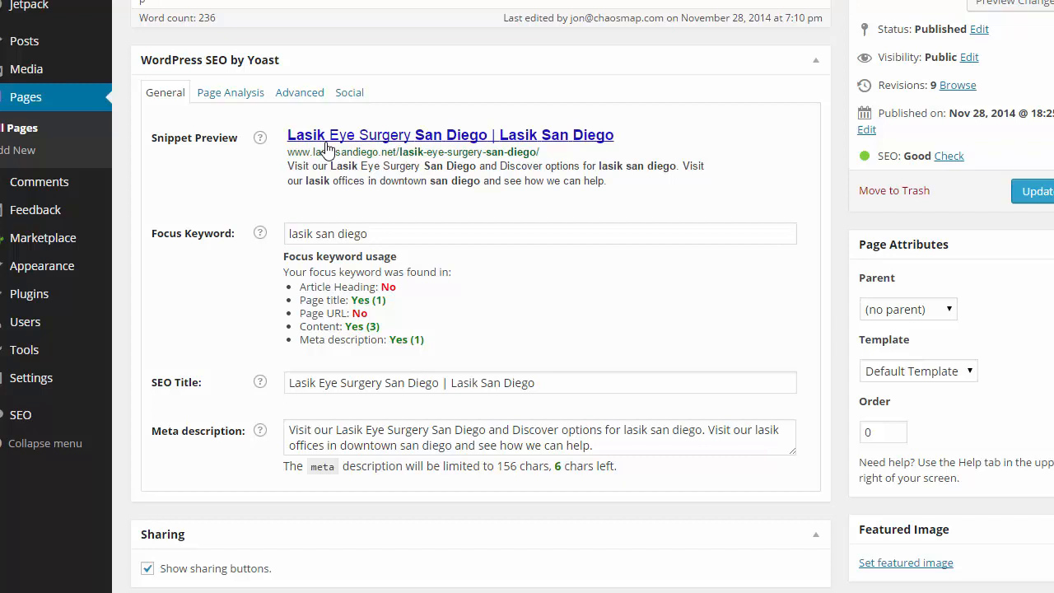
pyautogui.moveTo(290, 305)
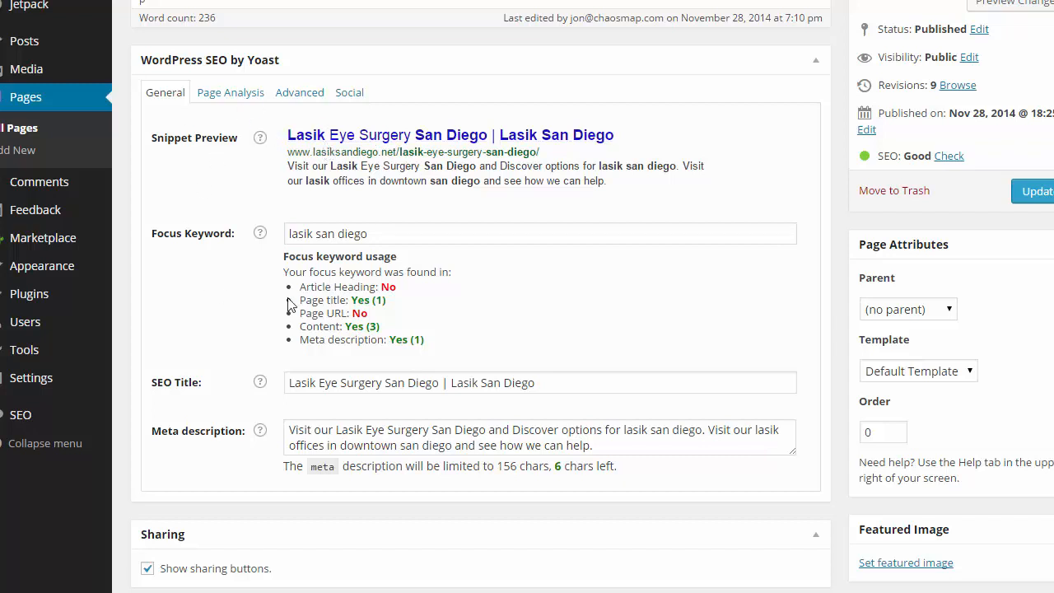
pyautogui.moveTo(376, 145)
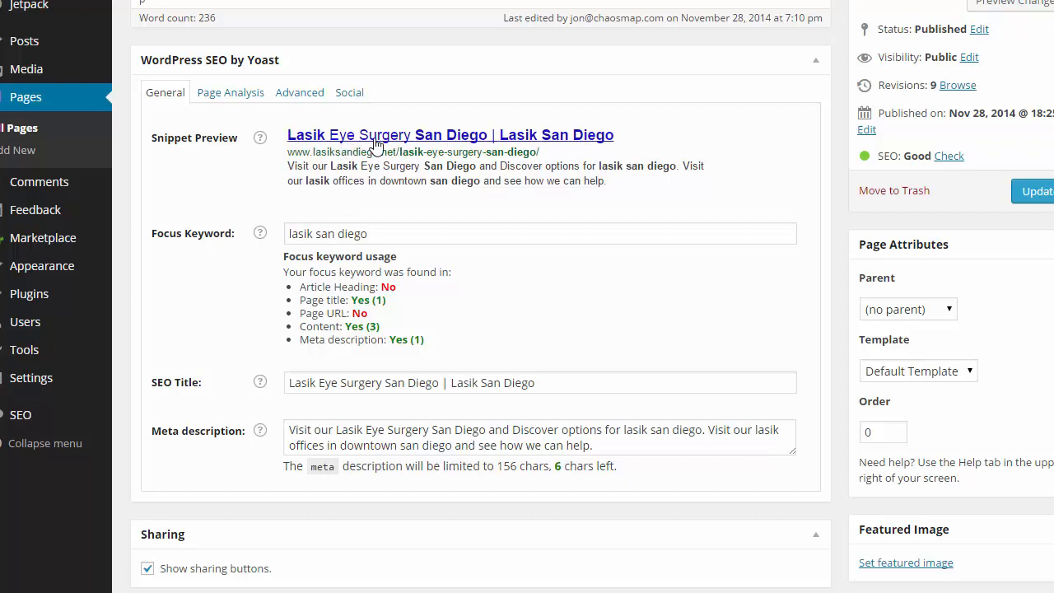
pyautogui.doubleClick(344, 151)
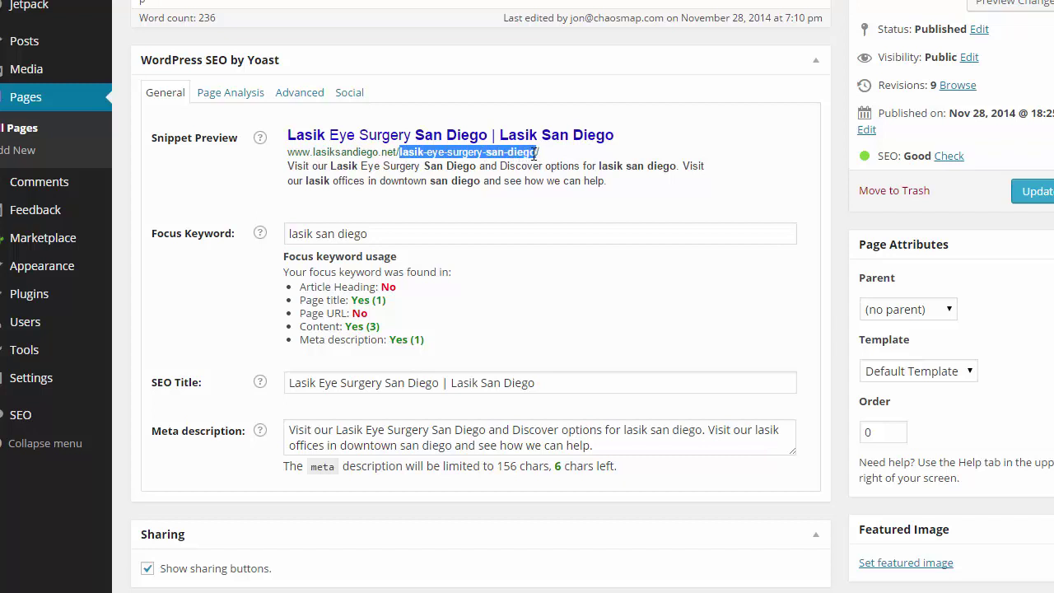
pyautogui.click(509, 151)
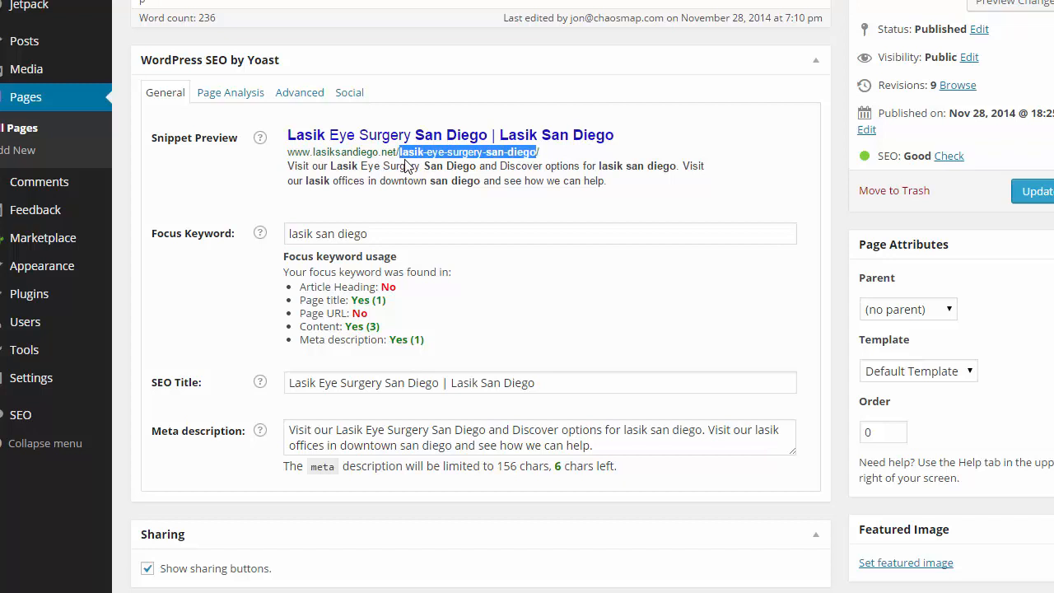
pyautogui.moveTo(323, 153)
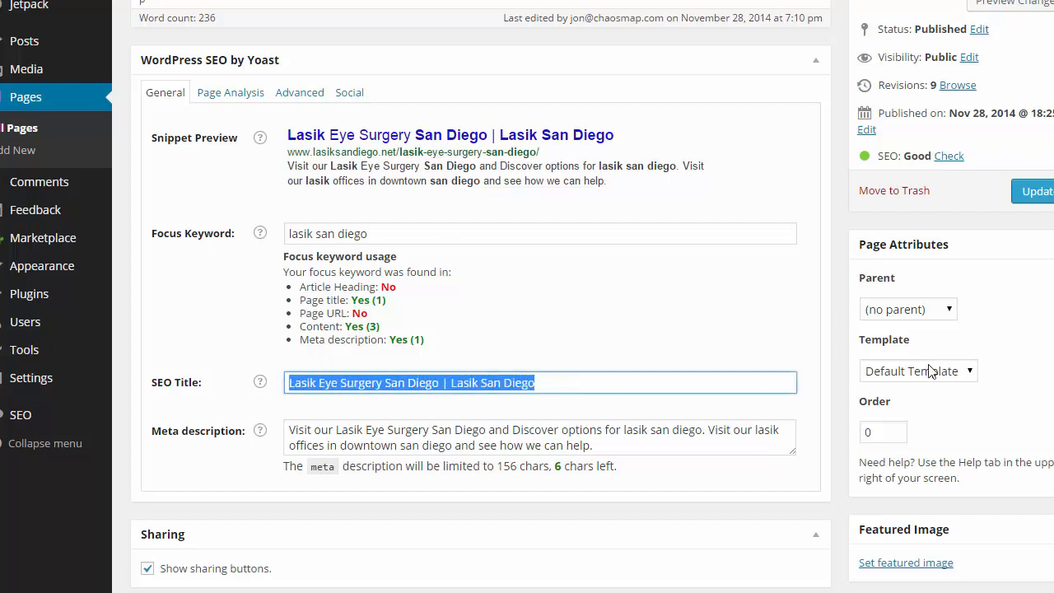
pyautogui.scroll(-3)
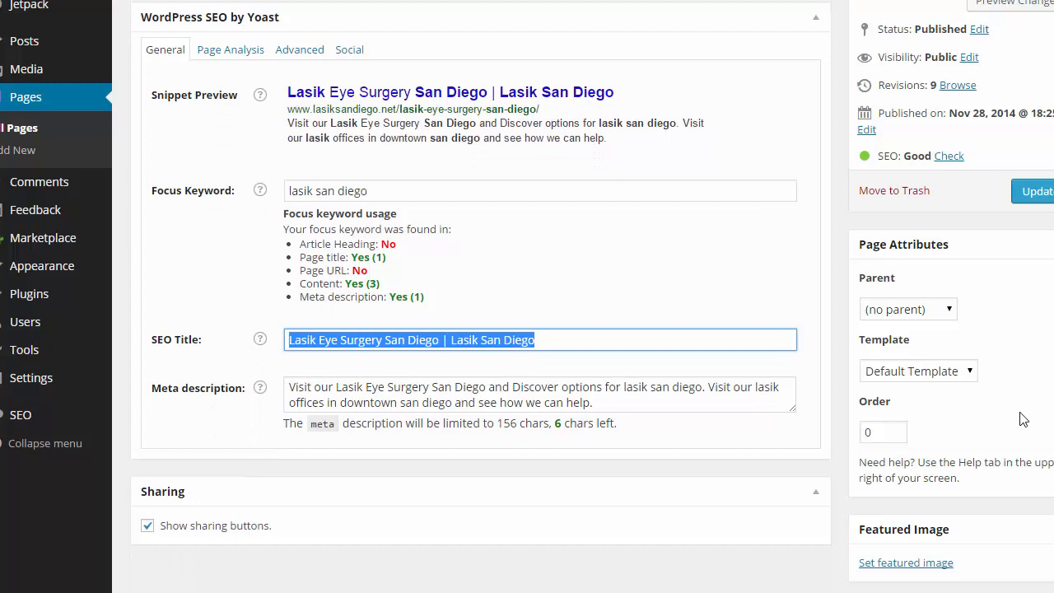
pyautogui.click(369, 340)
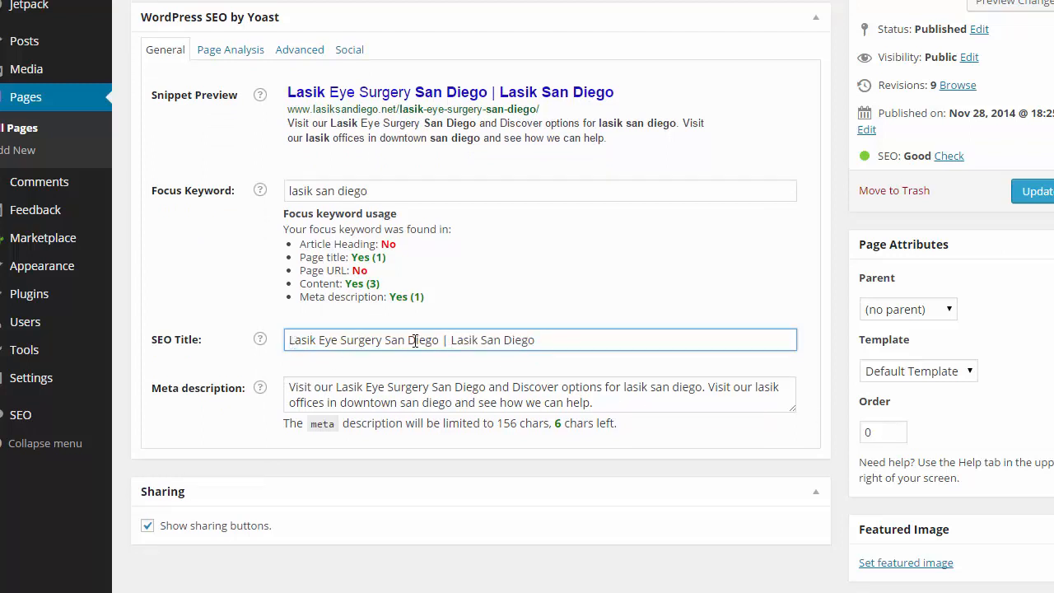
pyautogui.tripleClick(412, 339)
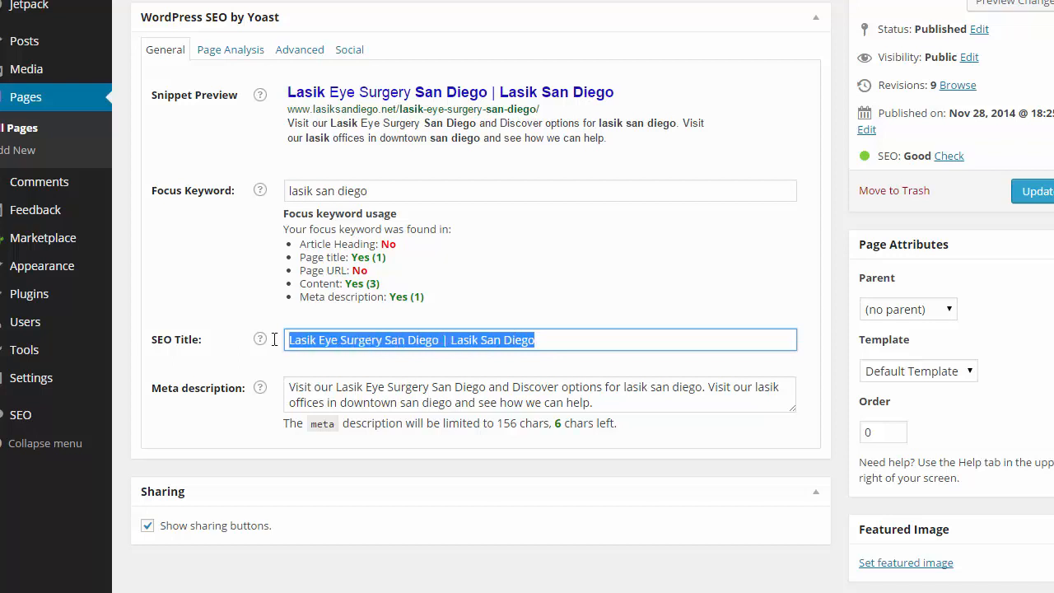
pyautogui.click(371, 339)
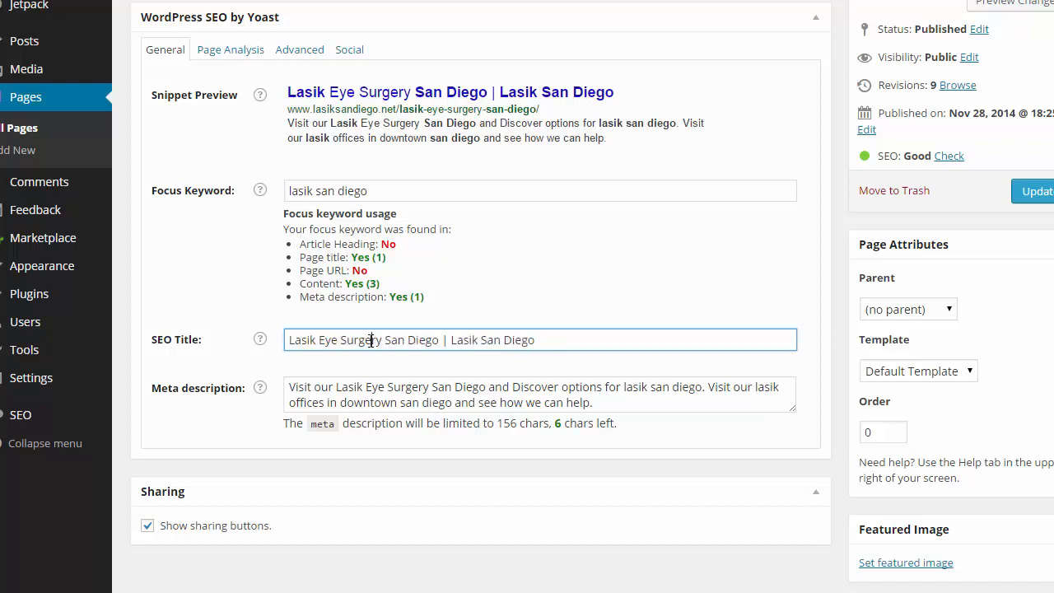
pyautogui.moveTo(959, 409)
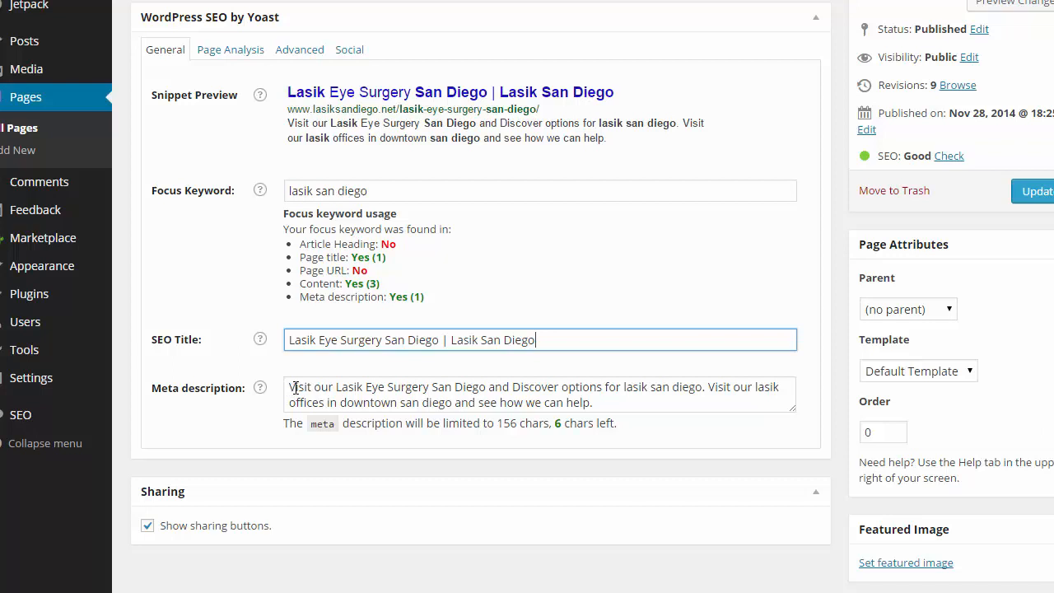
pyautogui.moveTo(293, 385); pyautogui.dragTo(616, 402)
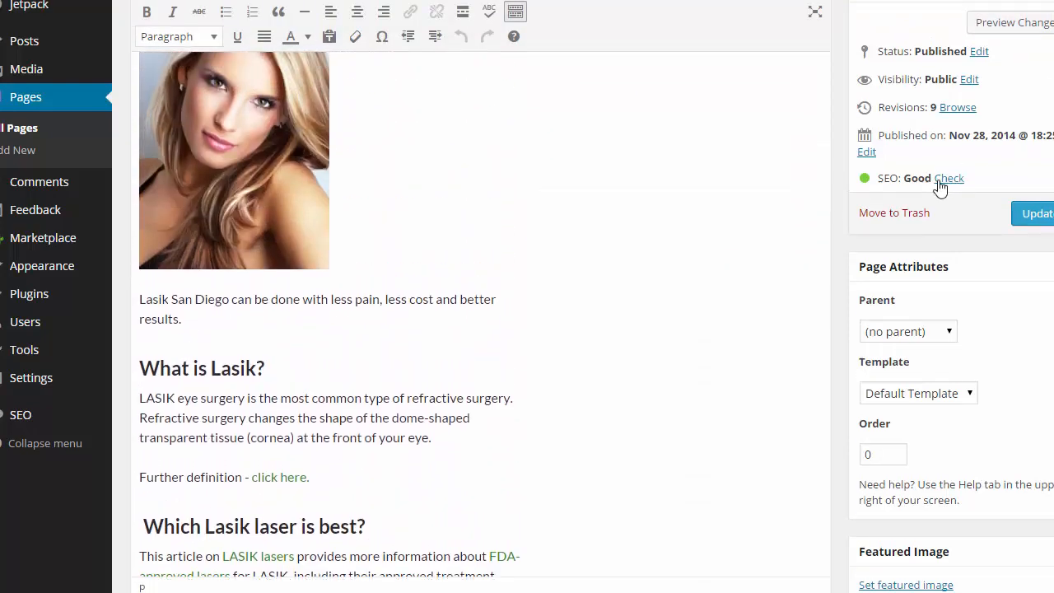
# Show the Yoast Page Analysis readability and keyword findings via 'Check' next to SEO: Good
pyautogui.click(949, 177)
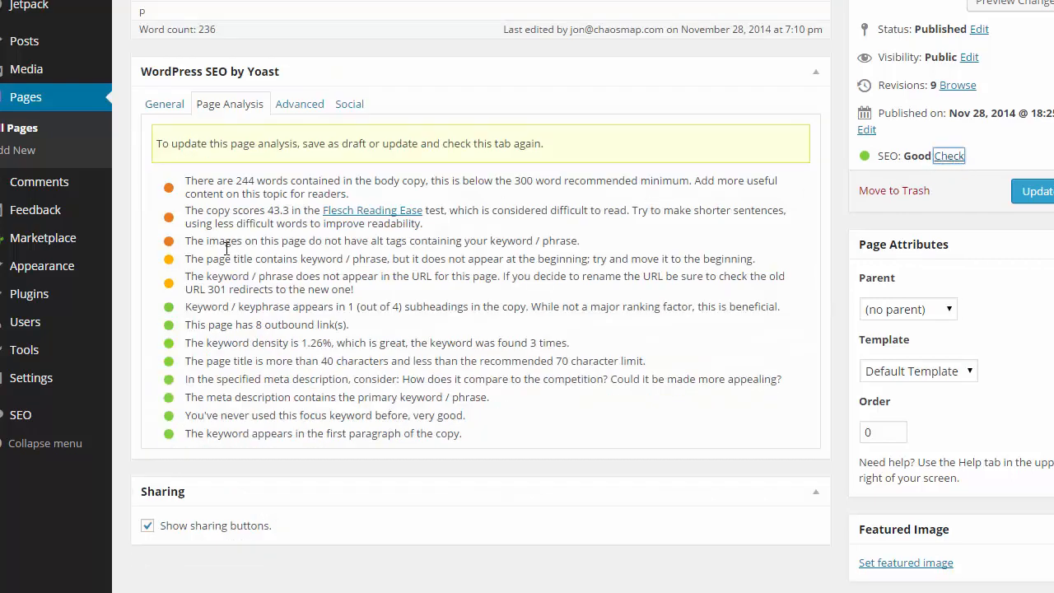
pyautogui.moveTo(168, 213)
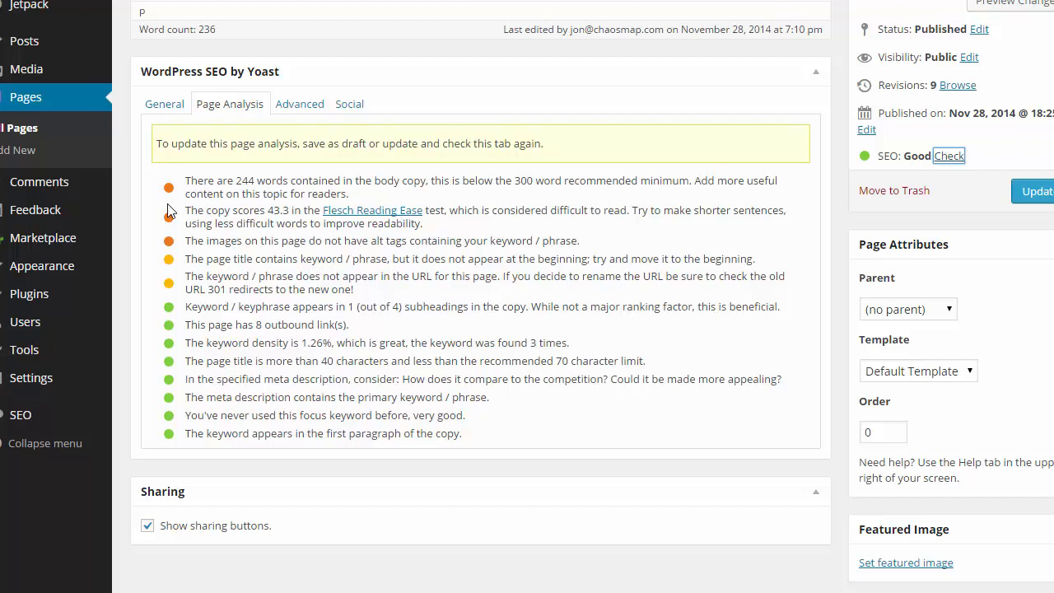
pyautogui.moveTo(286, 396)
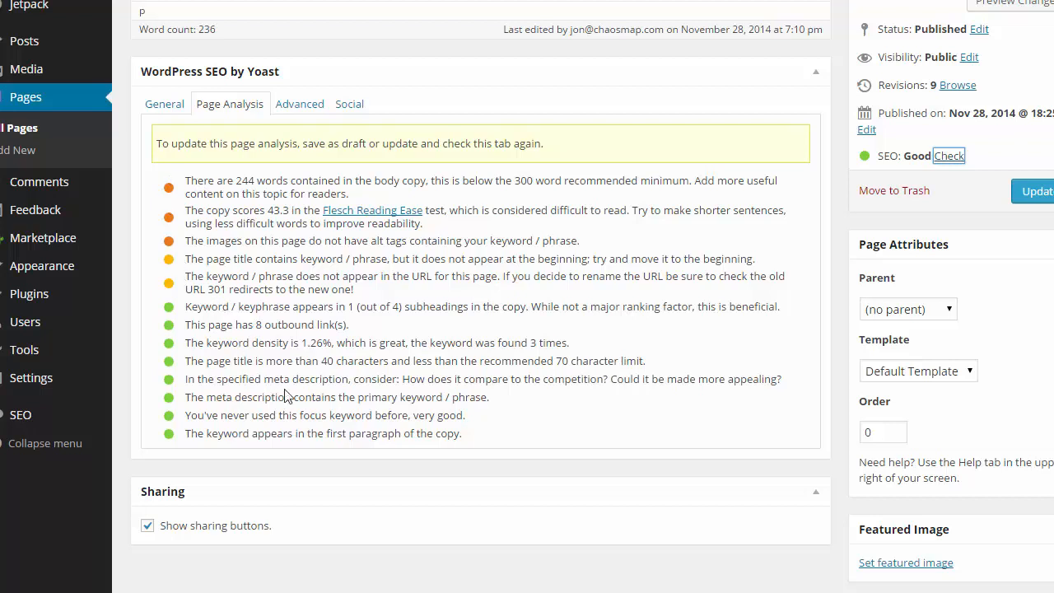
pyautogui.moveTo(481, 435)
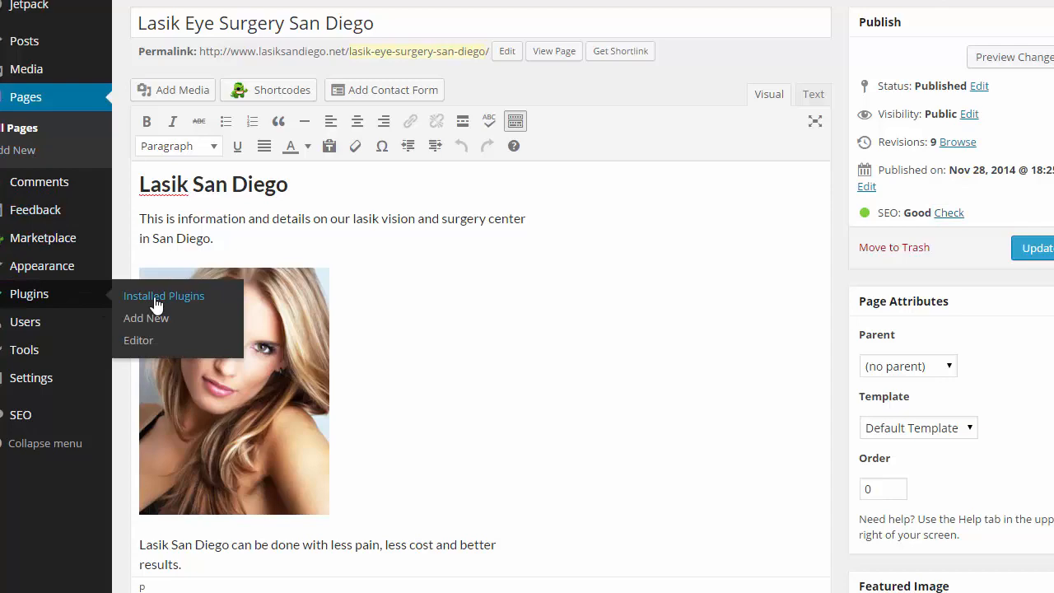
# In Redirection's settings, inspect the root '/' 301 redirect with 162 hits and cancel without saving
pyautogui.click(165, 297)
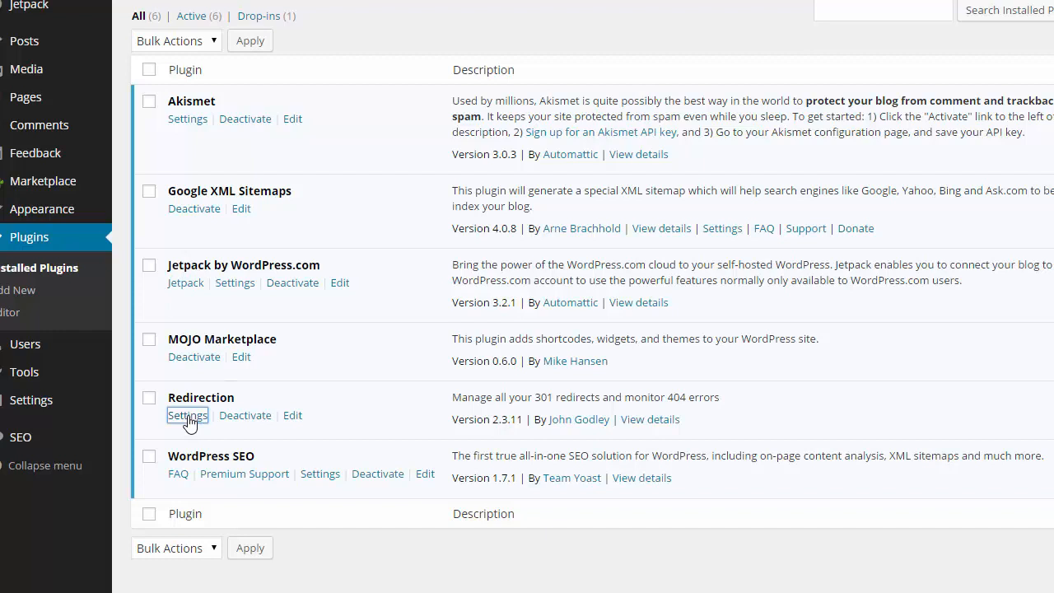
pyautogui.click(188, 415)
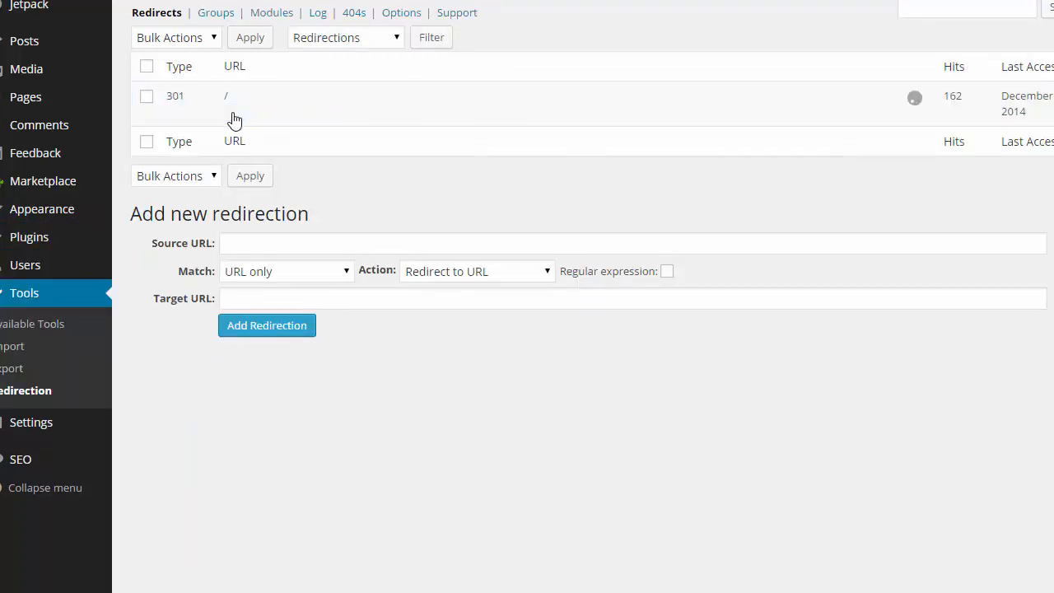
pyautogui.click(224, 95)
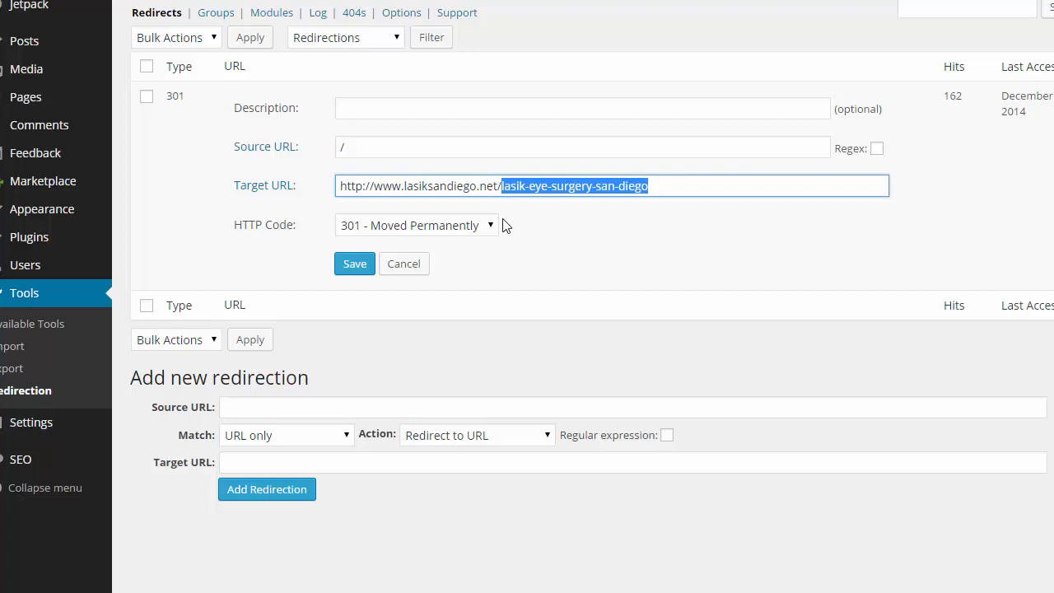
pyautogui.moveTo(606, 185)
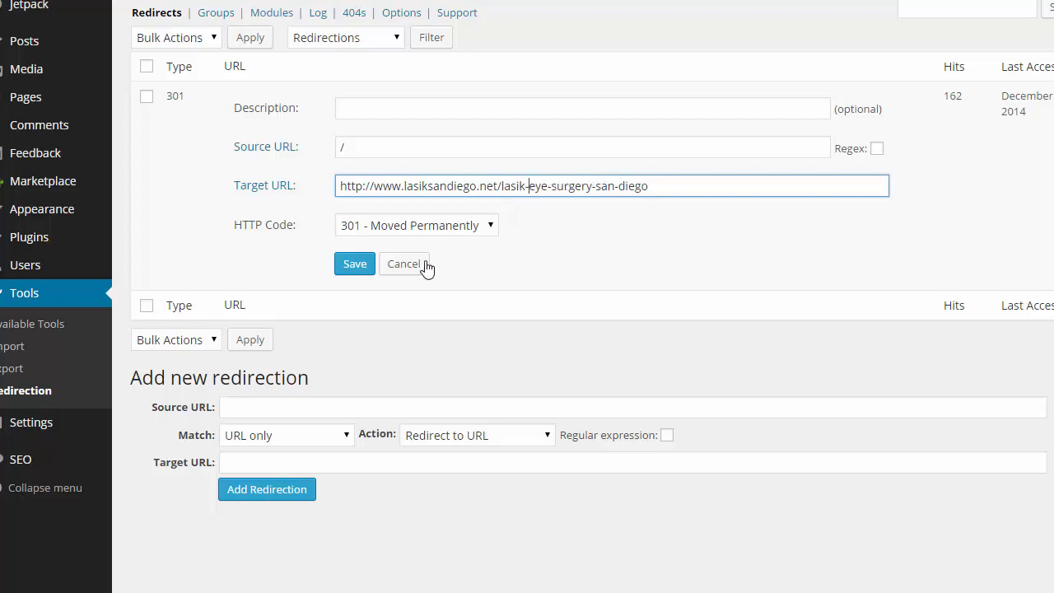
pyautogui.moveTo(407, 270)
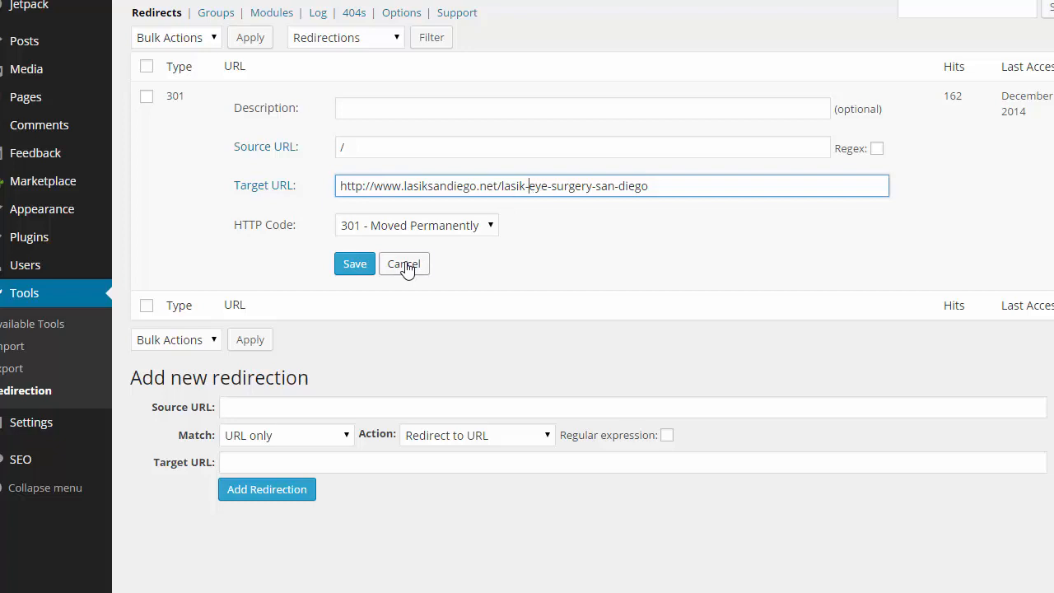
pyautogui.click(404, 263)
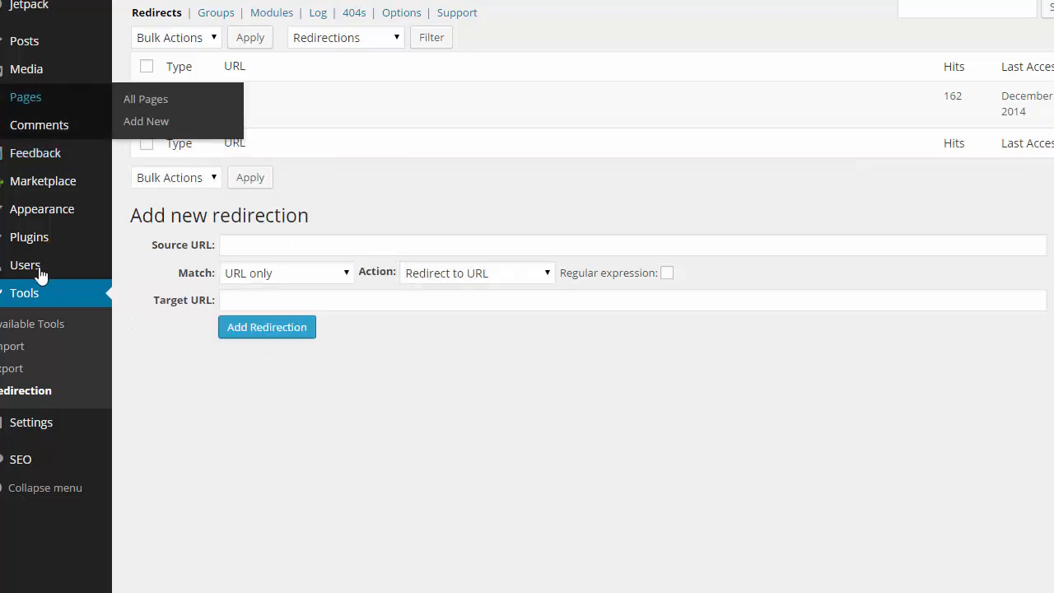
pyautogui.moveTo(30, 238)
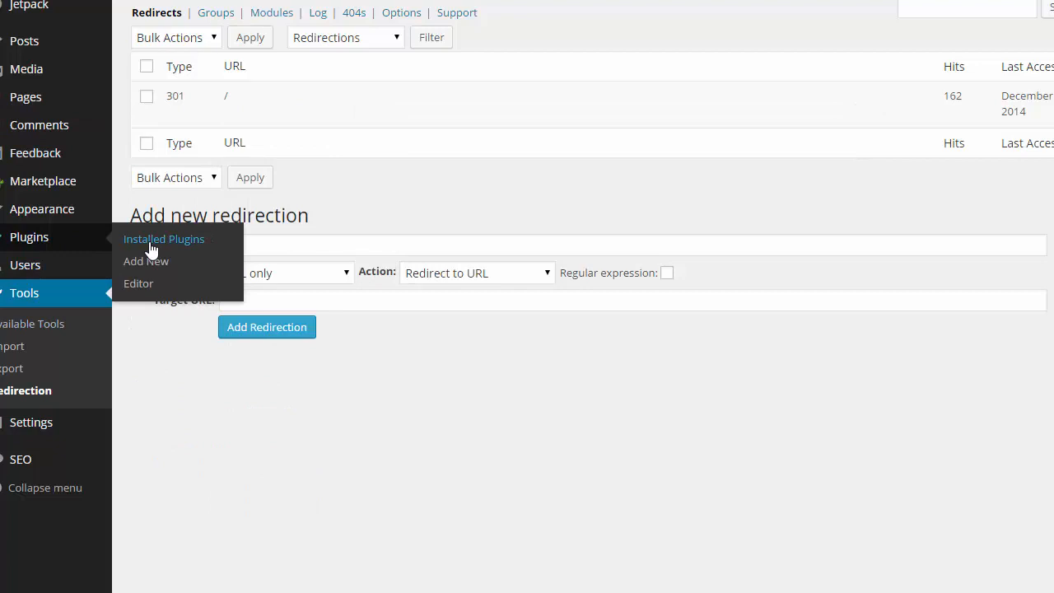
# Return to Installed Plugins and reveal the SEO plugin's settings submenu
pyautogui.click(163, 239)
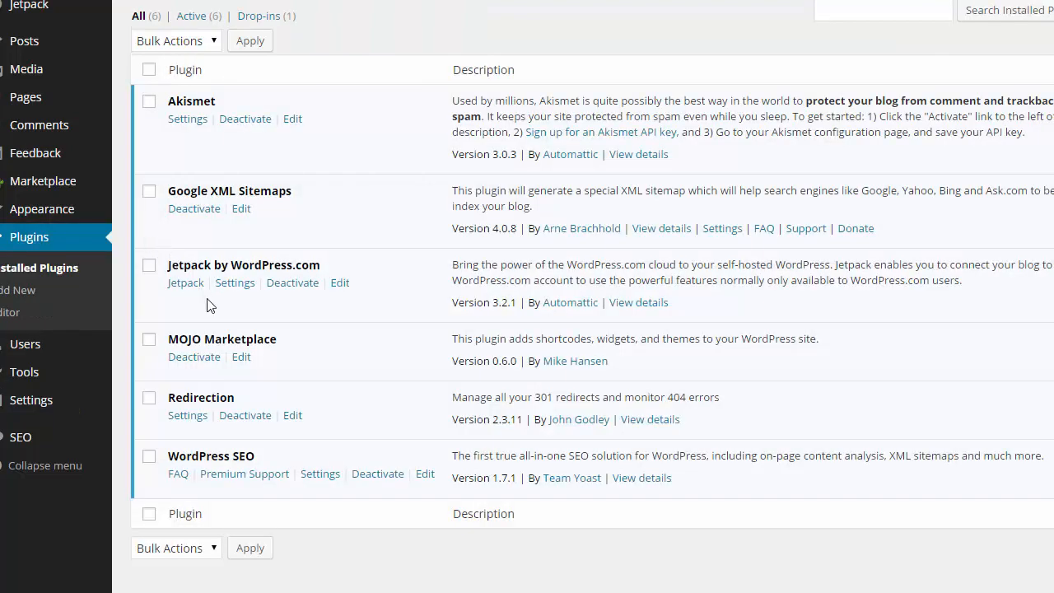
pyautogui.moveTo(188, 415)
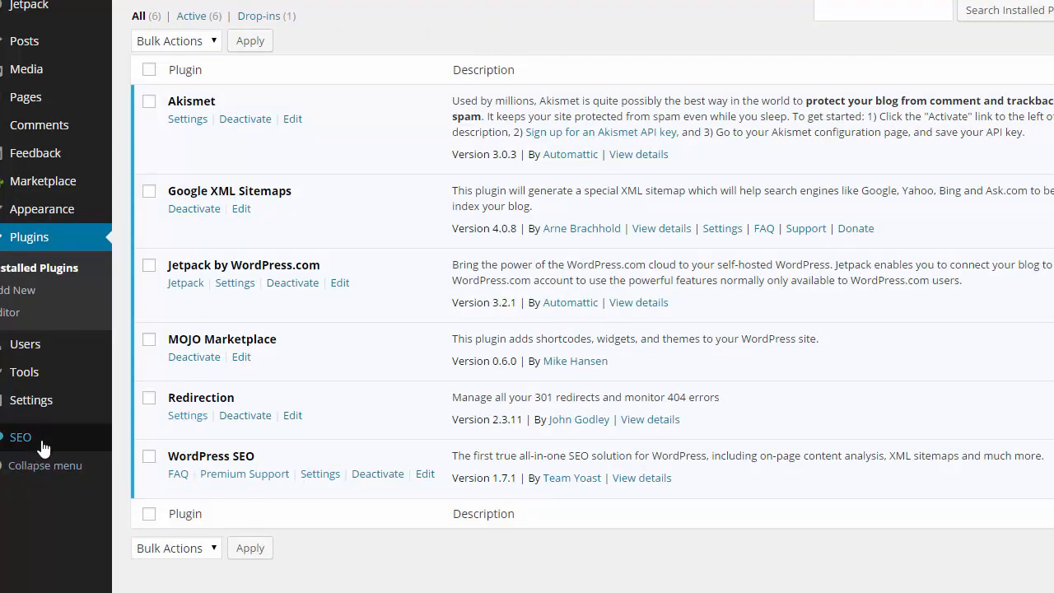
pyautogui.click(20, 437)
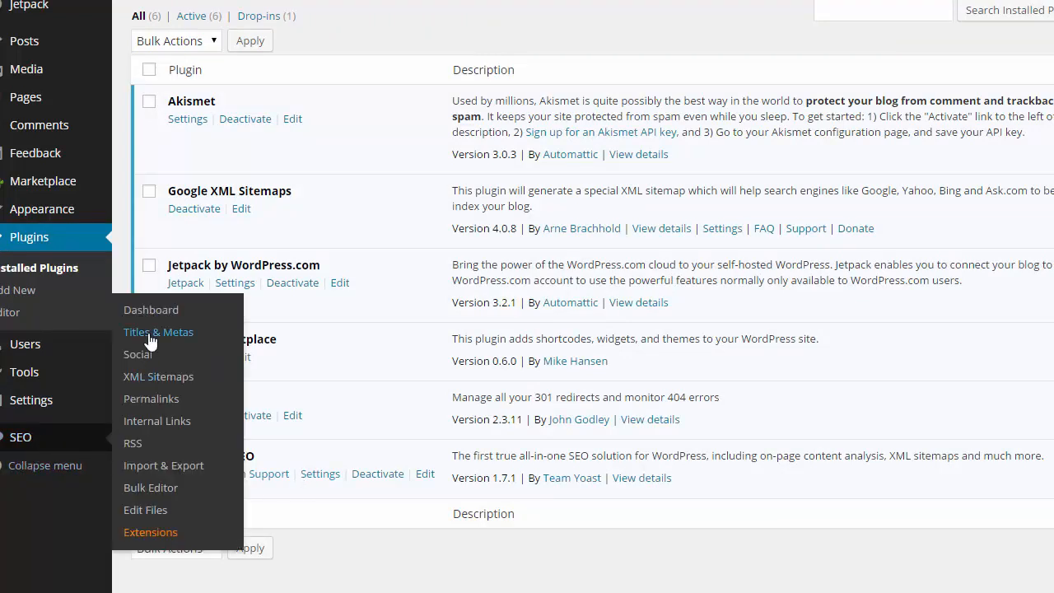
# Review the Titles & Metas General, Home title template and Post Types templates
pyautogui.click(158, 333)
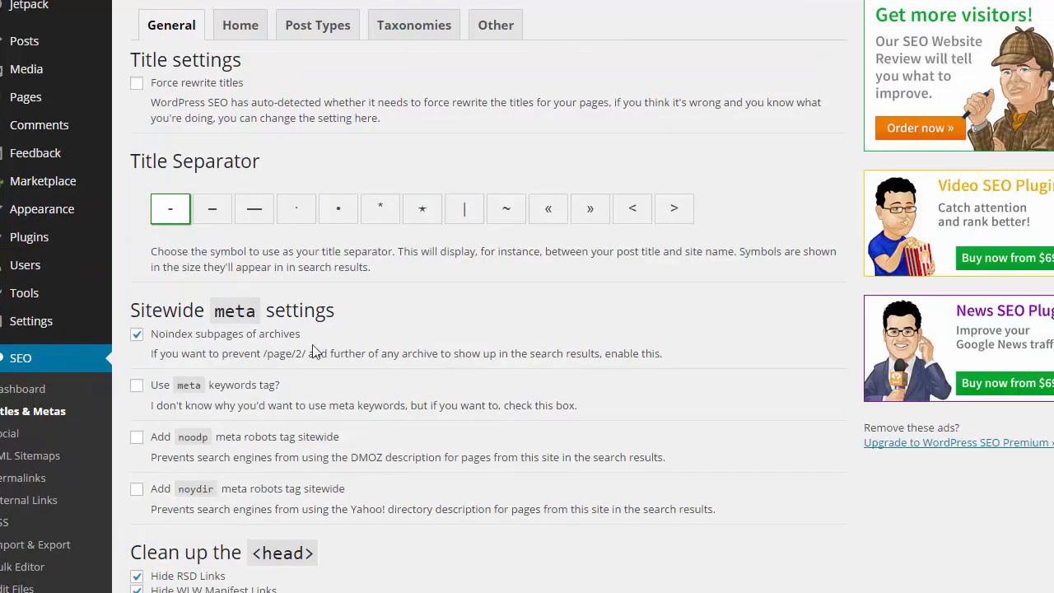
pyautogui.scroll(-3)
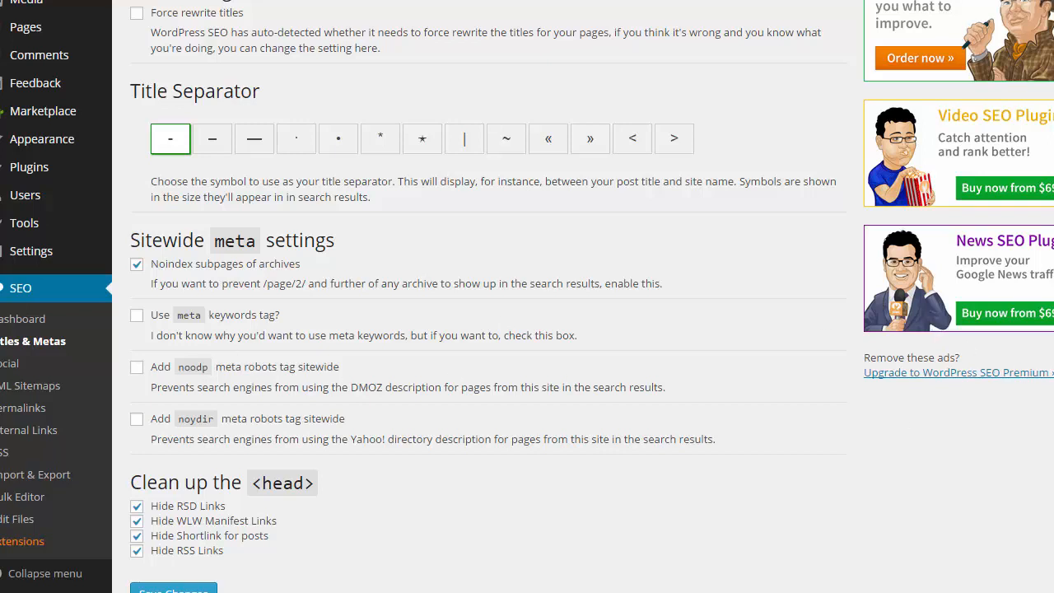
pyautogui.scroll(3)
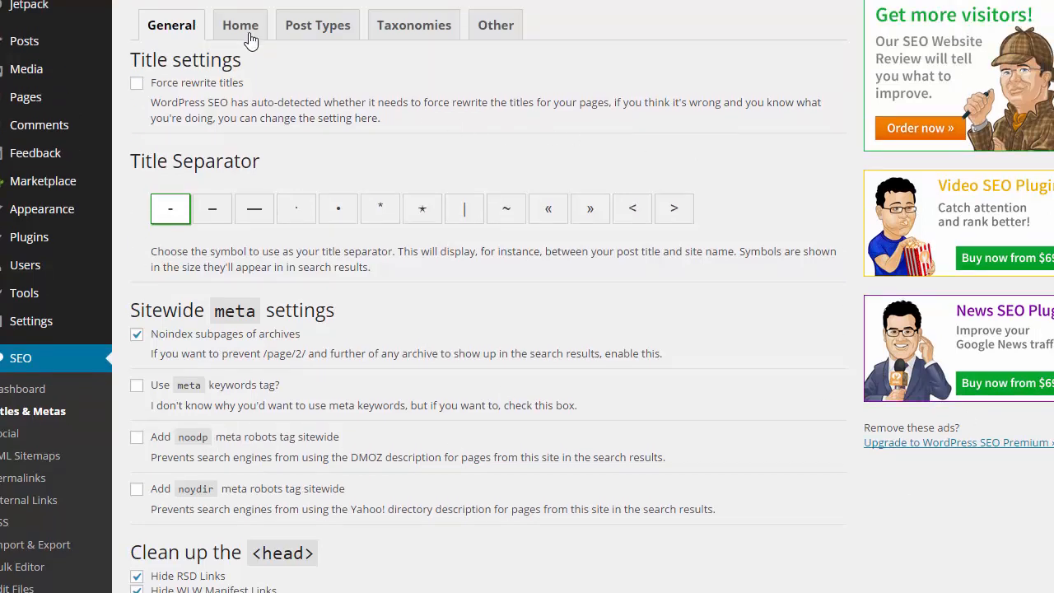
pyautogui.click(240, 25)
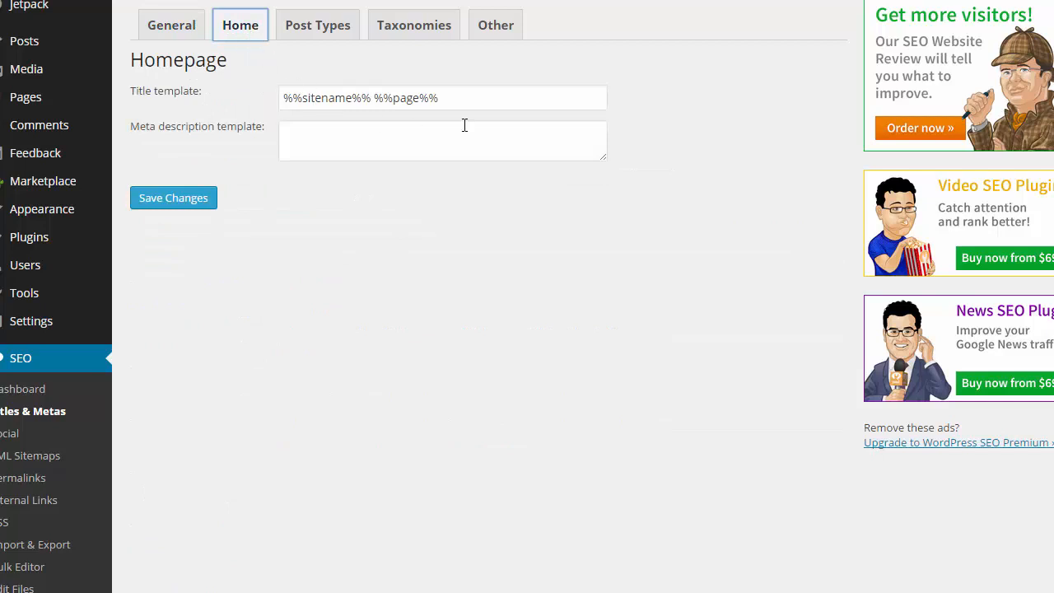
pyautogui.tripleClick(442, 97)
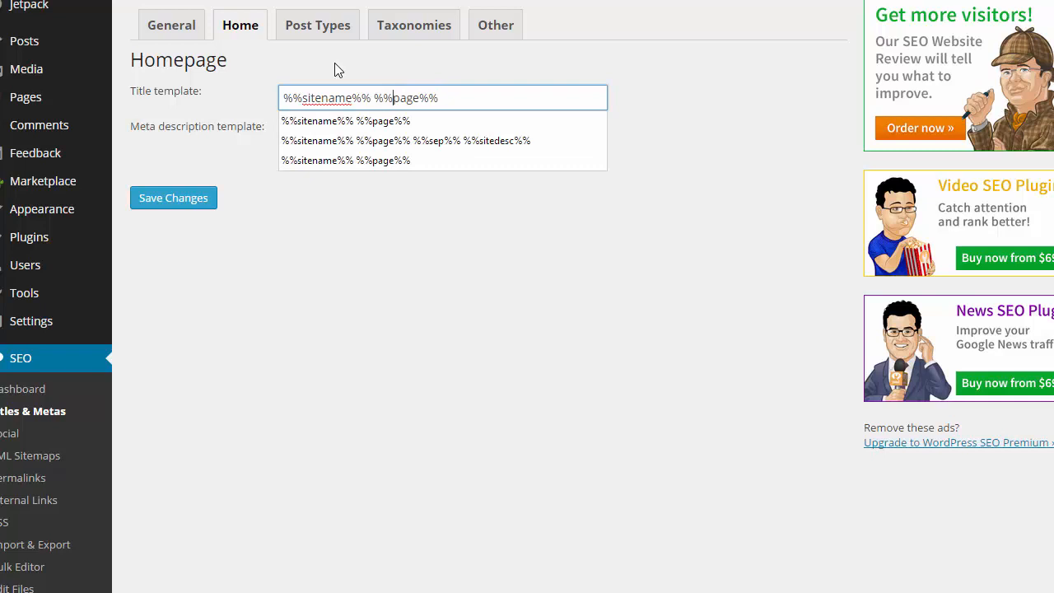
pyautogui.click(316, 25)
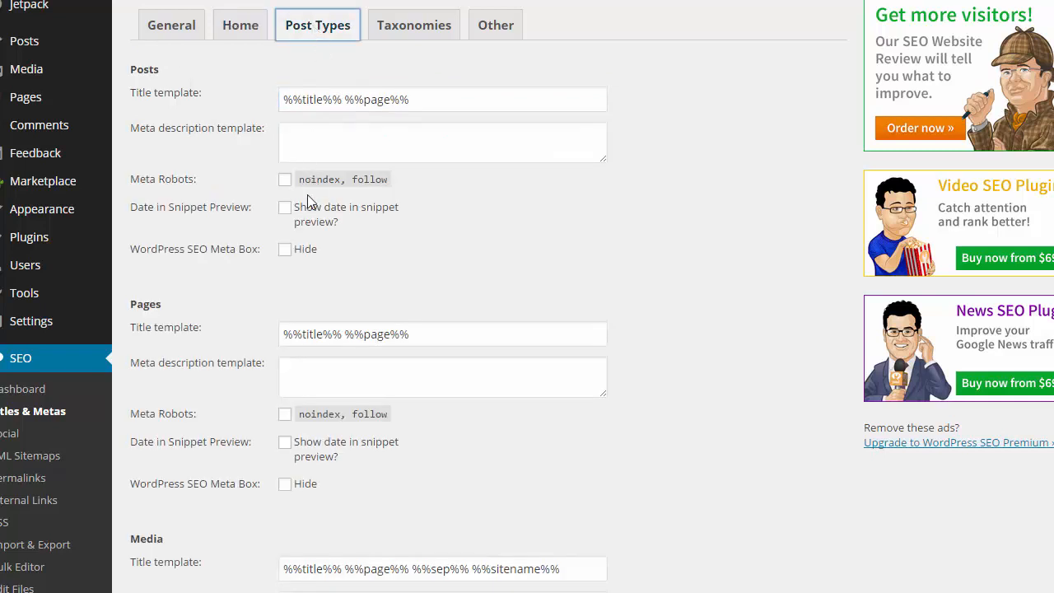
pyautogui.scroll(-3)
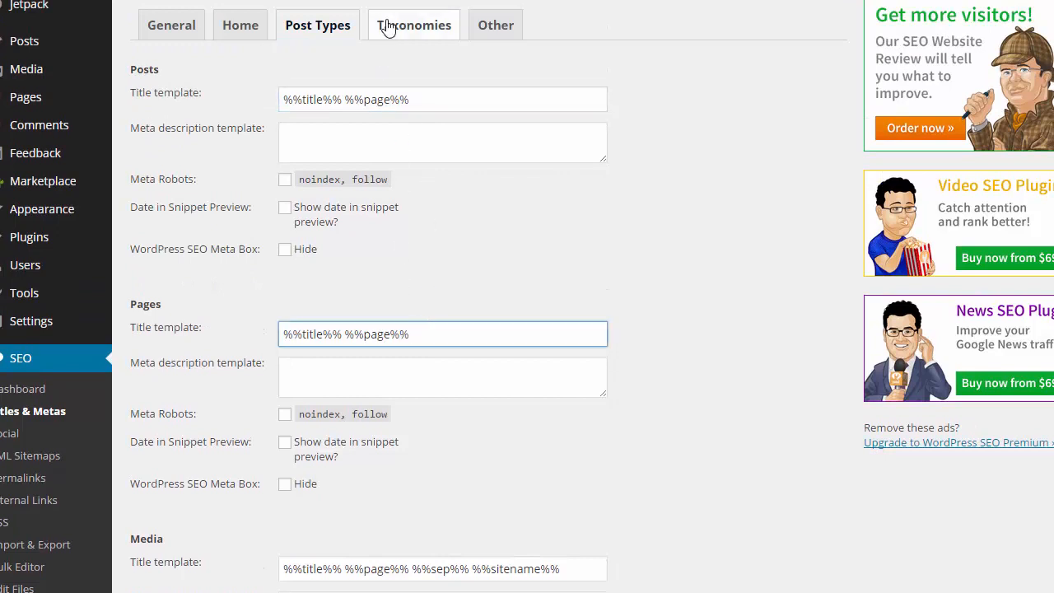
# Check the Taxonomies and Other tabs, keeping author archives disabled, then go to XML Sitemaps
pyautogui.click(414, 24)
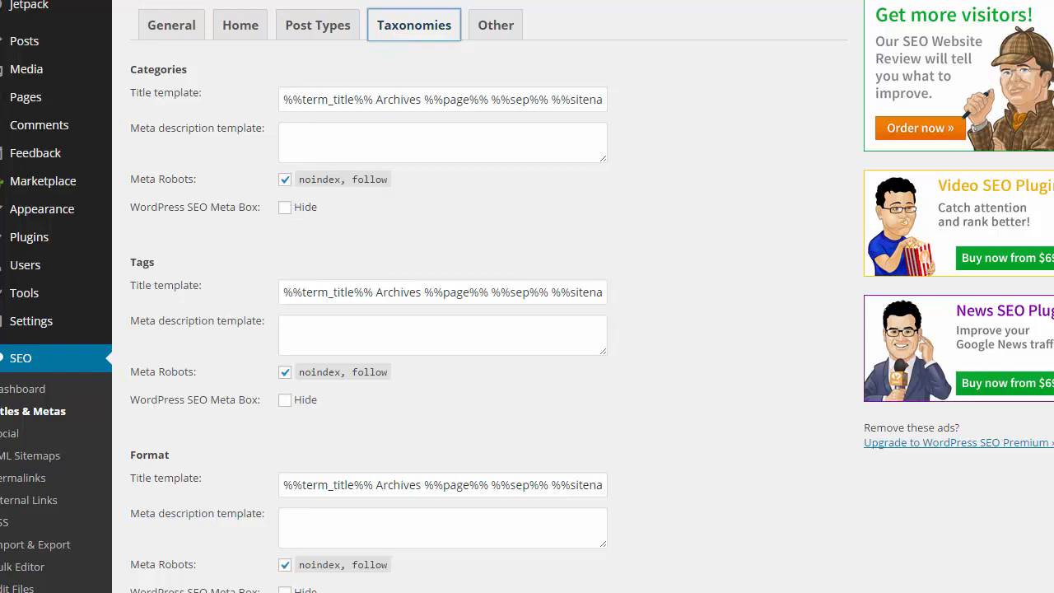
pyautogui.moveTo(837, 178)
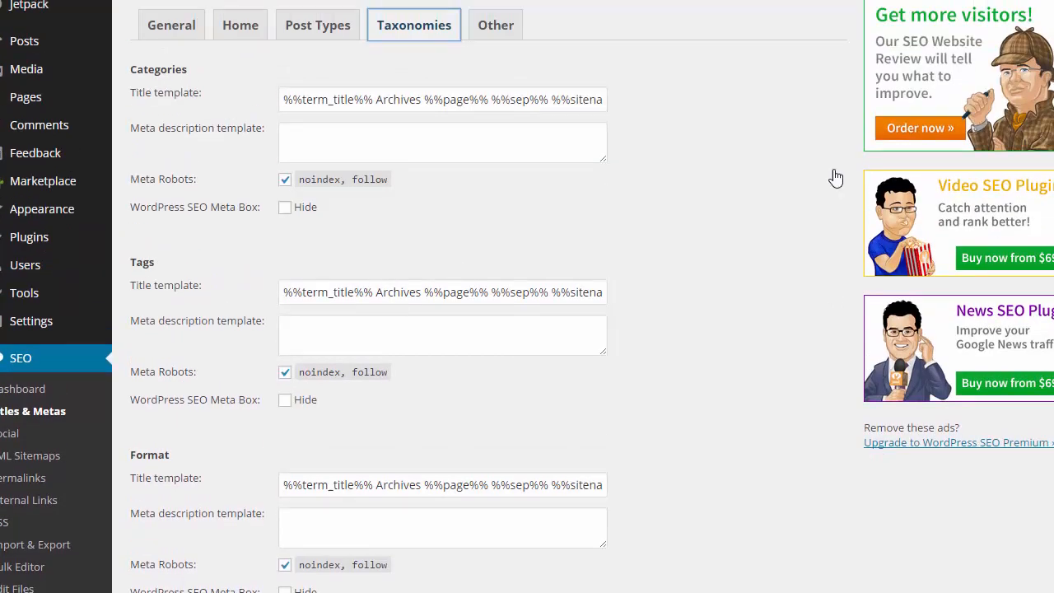
pyautogui.click(496, 25)
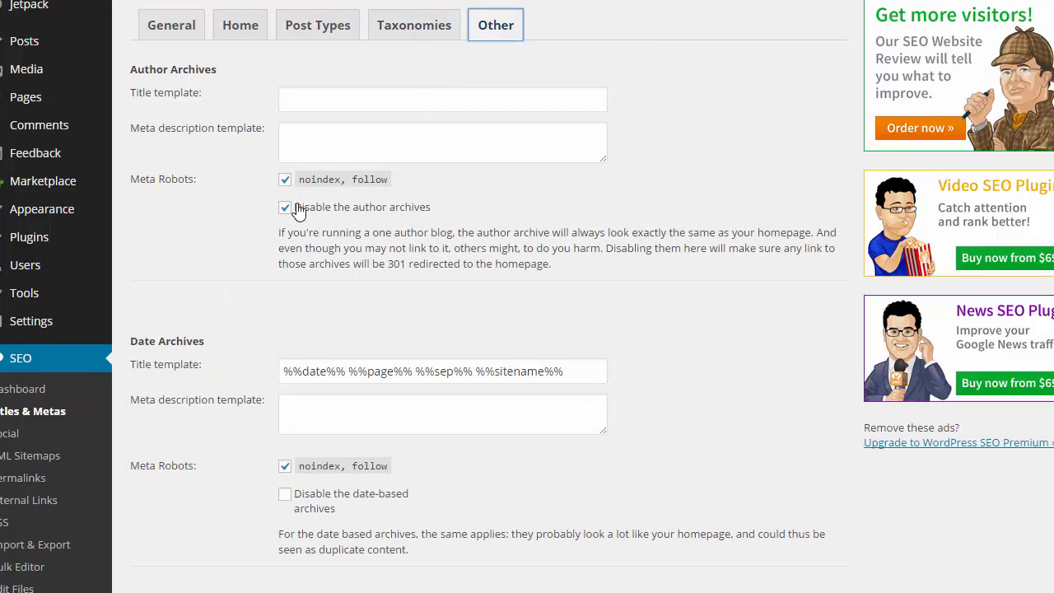
pyautogui.click(285, 207)
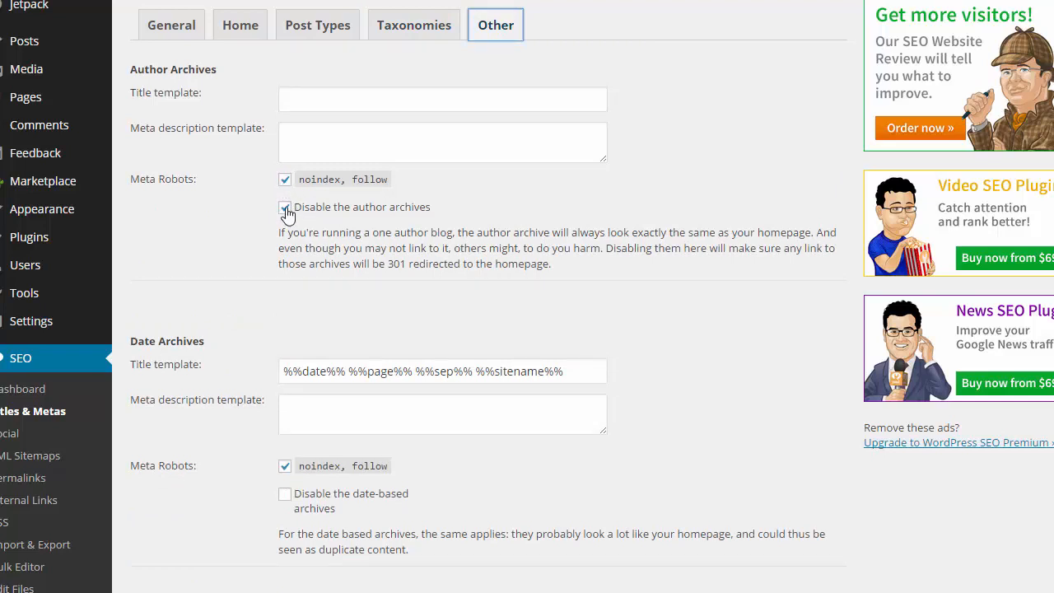
pyautogui.click(285, 208)
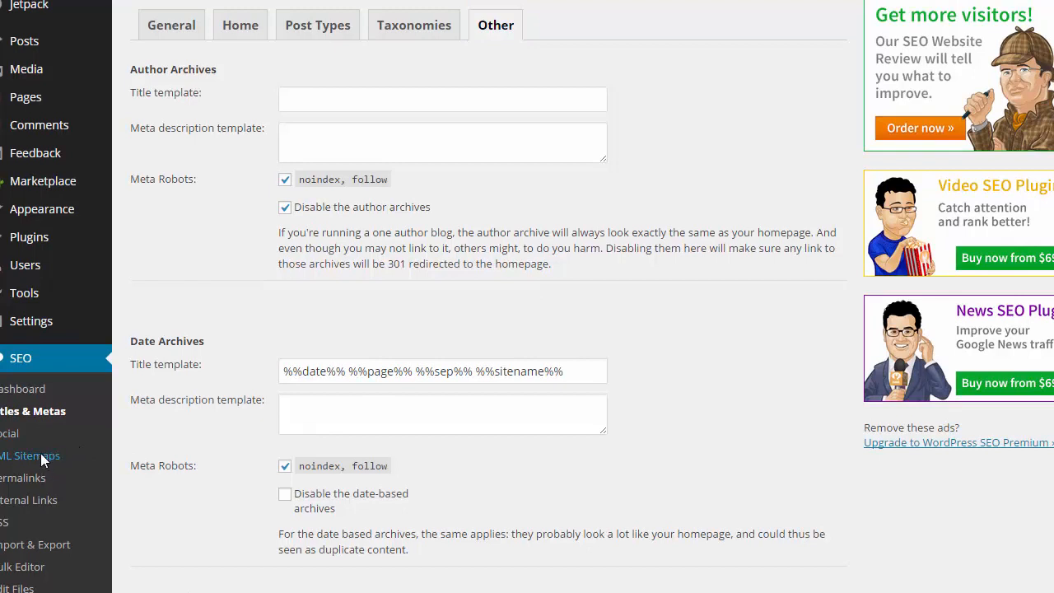
pyautogui.click(30, 455)
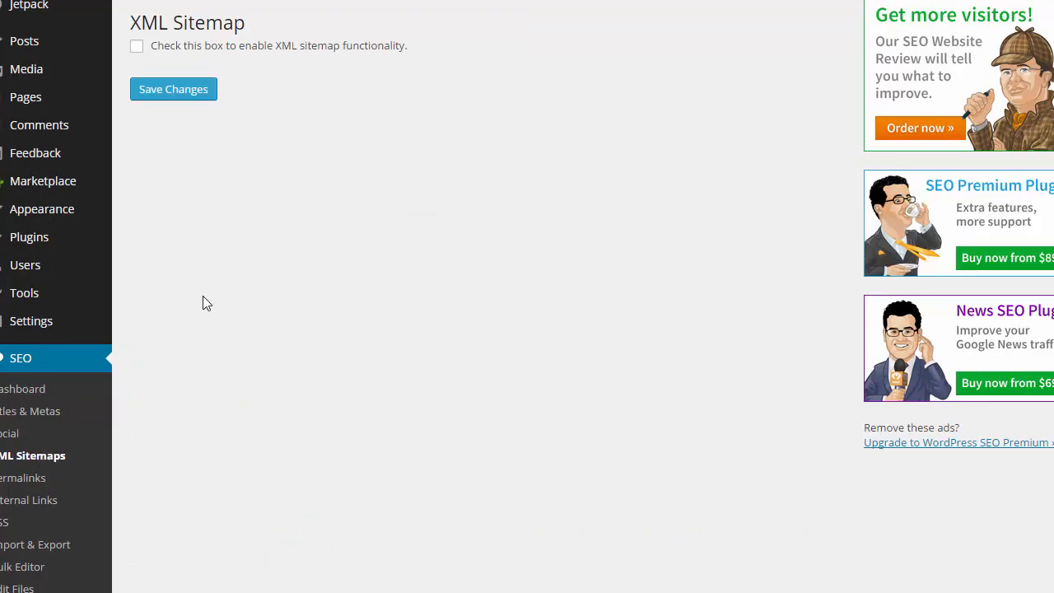
pyautogui.moveTo(160, 46)
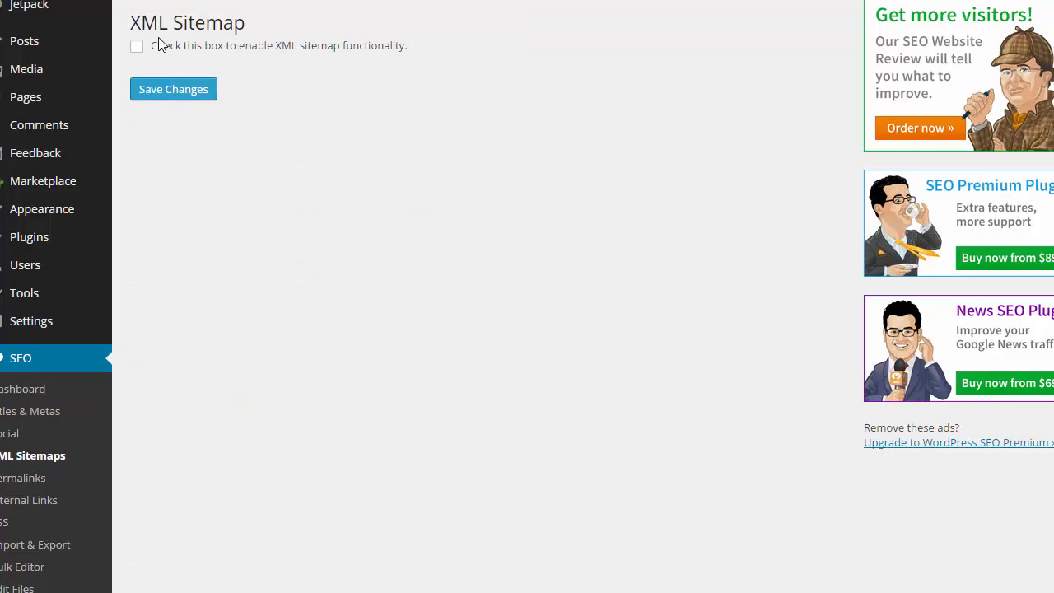
pyautogui.moveTo(244, 58)
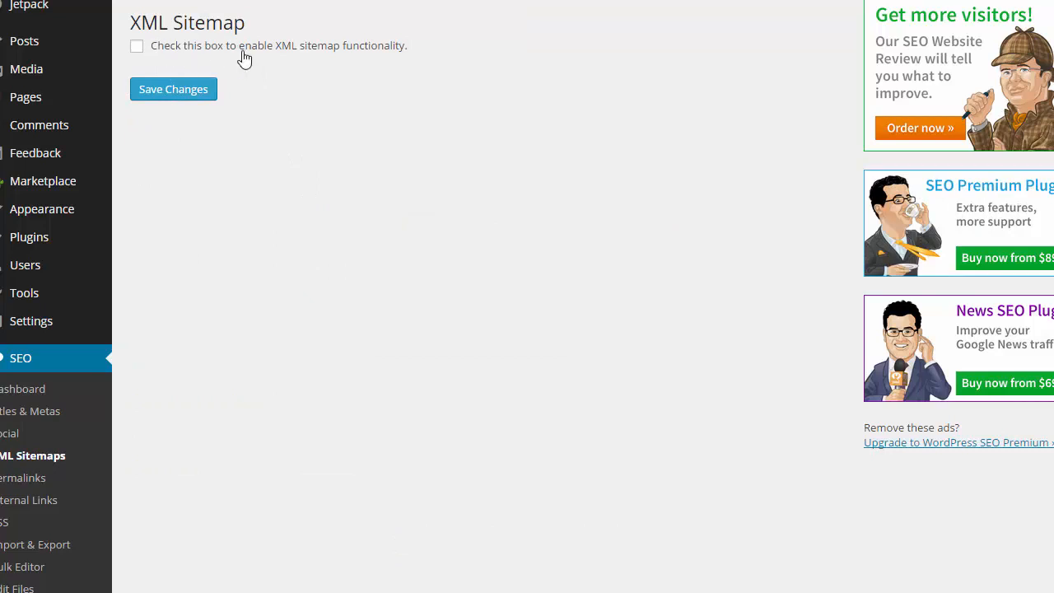
pyautogui.moveTo(247, 63)
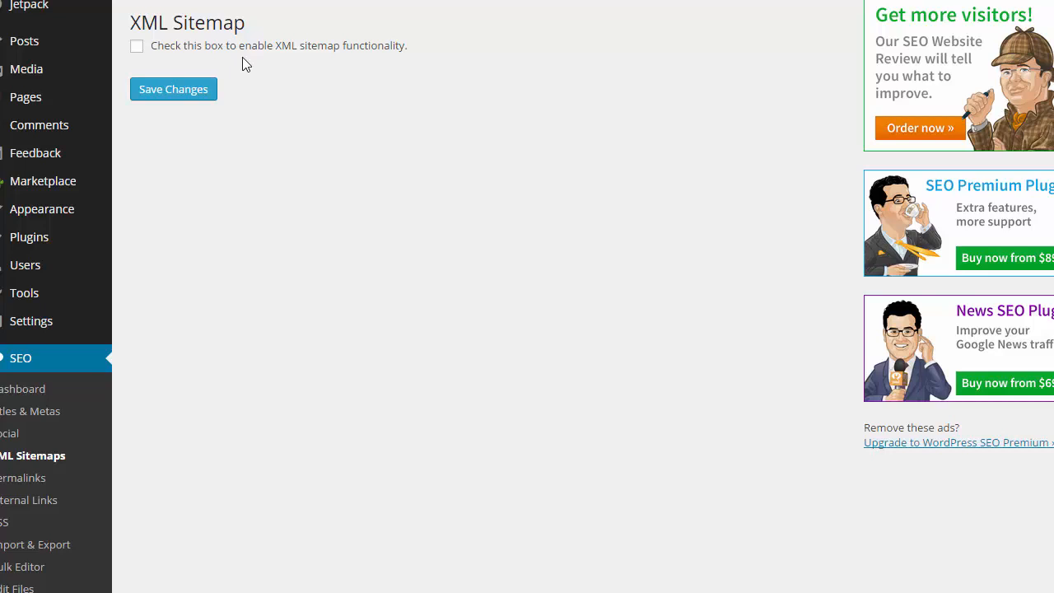
pyautogui.moveTo(242, 173)
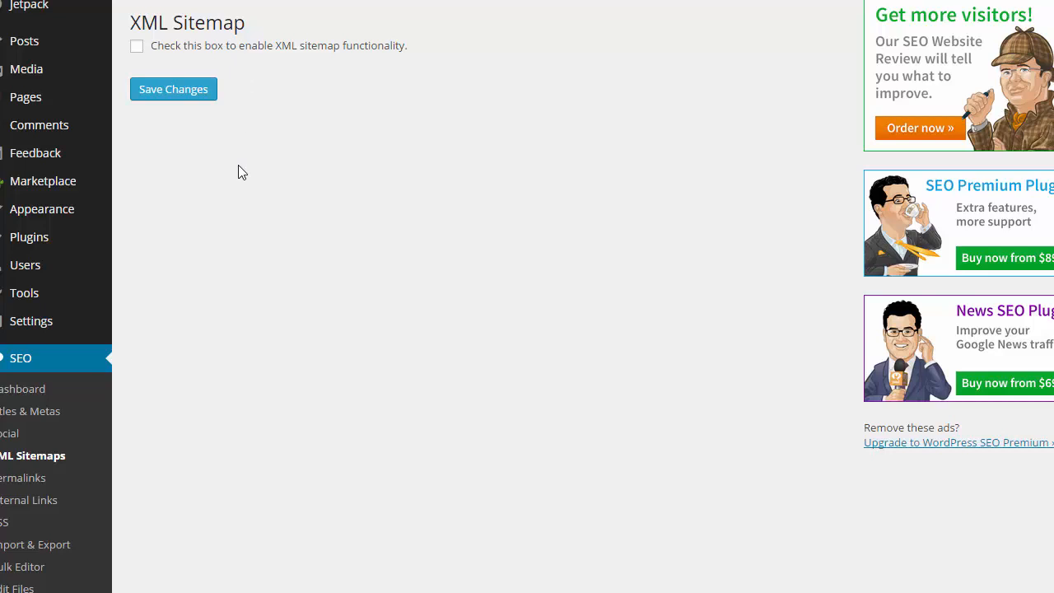
pyautogui.moveTo(179, 109)
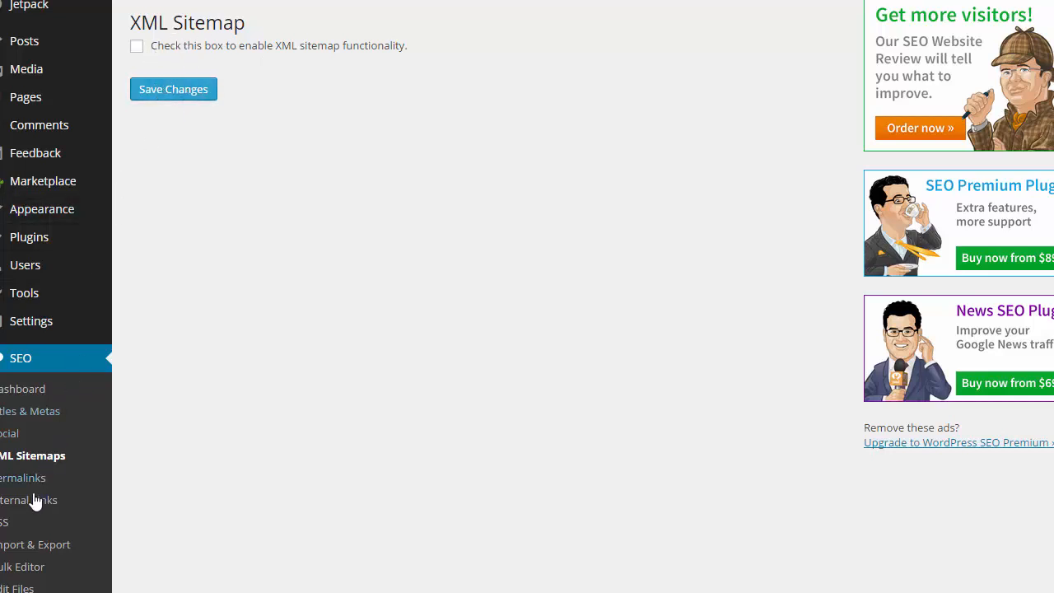
pyautogui.moveTo(30, 237)
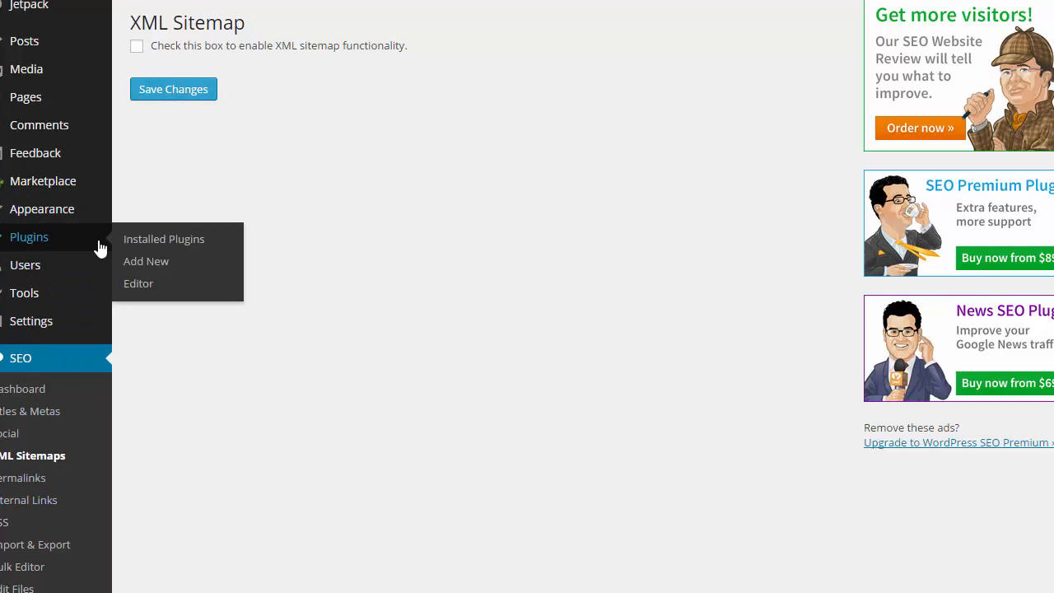
pyautogui.moveTo(145, 245)
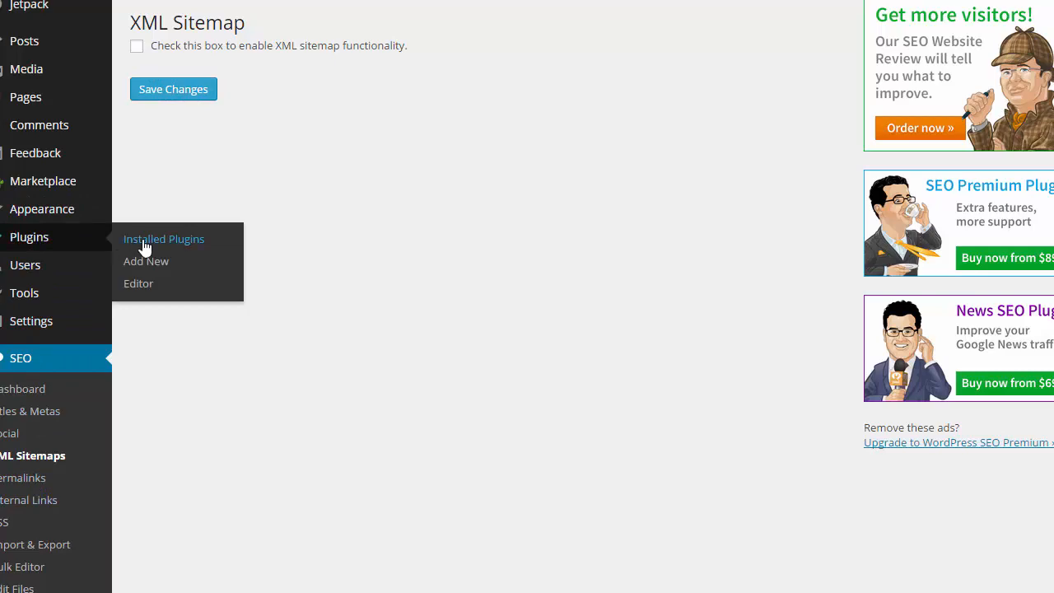
# Leave Yoast's XML sitemap feature unticked and return to Installed Plugins
pyautogui.click(163, 239)
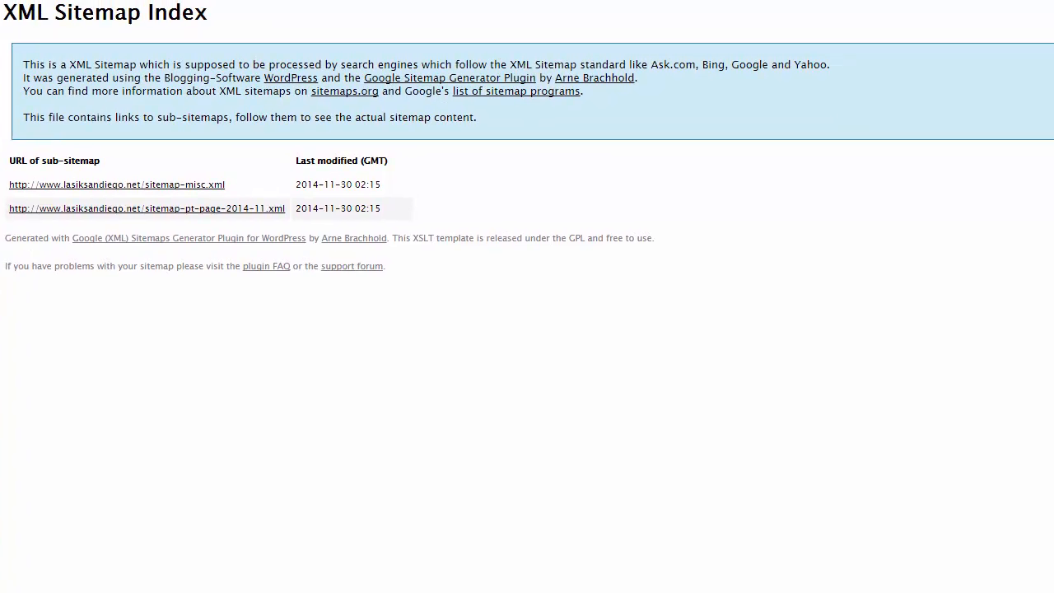
pyautogui.moveTo(137, 196)
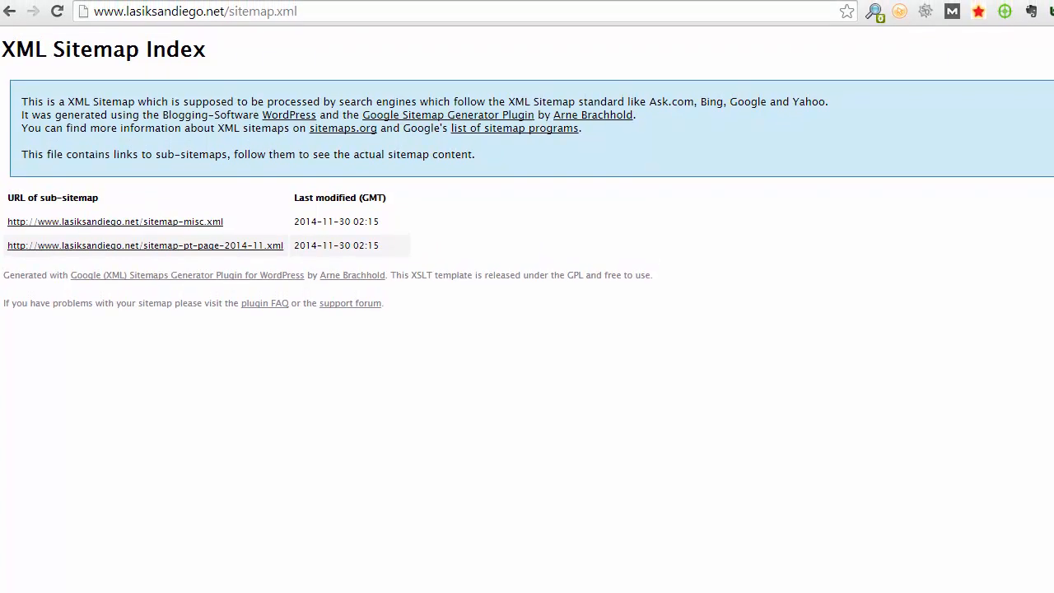
# From sitemap.xml, open the sitemap-pt-page sub-sitemap and view the live Lasik Eye Surgery San Diego page
pyautogui.scroll(-3)
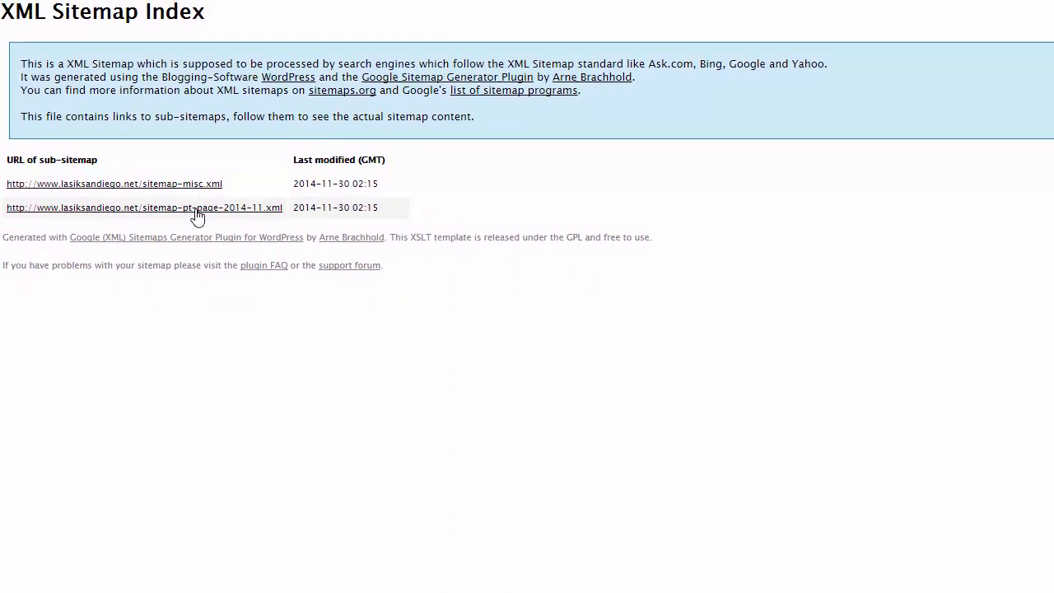
pyautogui.click(144, 207)
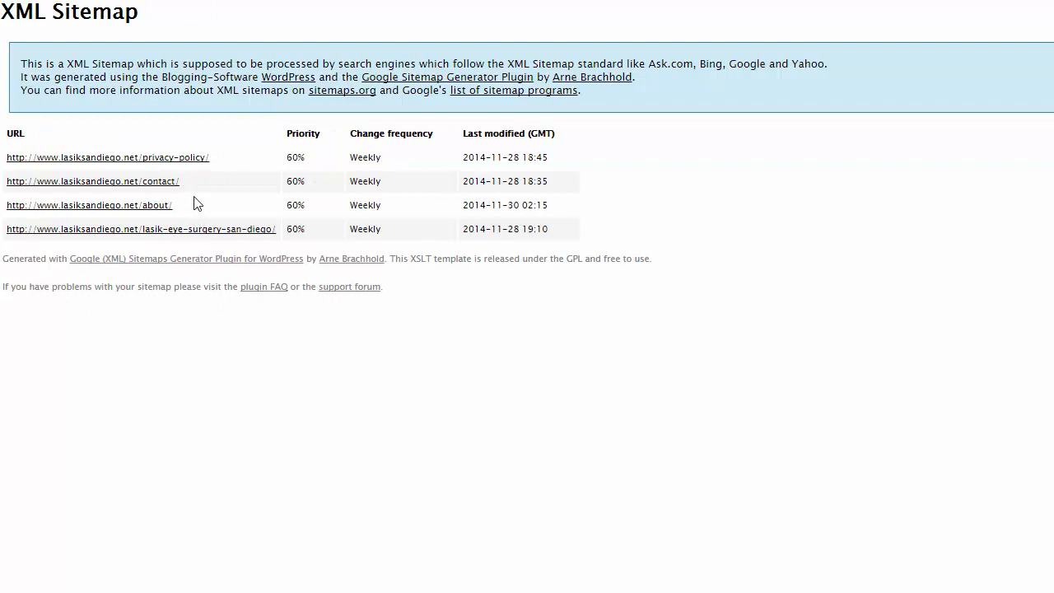
pyautogui.moveTo(203, 238)
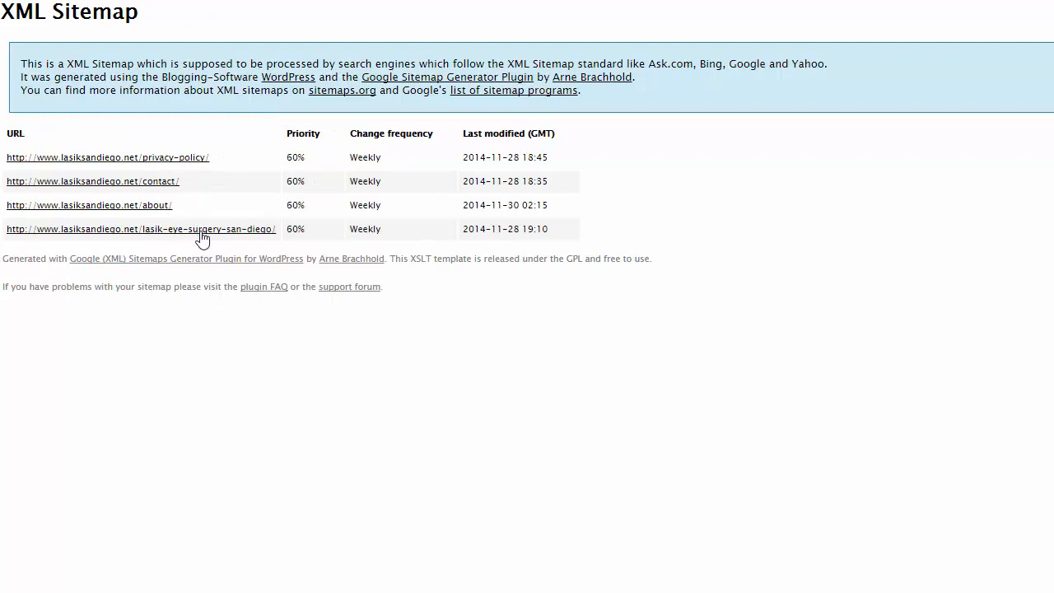
pyautogui.moveTo(207, 237)
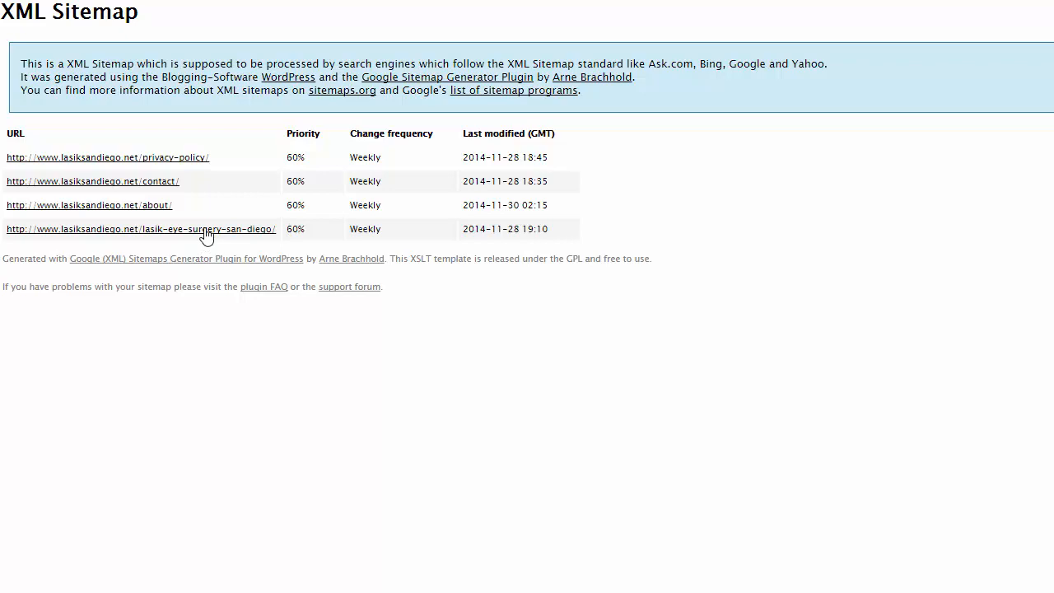
pyautogui.click(140, 229)
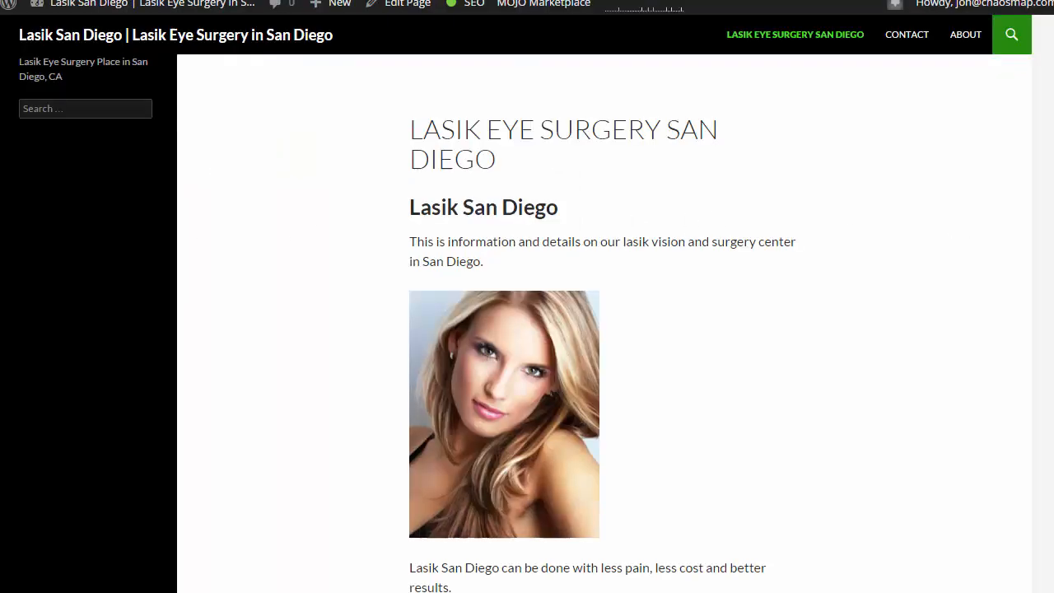
# Scroll down the live Lasik Eye Surgery San Diego page to review its content
pyautogui.scroll(-3)
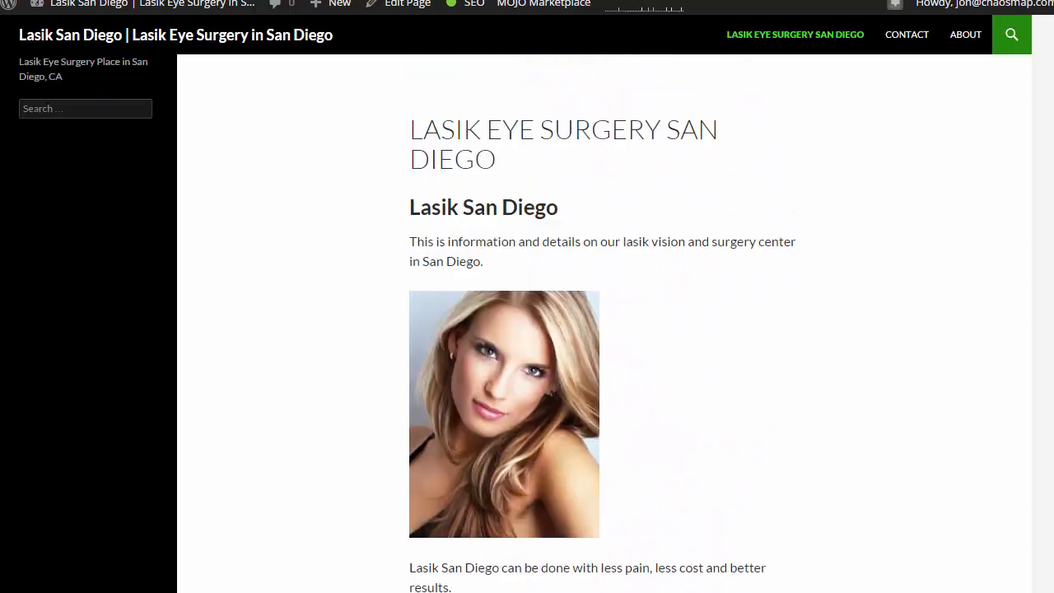
pyautogui.moveTo(726, 106)
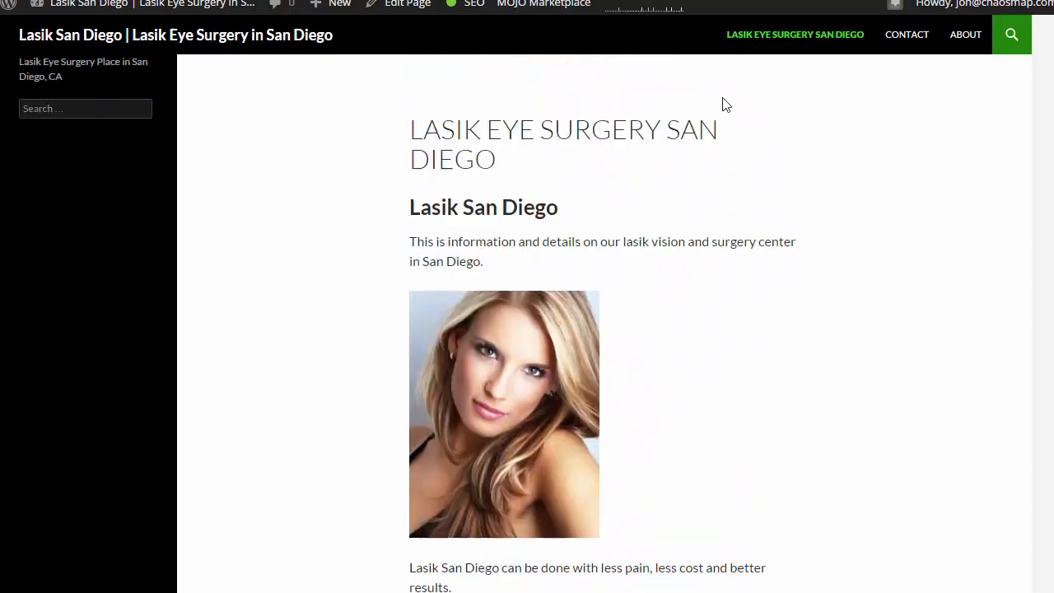
pyautogui.moveTo(499, 198)
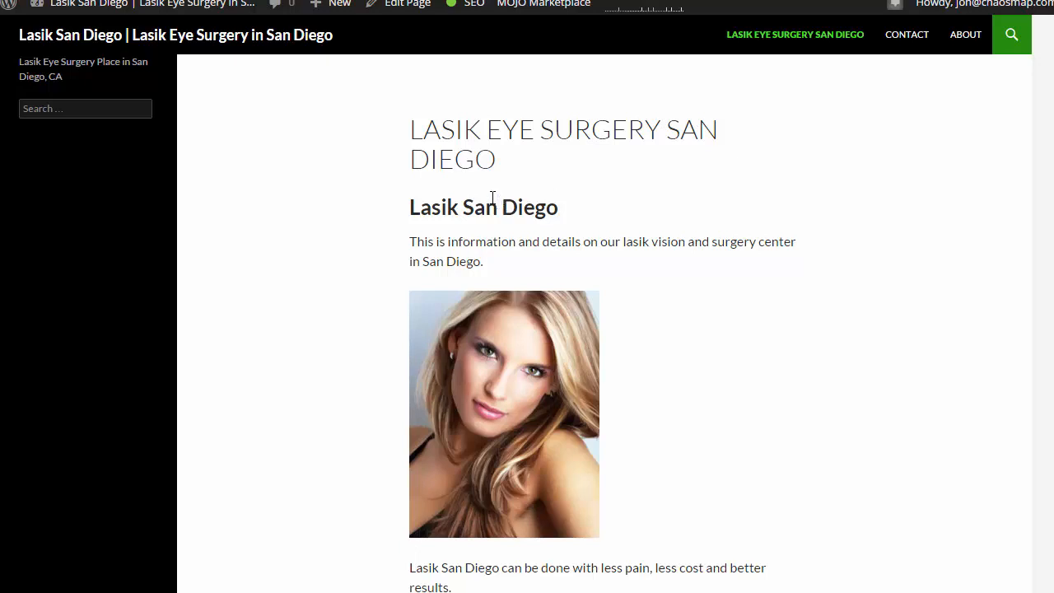
pyautogui.moveTo(478, 148)
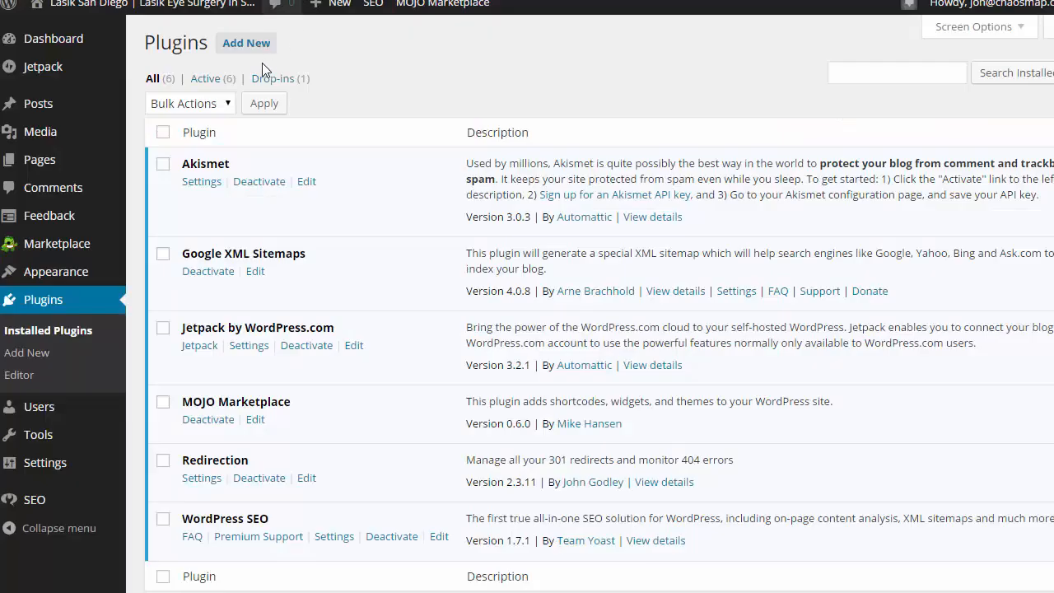
pyautogui.moveTo(214, 392)
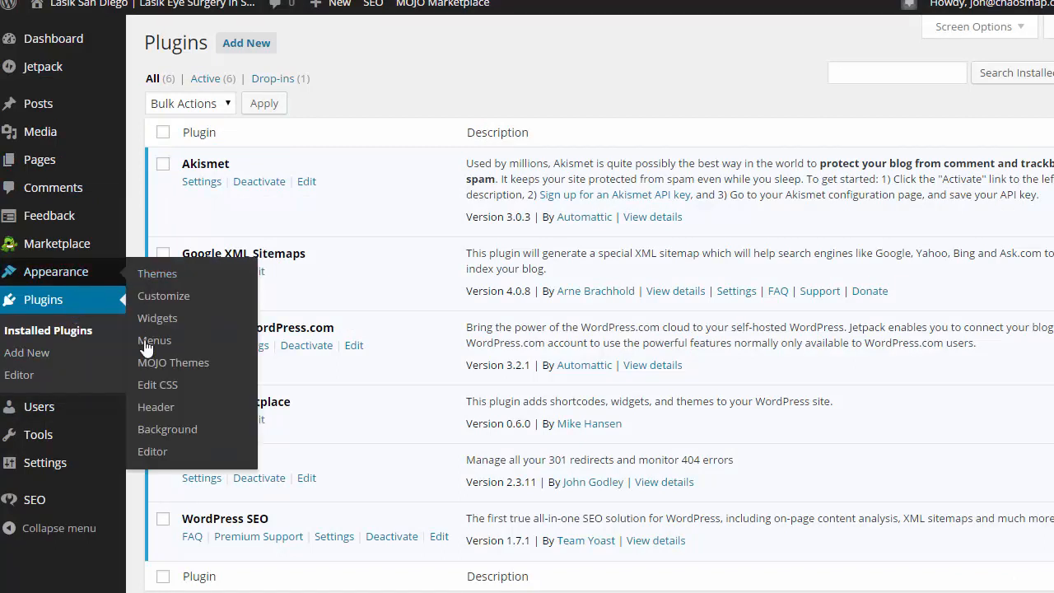
pyautogui.moveTo(443, 511)
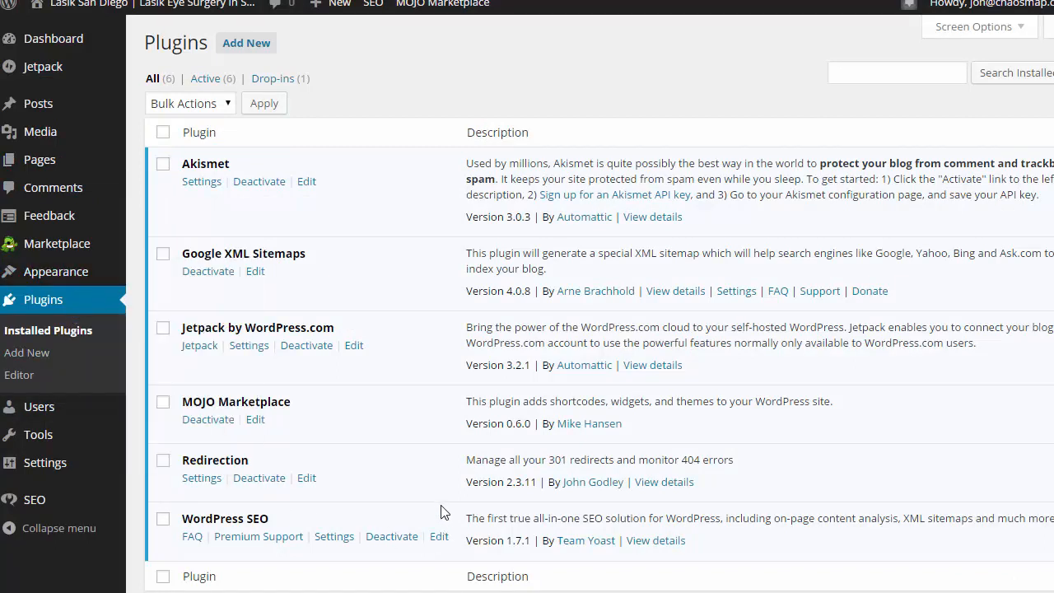
pyautogui.moveTo(239, 294)
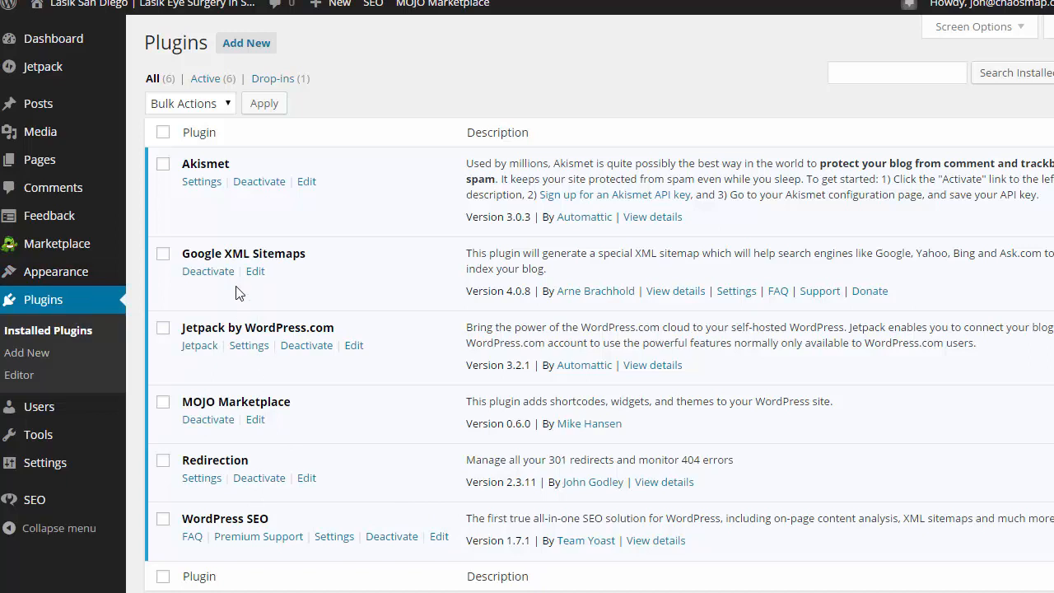
pyautogui.moveTo(618, 310)
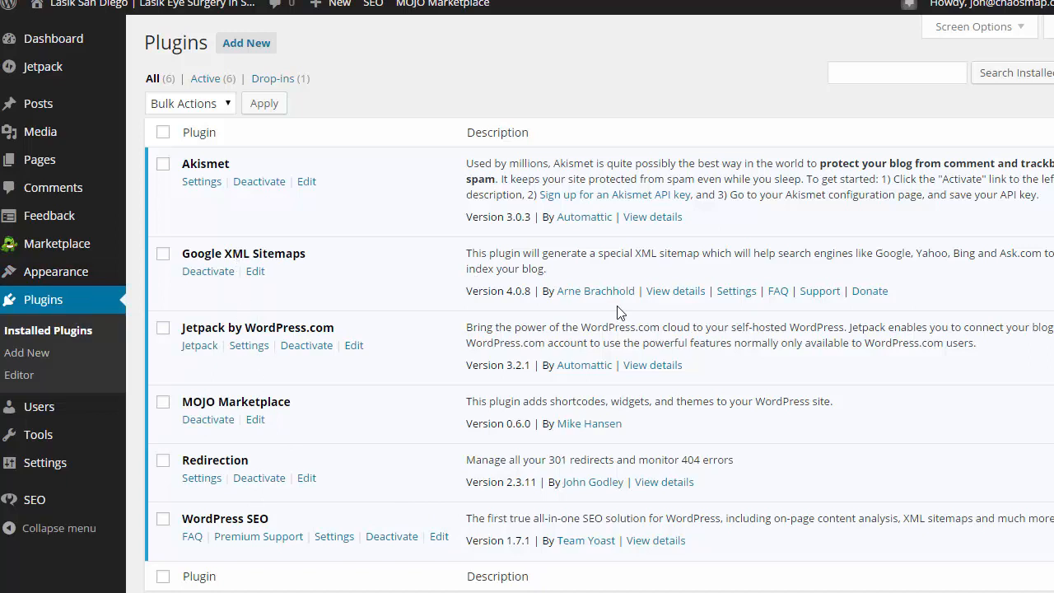
pyautogui.moveTo(619, 301)
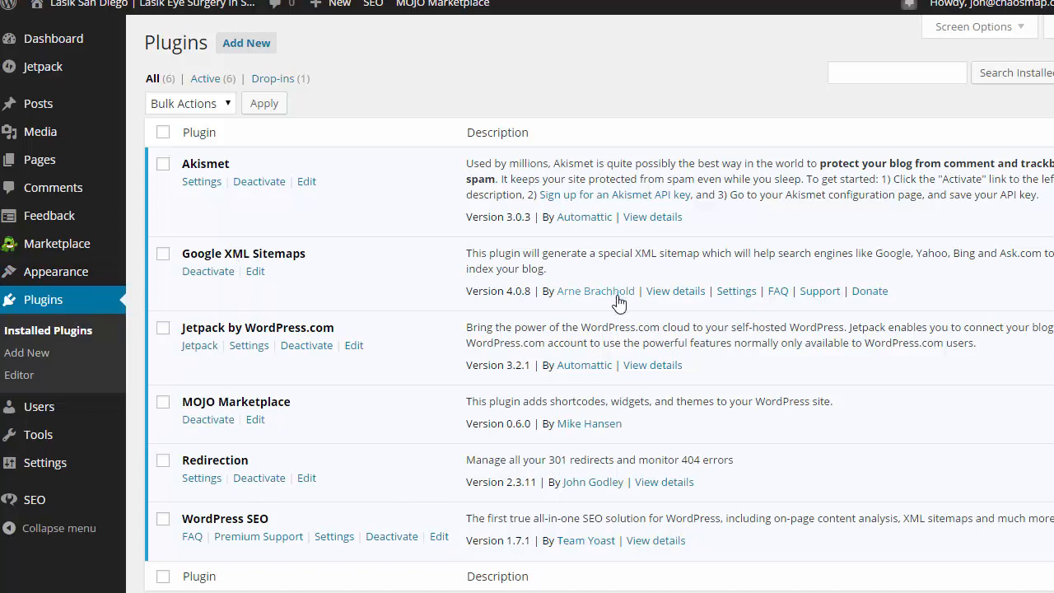
pyautogui.moveTo(600, 491)
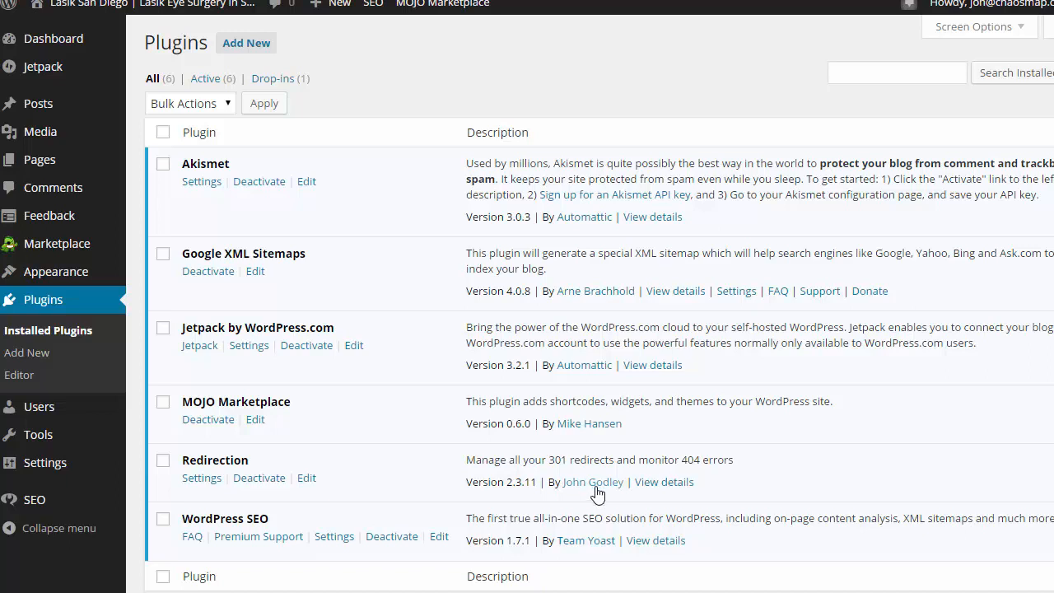
pyautogui.moveTo(520, 544)
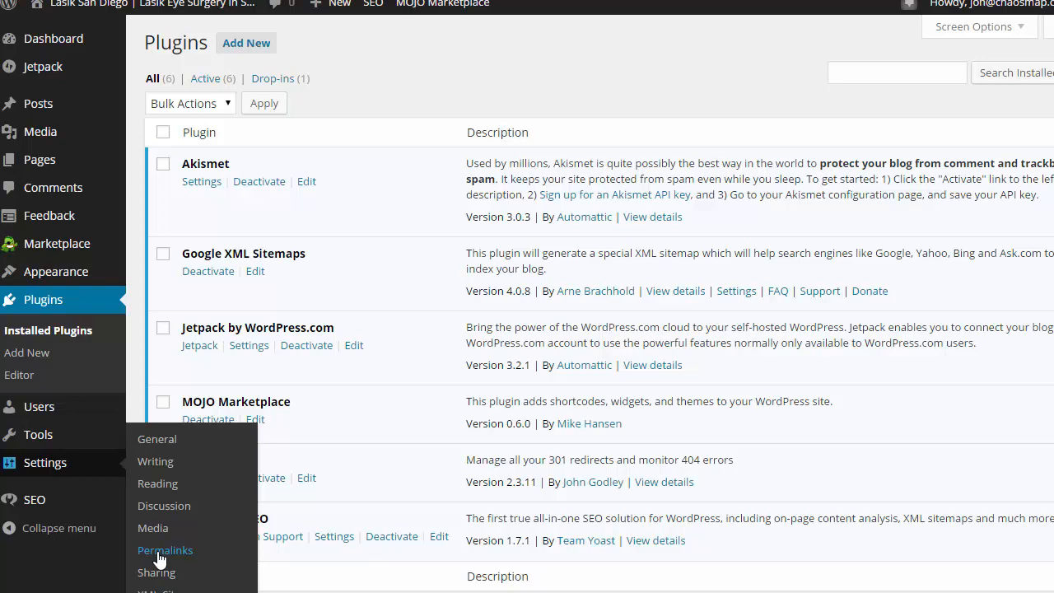
# In Permalink settings, keep the /%postname%/ custom structure and highlight the default ?p= address for comparison
pyautogui.click(165, 550)
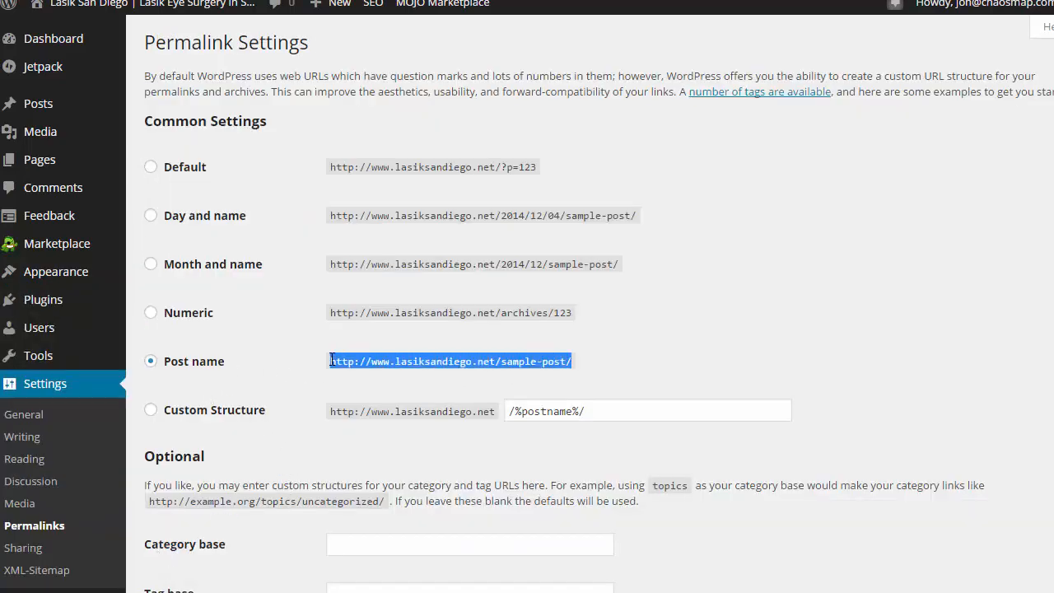
pyautogui.click(151, 409)
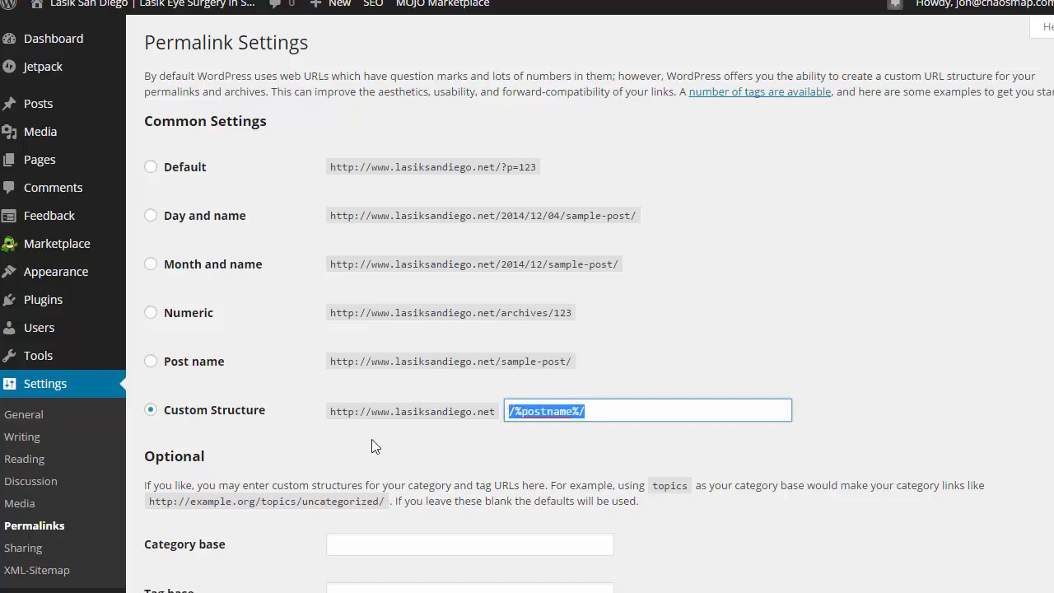
pyautogui.moveTo(346, 514)
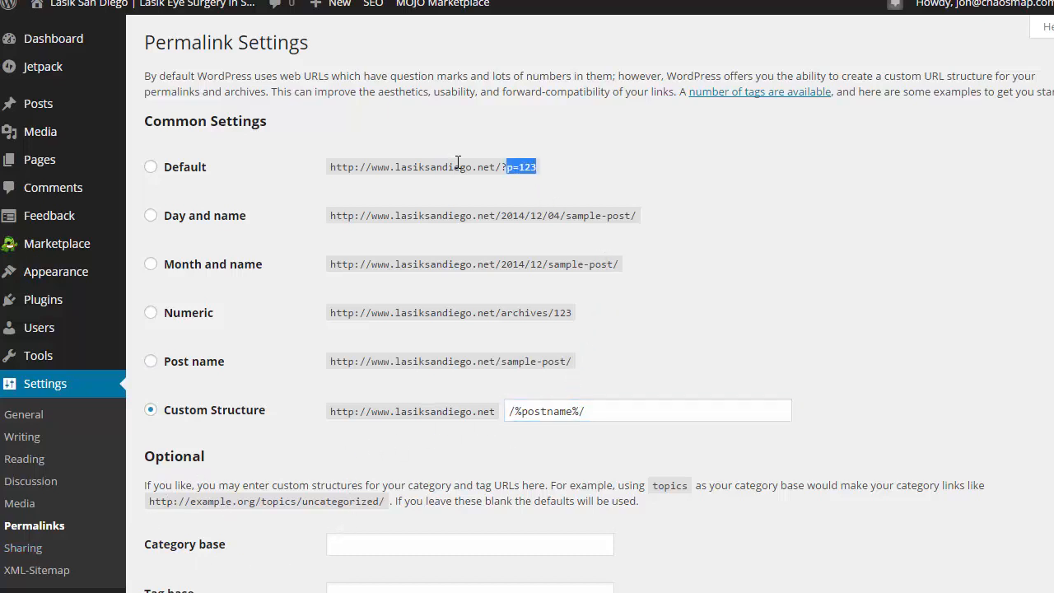
pyautogui.tripleClick(431, 167)
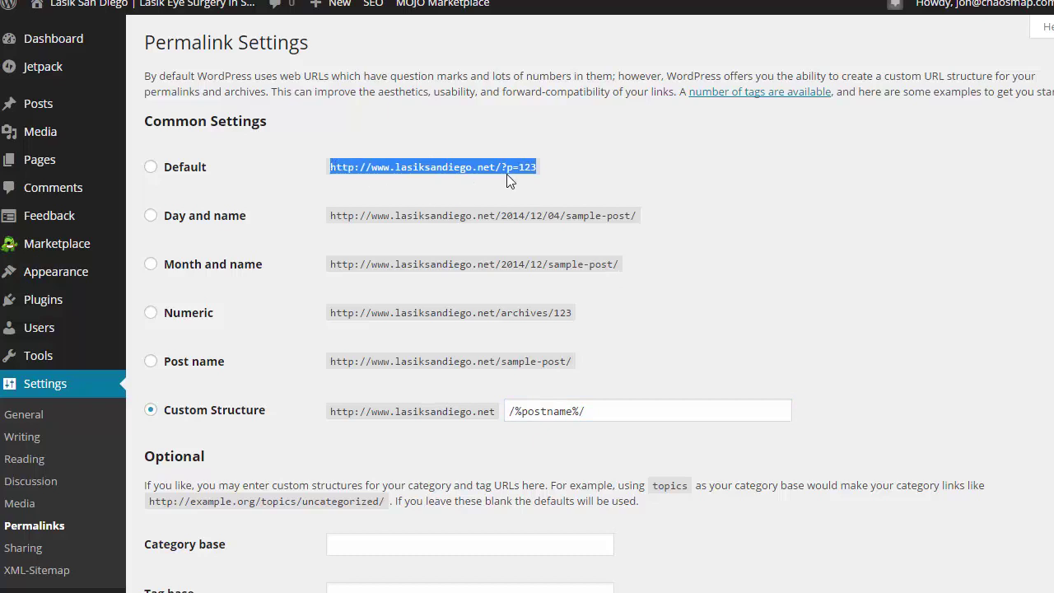
pyautogui.moveTo(540, 175)
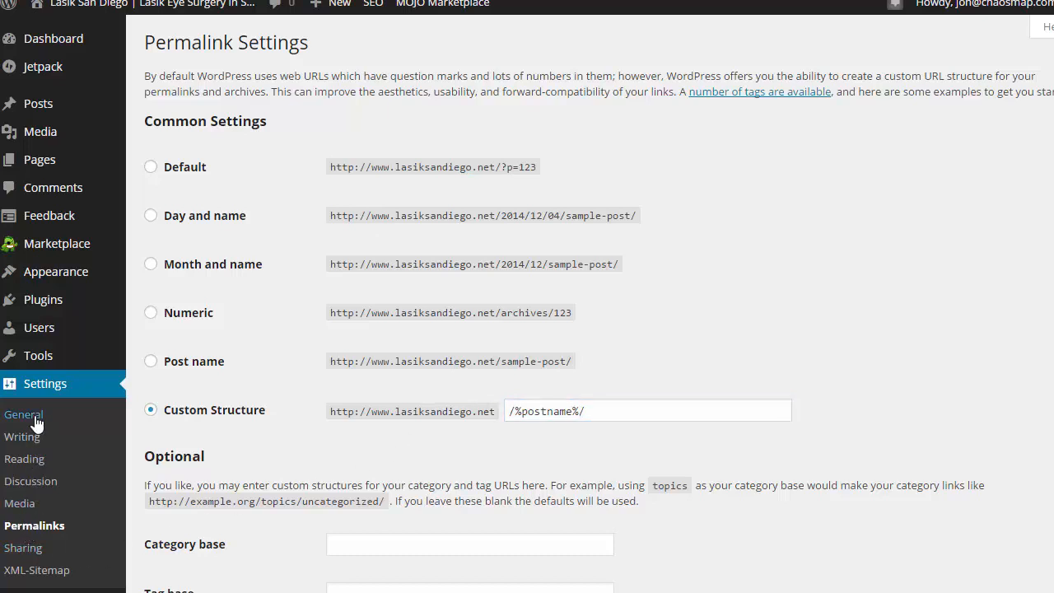
# In Reading Settings, have the front page display 'Your latest posts'
pyautogui.click(23, 415)
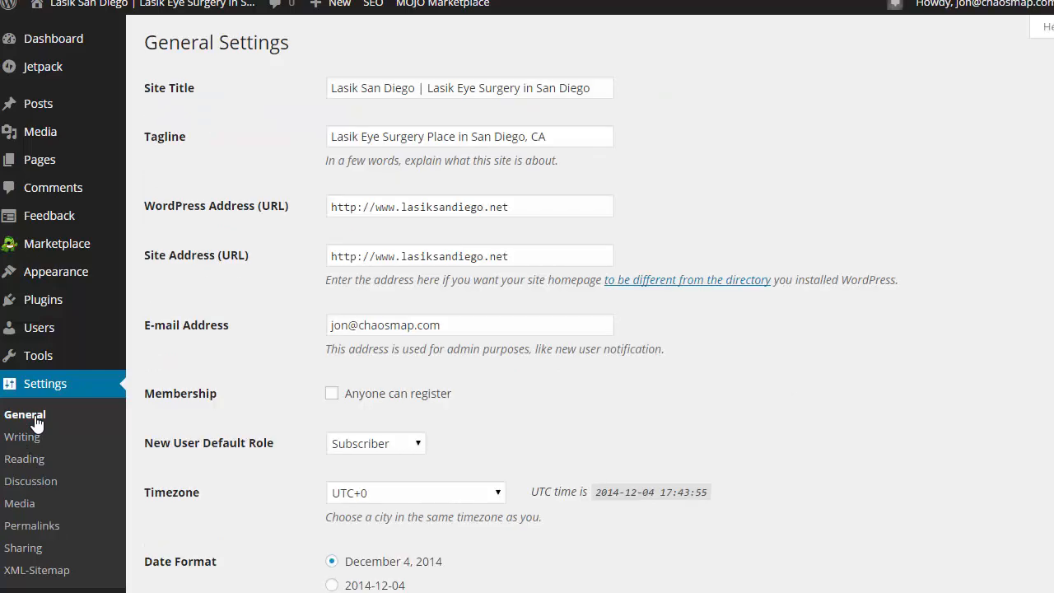
pyautogui.moveTo(25, 458)
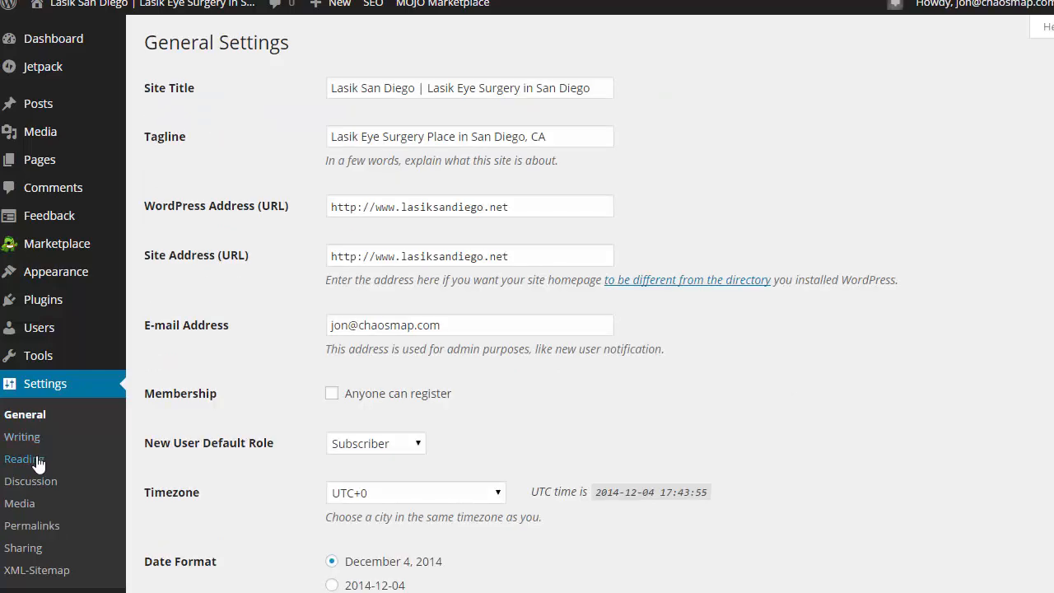
pyautogui.click(25, 458)
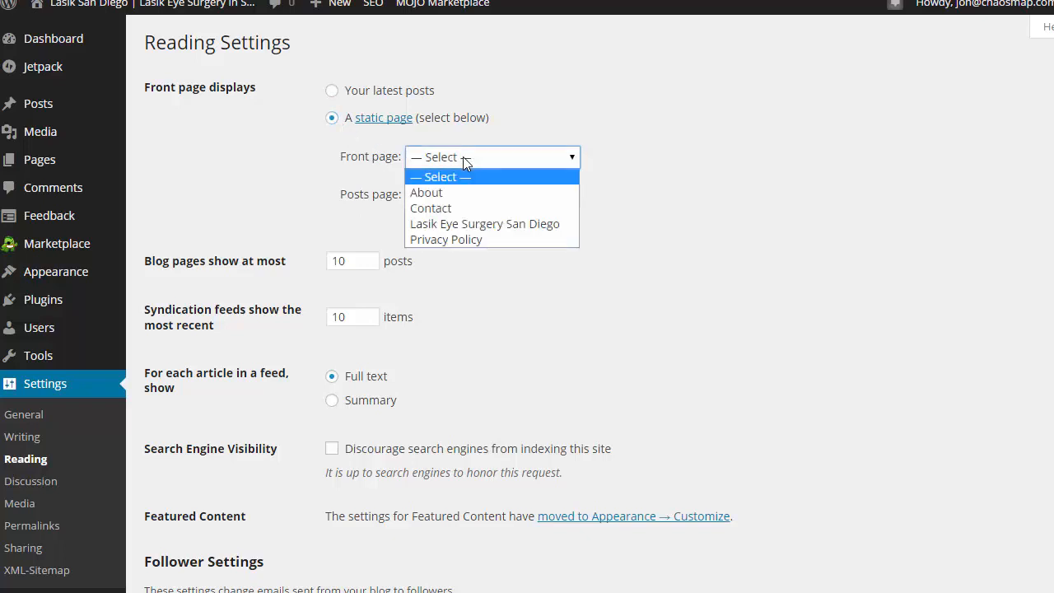
pyautogui.moveTo(465, 152)
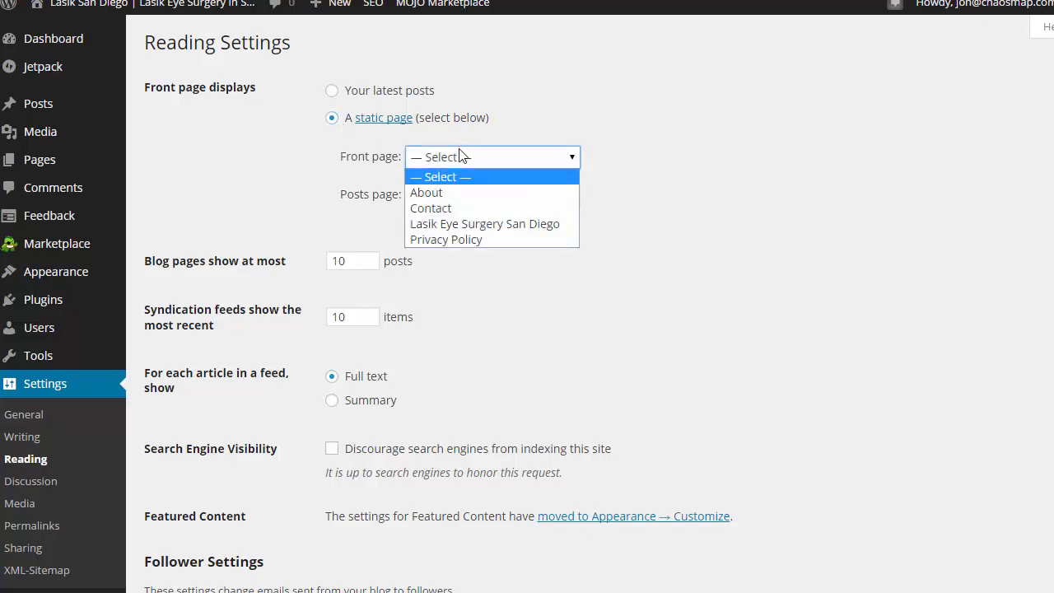
pyautogui.click(330, 90)
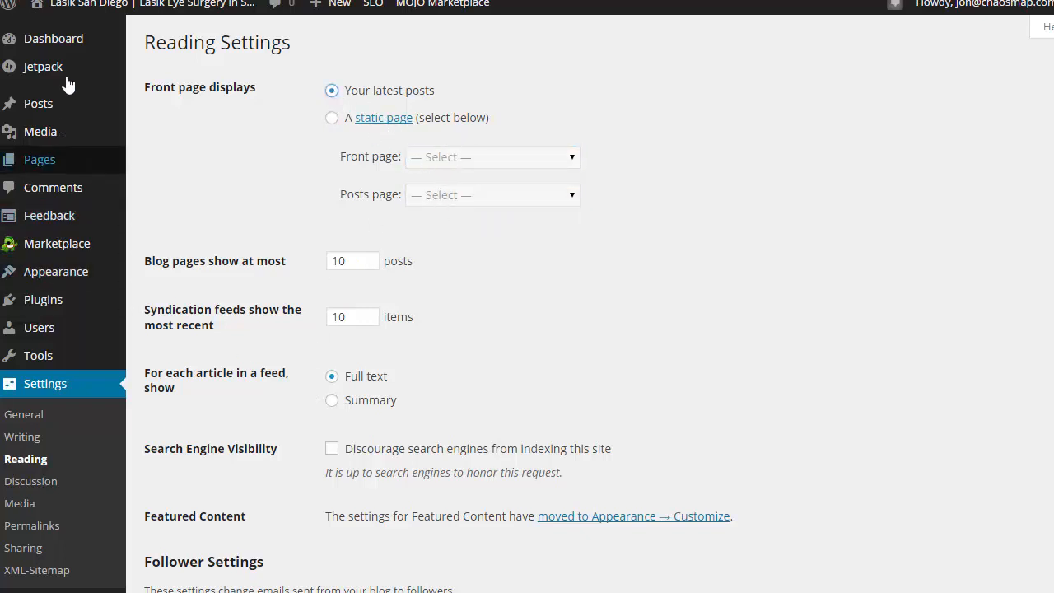
pyautogui.moveTo(53, 38)
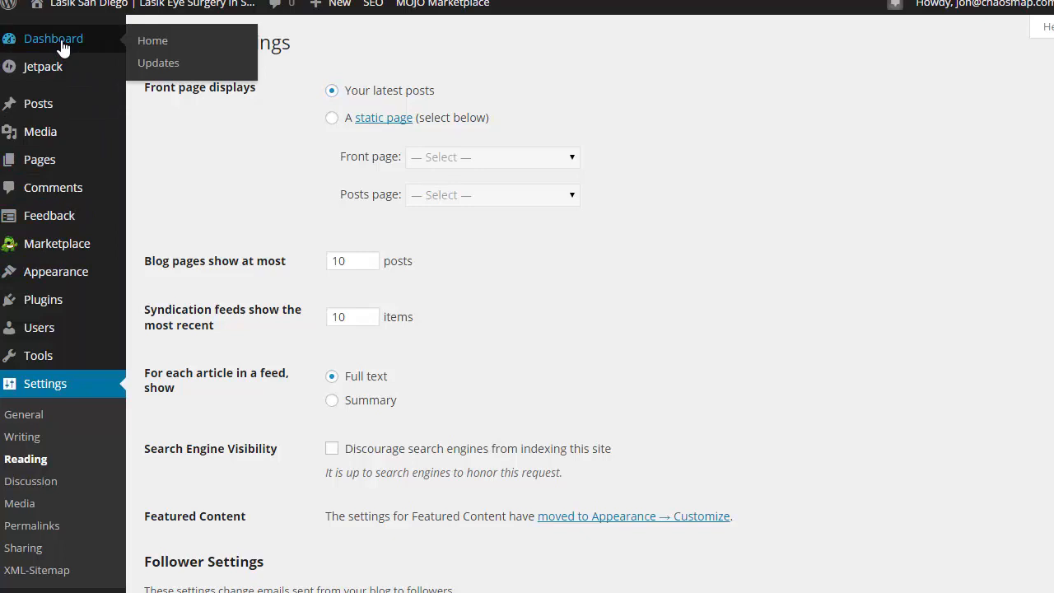
# Return to the Dashboard overview showing At a Glance with four pages
pyautogui.click(53, 40)
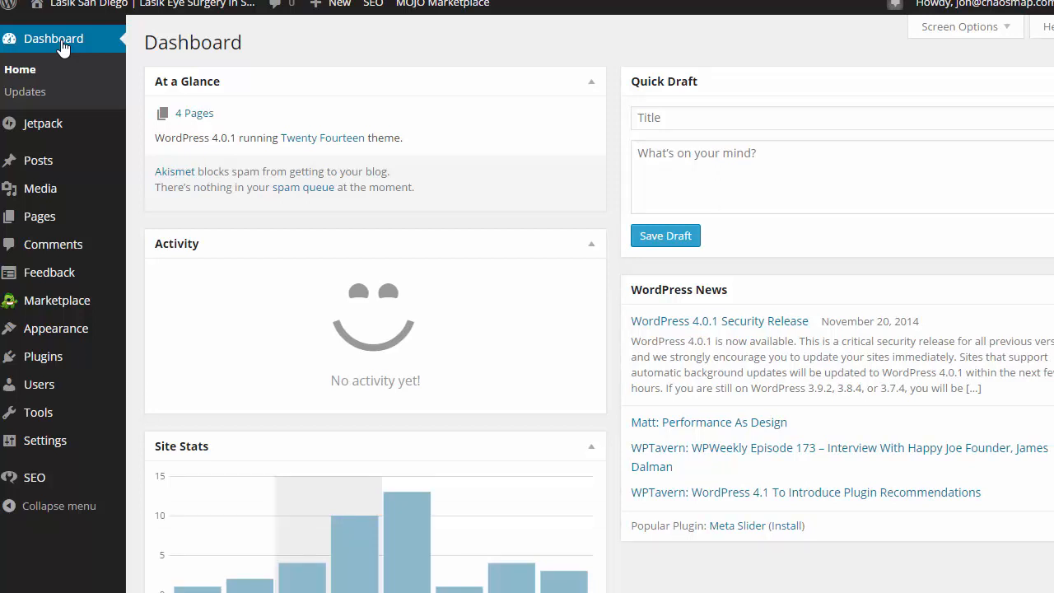
pyautogui.moveTo(229, 251)
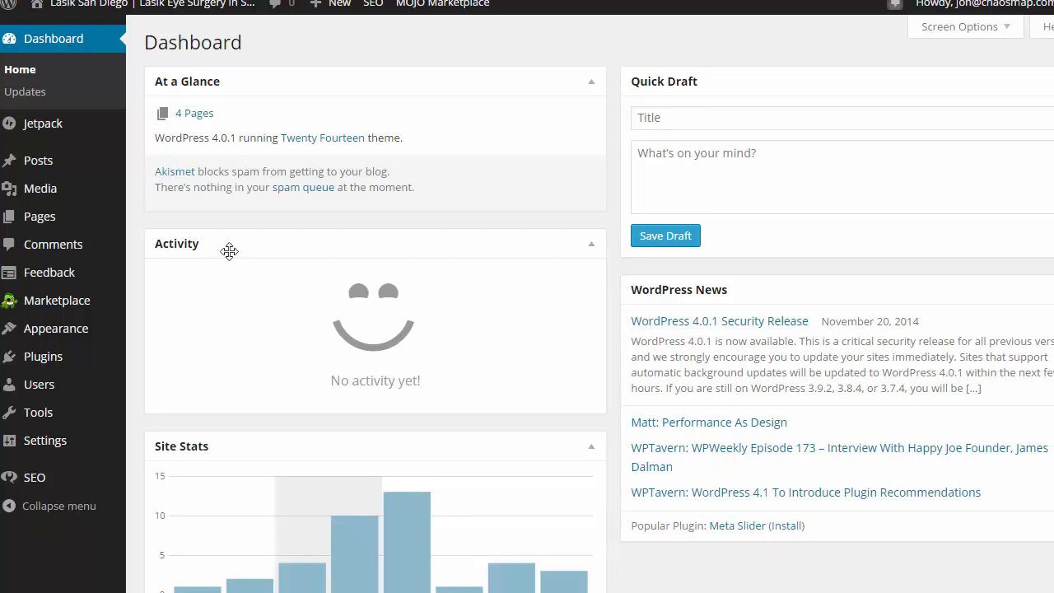
pyautogui.moveTo(418, 247)
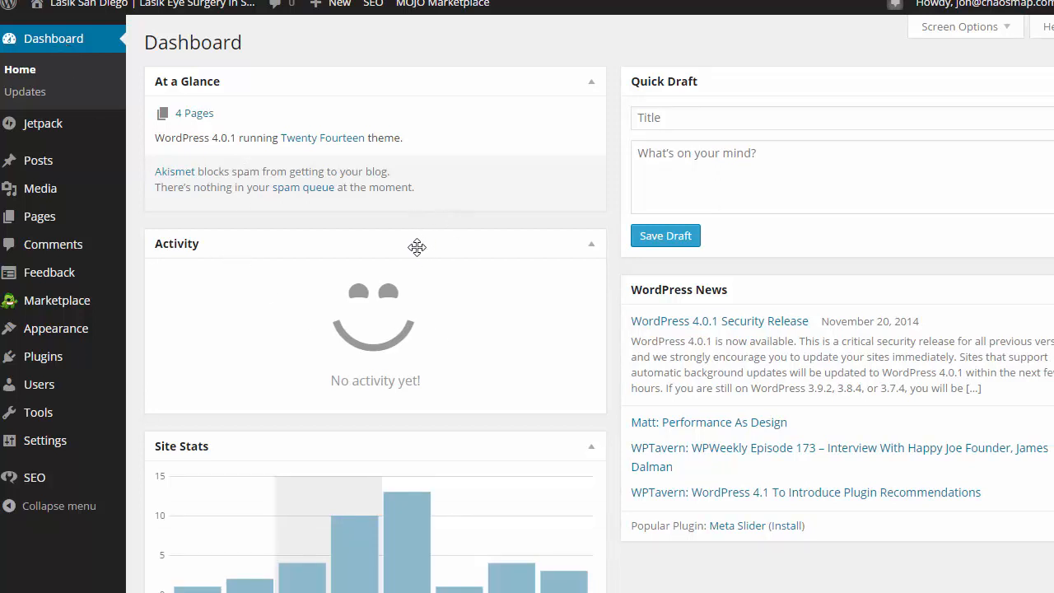